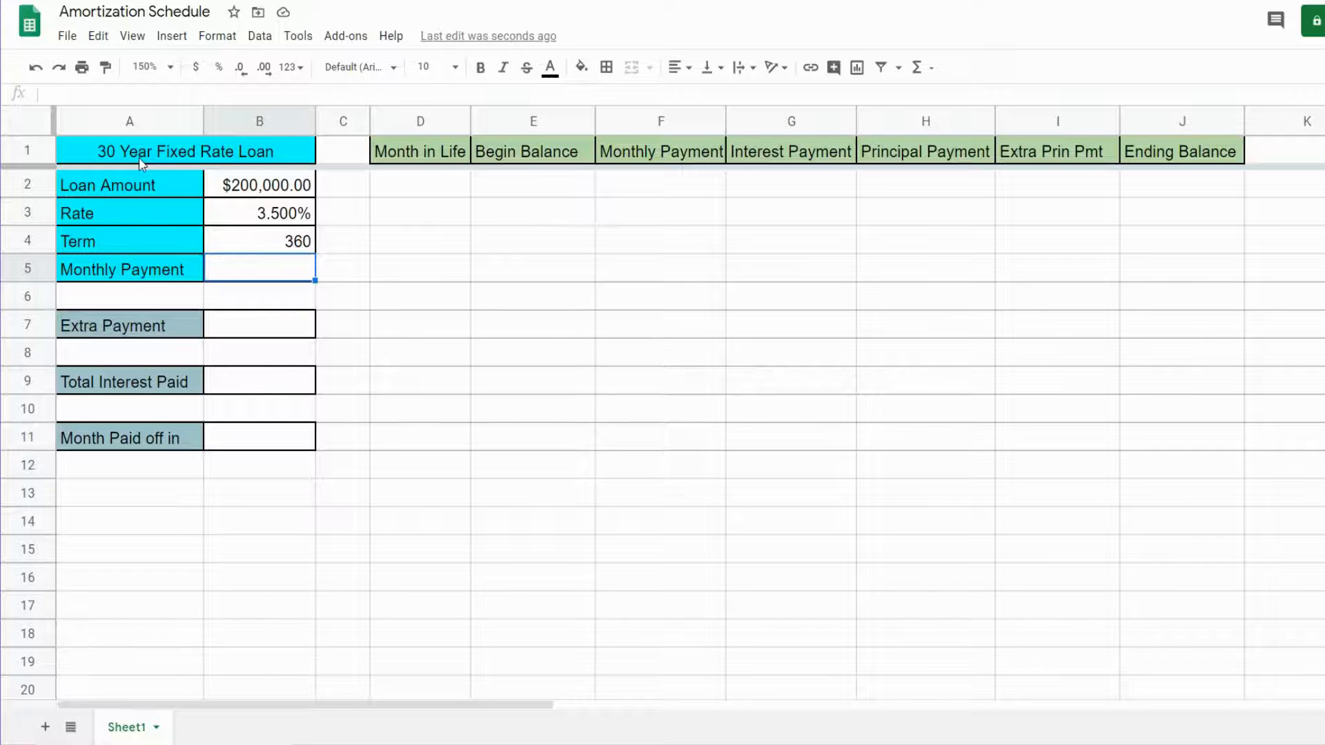
Review the loan amount, interest rate and term, then select the Monthly Payment cell B5
click(260, 185)
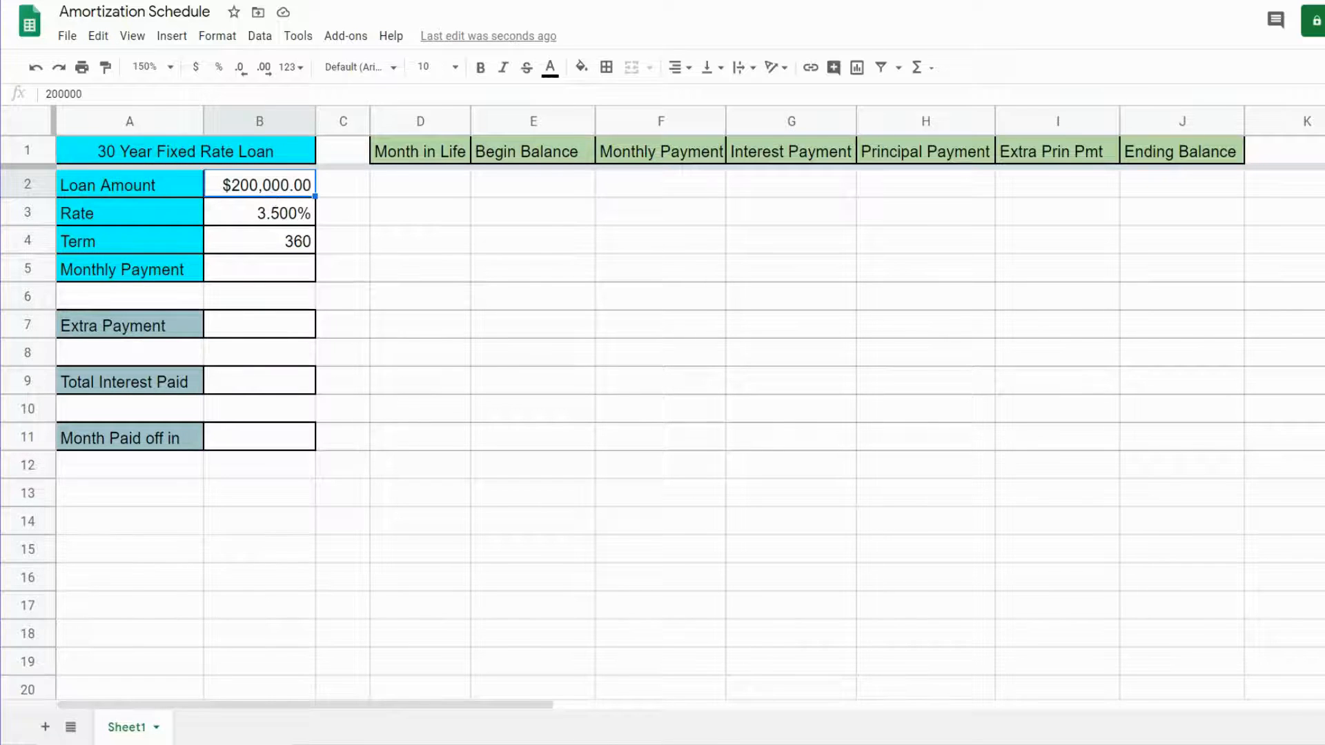
click(259, 213)
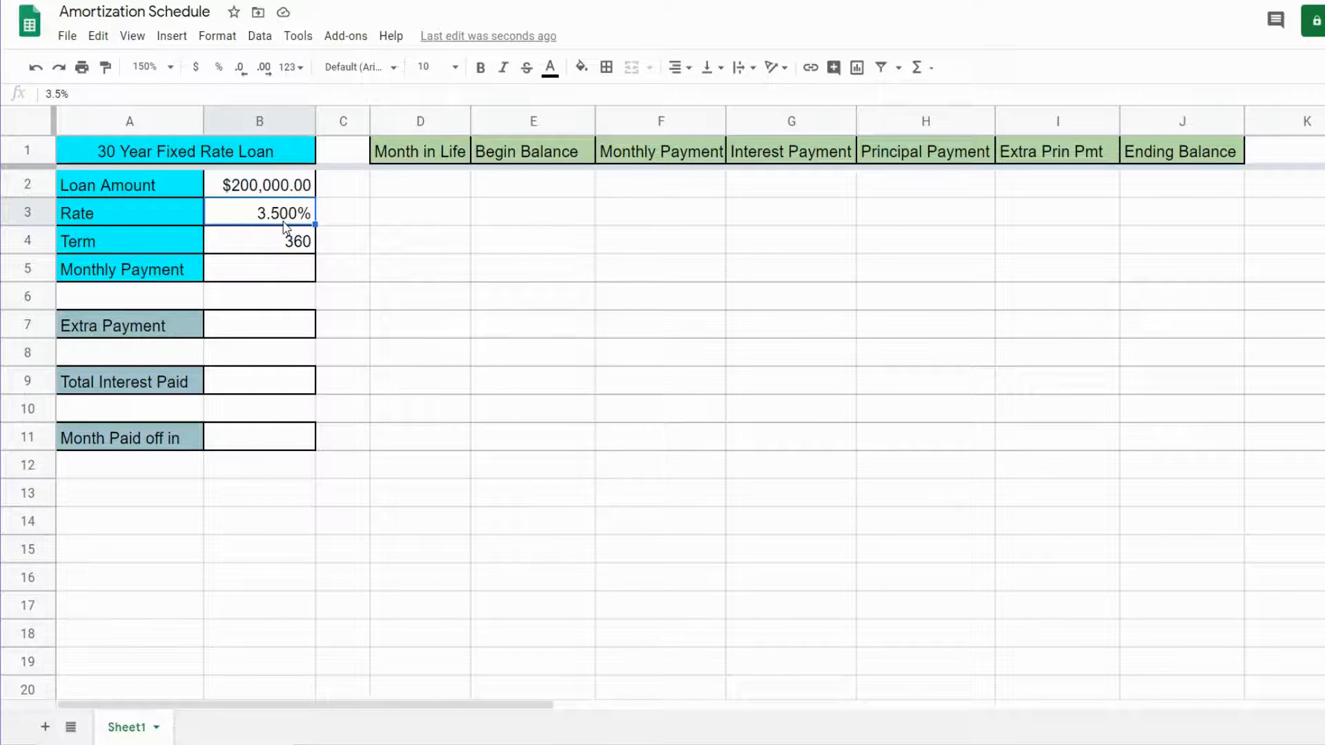
click(260, 241)
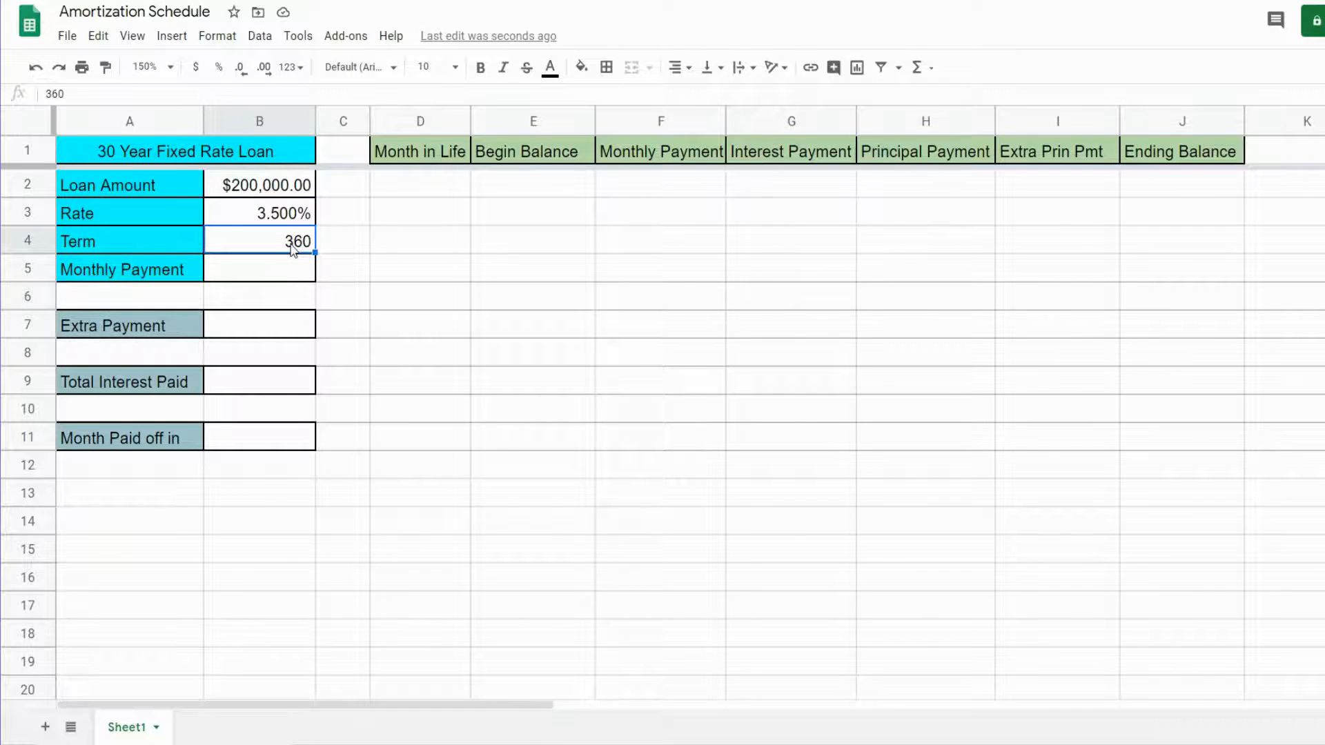
click(260, 269)
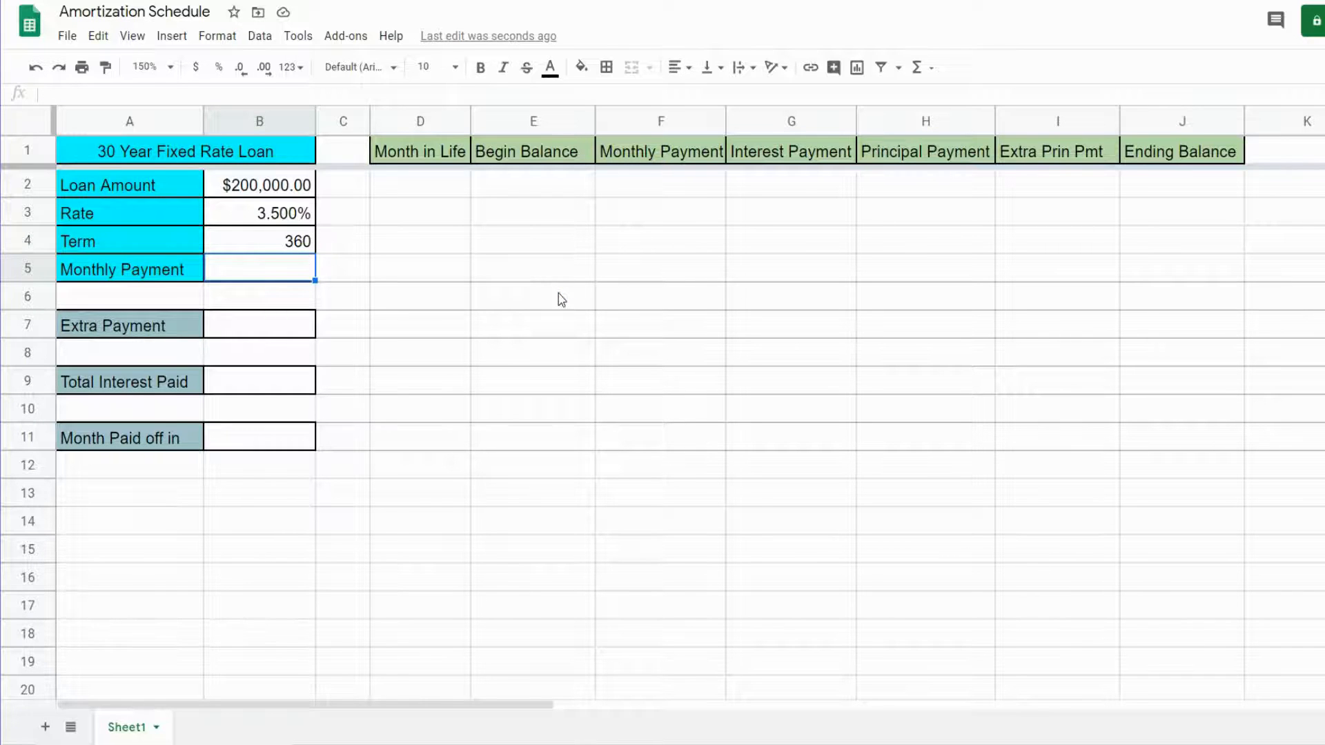
Enter =PMT(B3/12, B4, B2) in B5, giving a monthly payment of -$898.09
text(=)
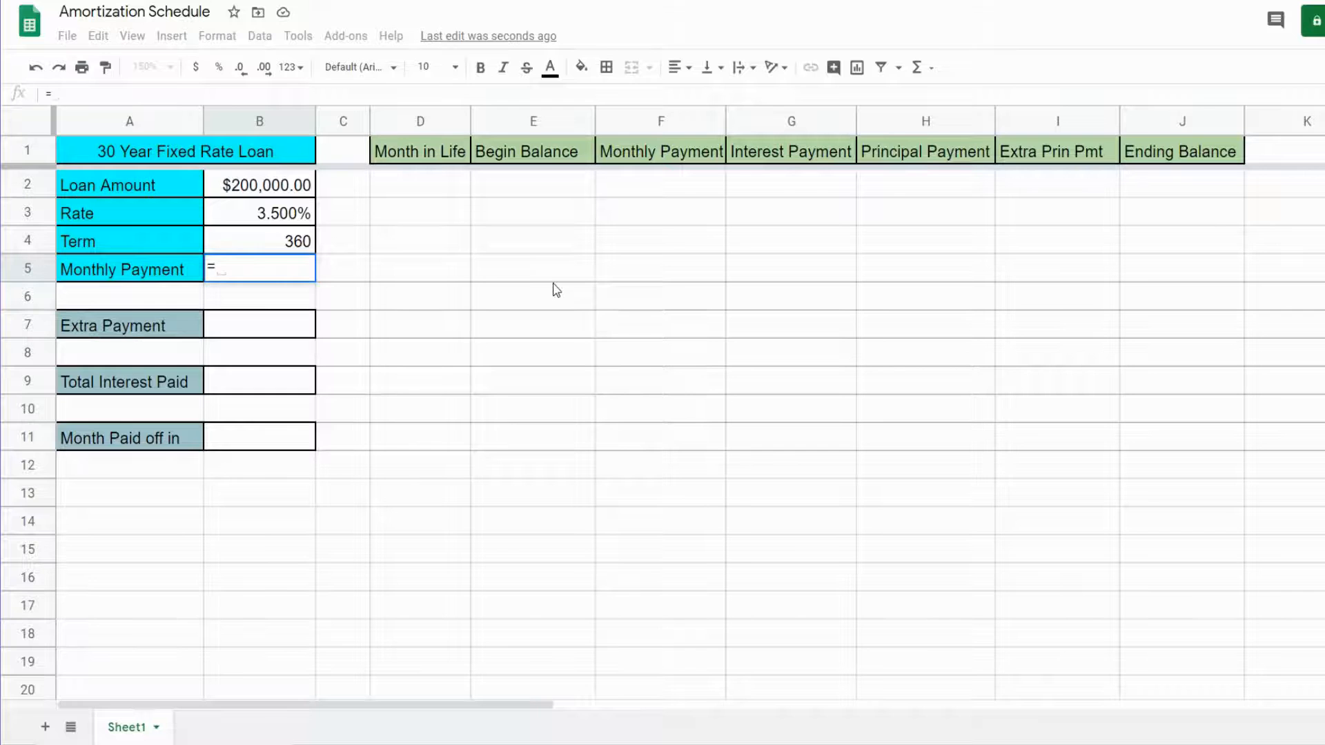
text(PMT(B3/)
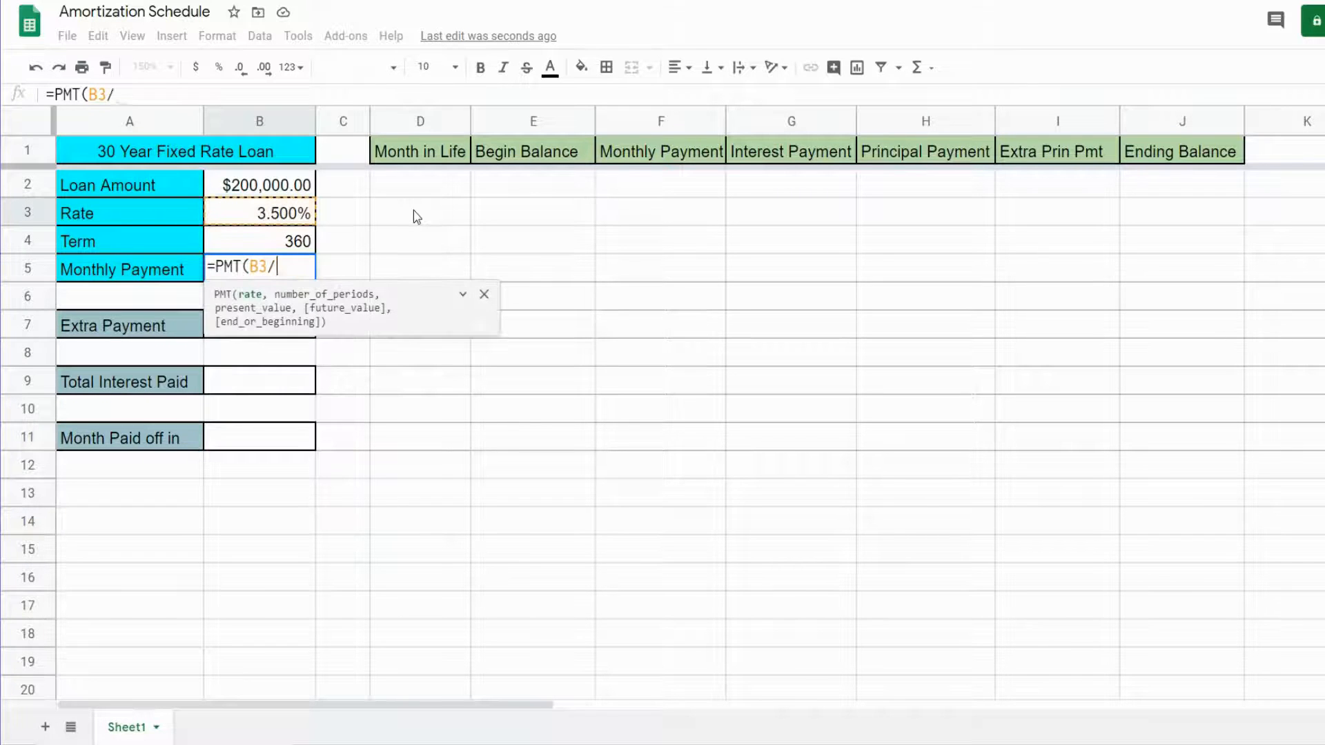
text(12,)
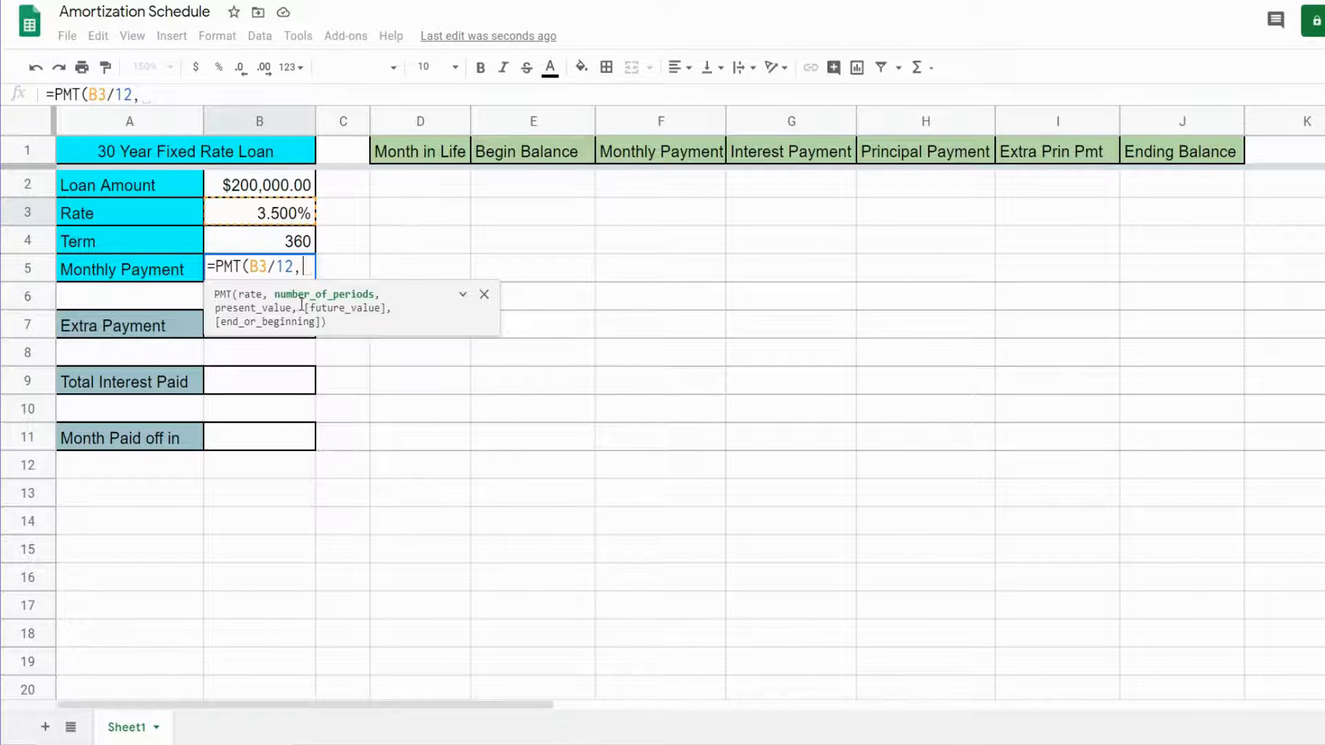
mouse_move(248, 246)
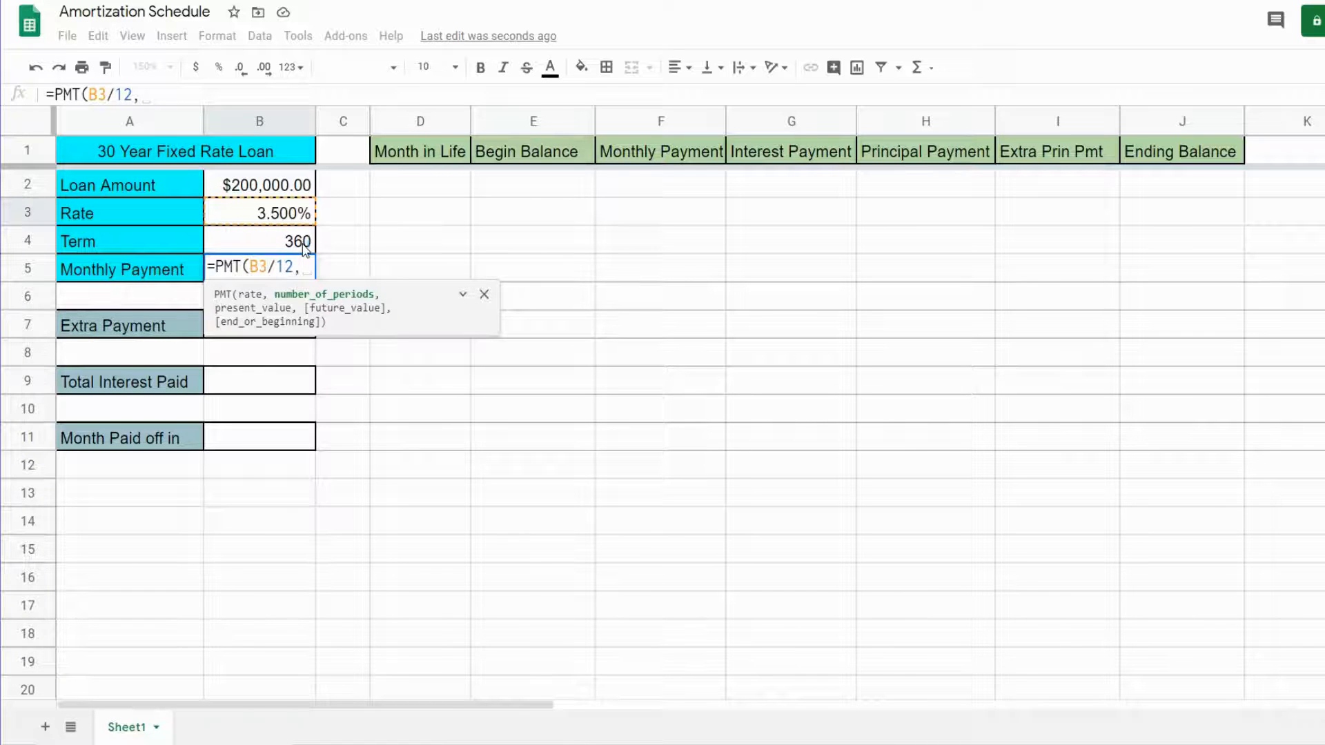
click(260, 240)
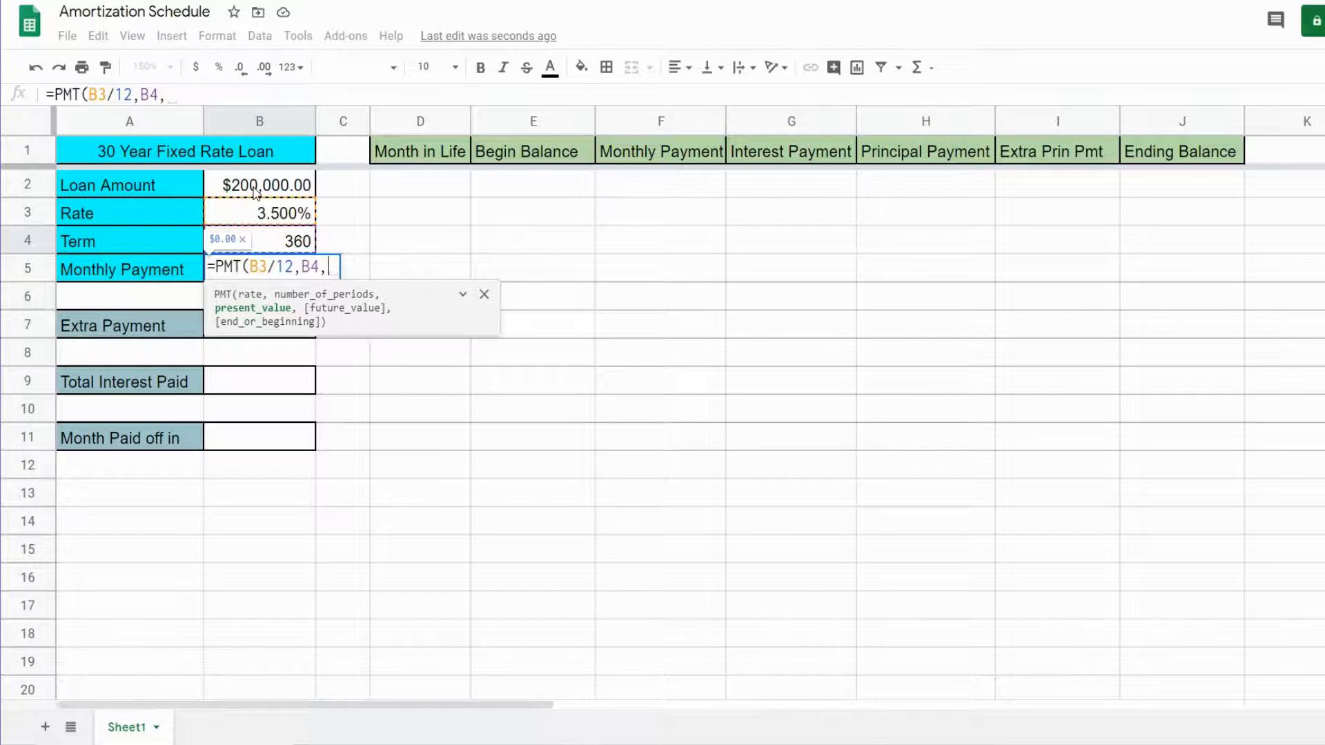
click(260, 185)
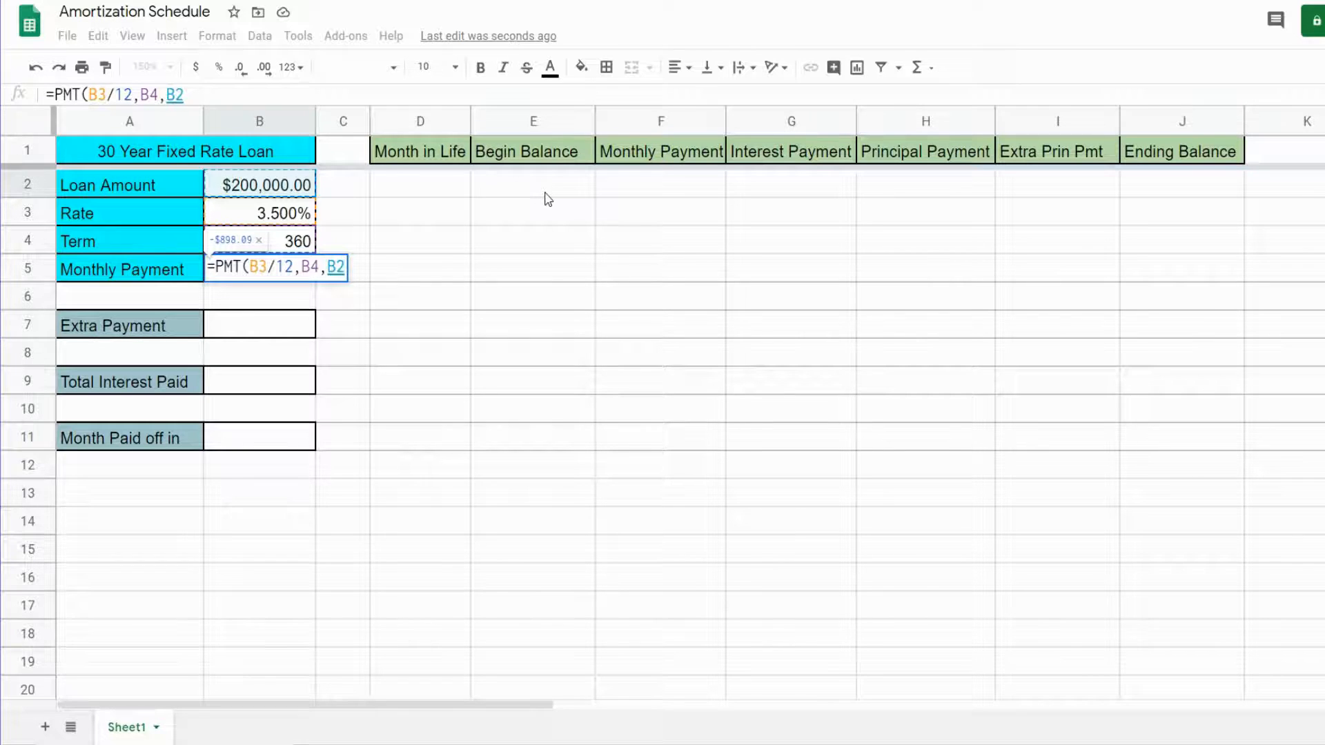
text())
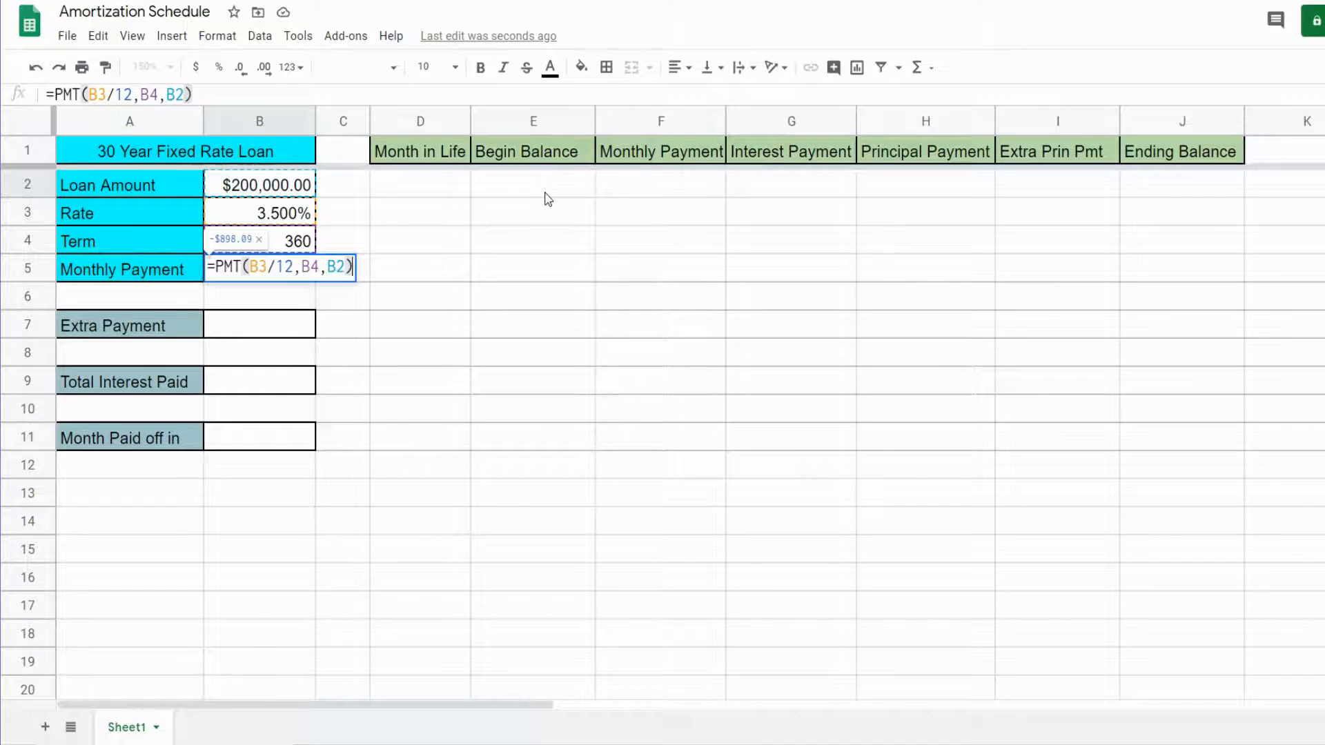
key(Enter)
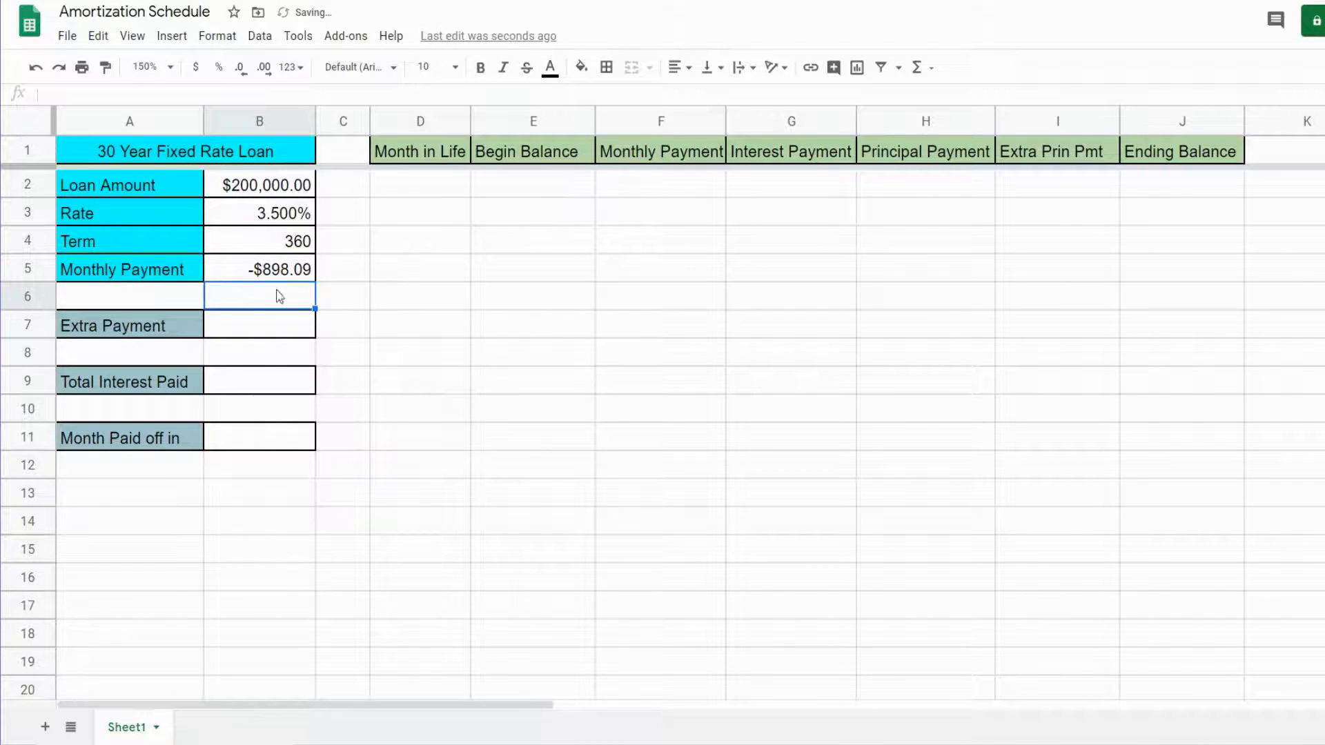
click(260, 269)
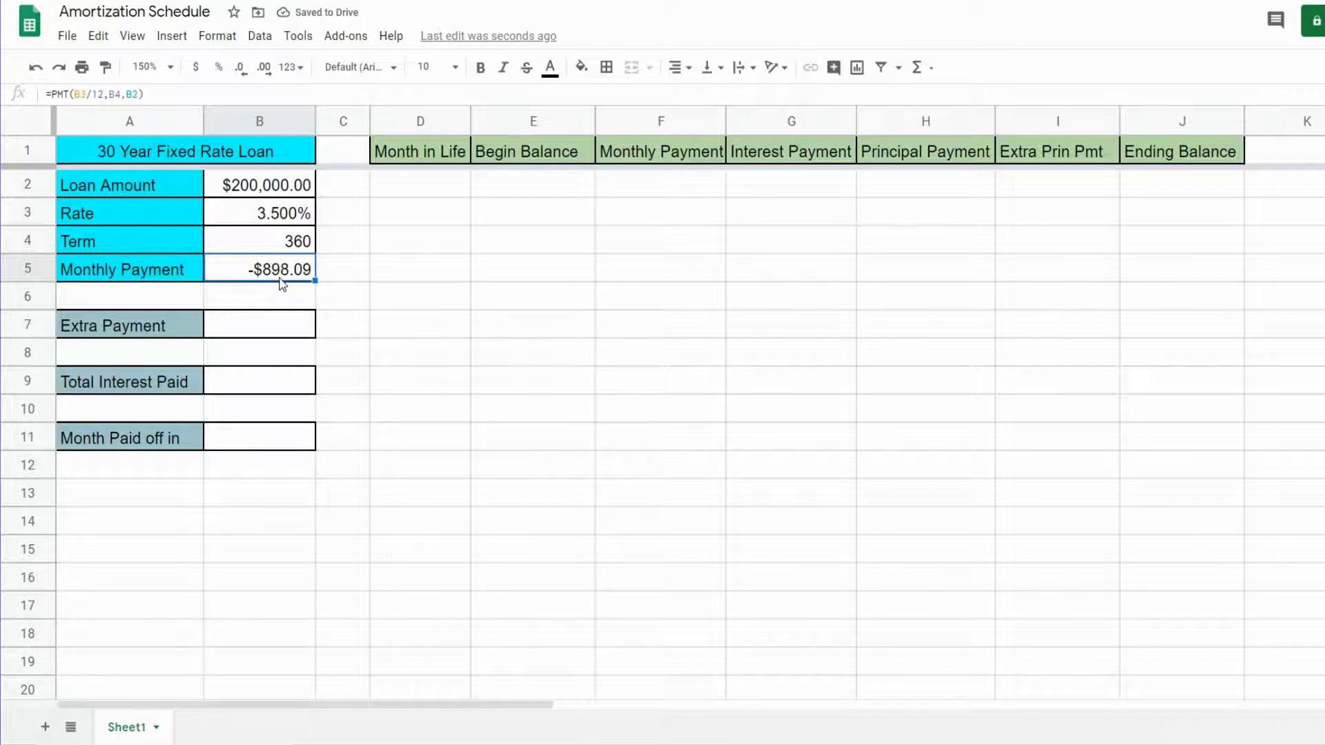
mouse_move(255, 274)
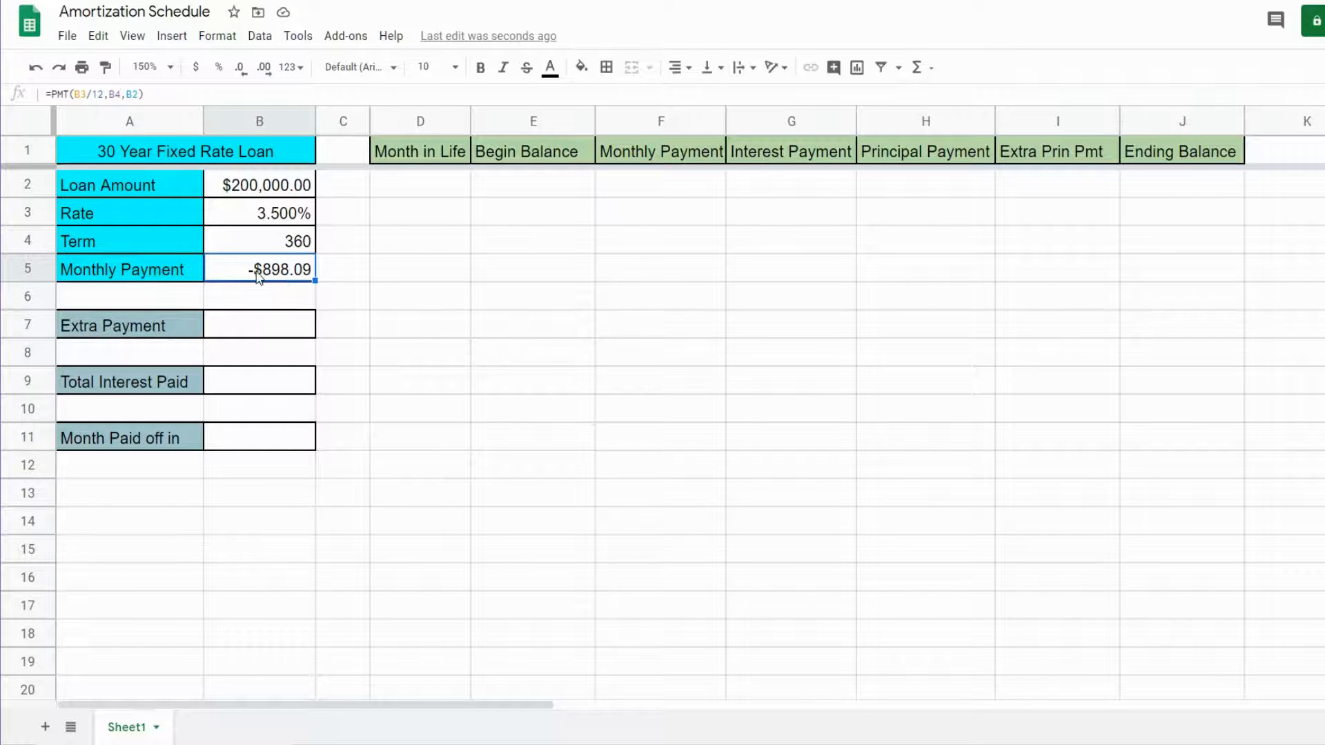
mouse_move(254, 284)
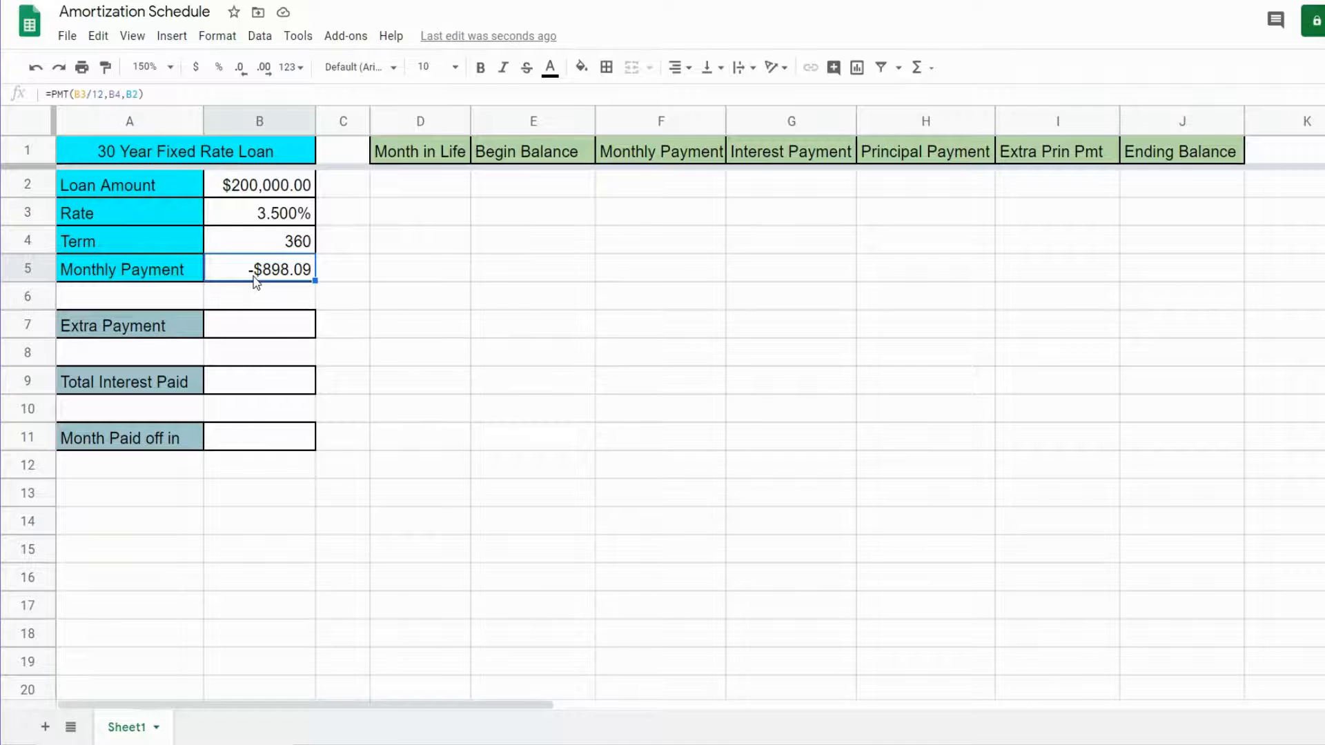
Negate the PMT formula in B5 so the monthly payment shows a positive $898.09
double_click(259, 269)
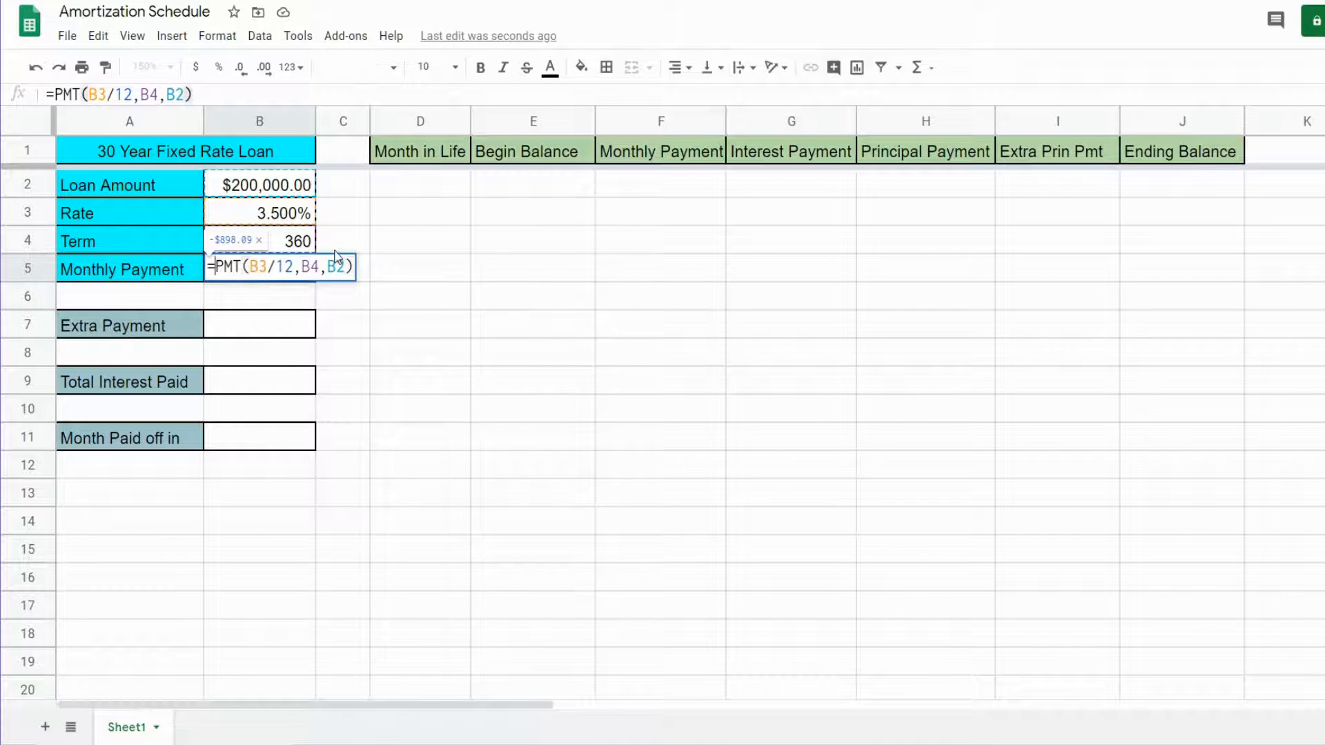
text(-)
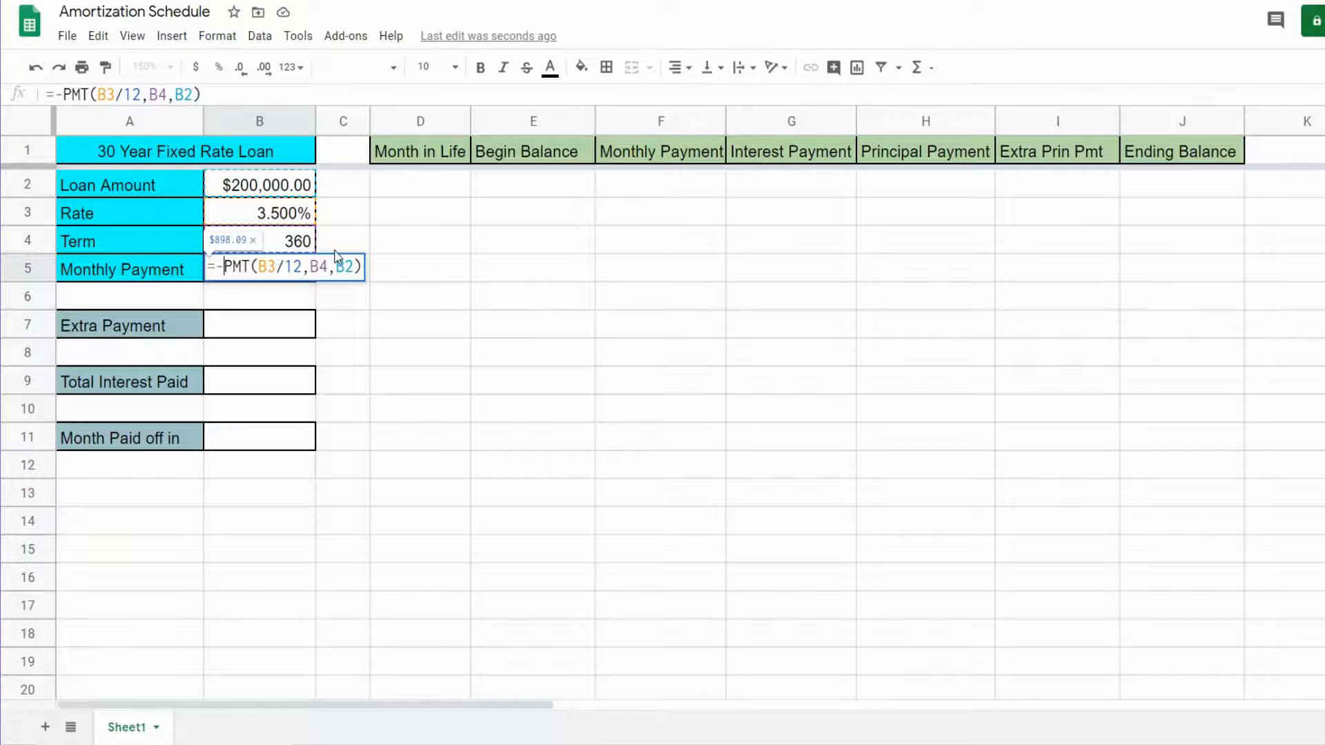
click(420, 182)
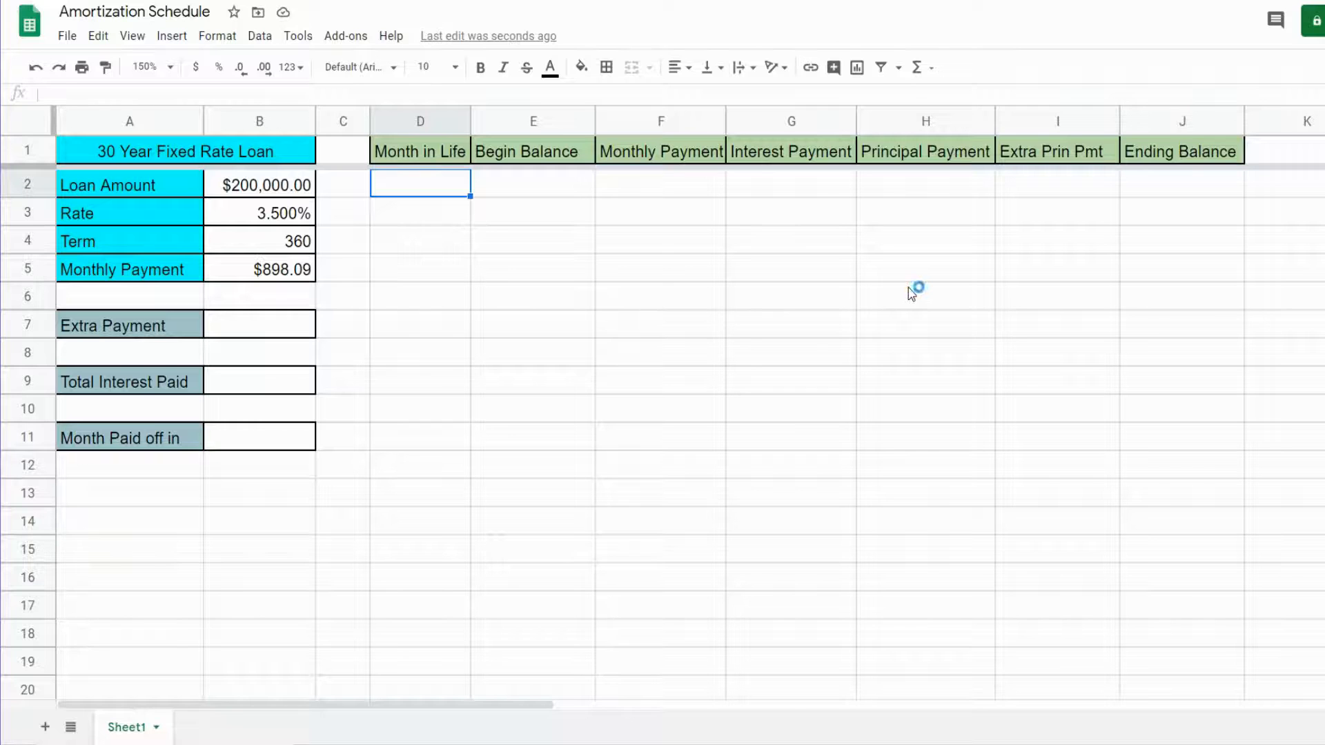
mouse_move(911, 294)
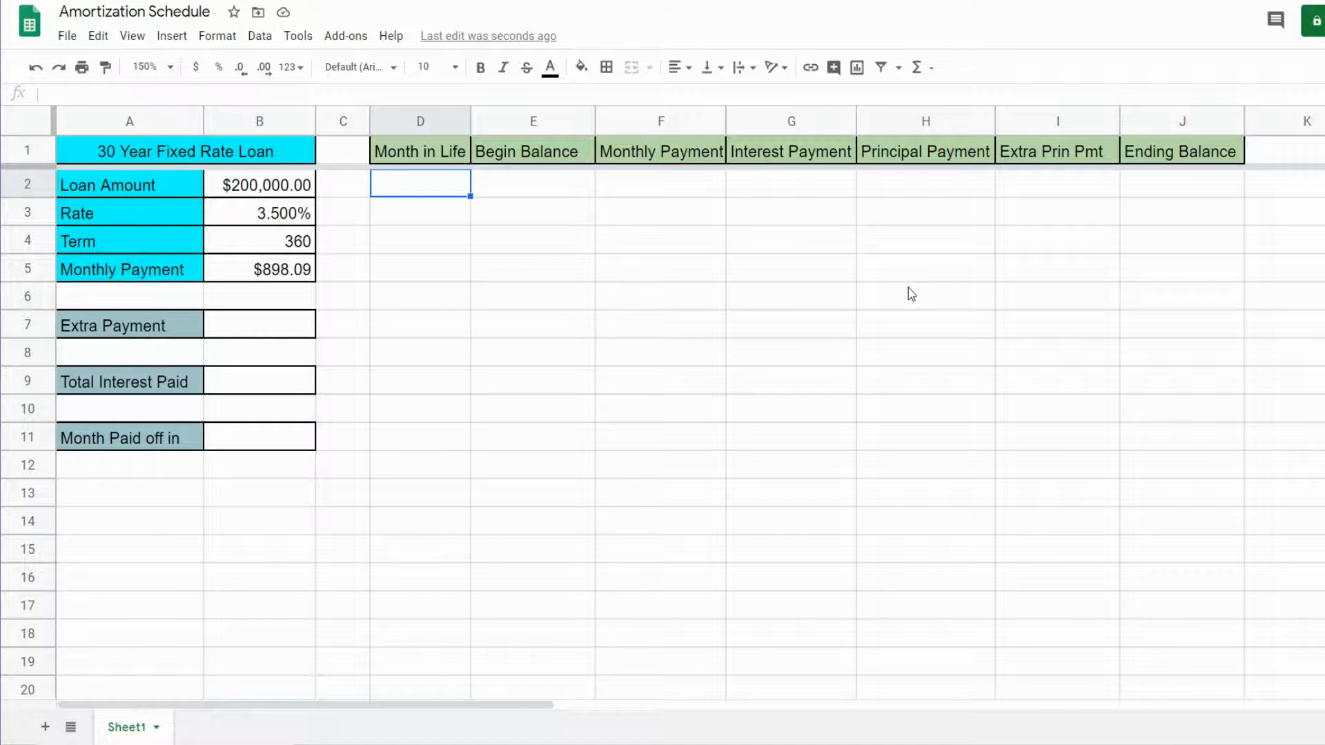
Fill the Month in Life column from D2 with =SEQUENCE(360,1,1,1) counting months 1 to 360
text(=)
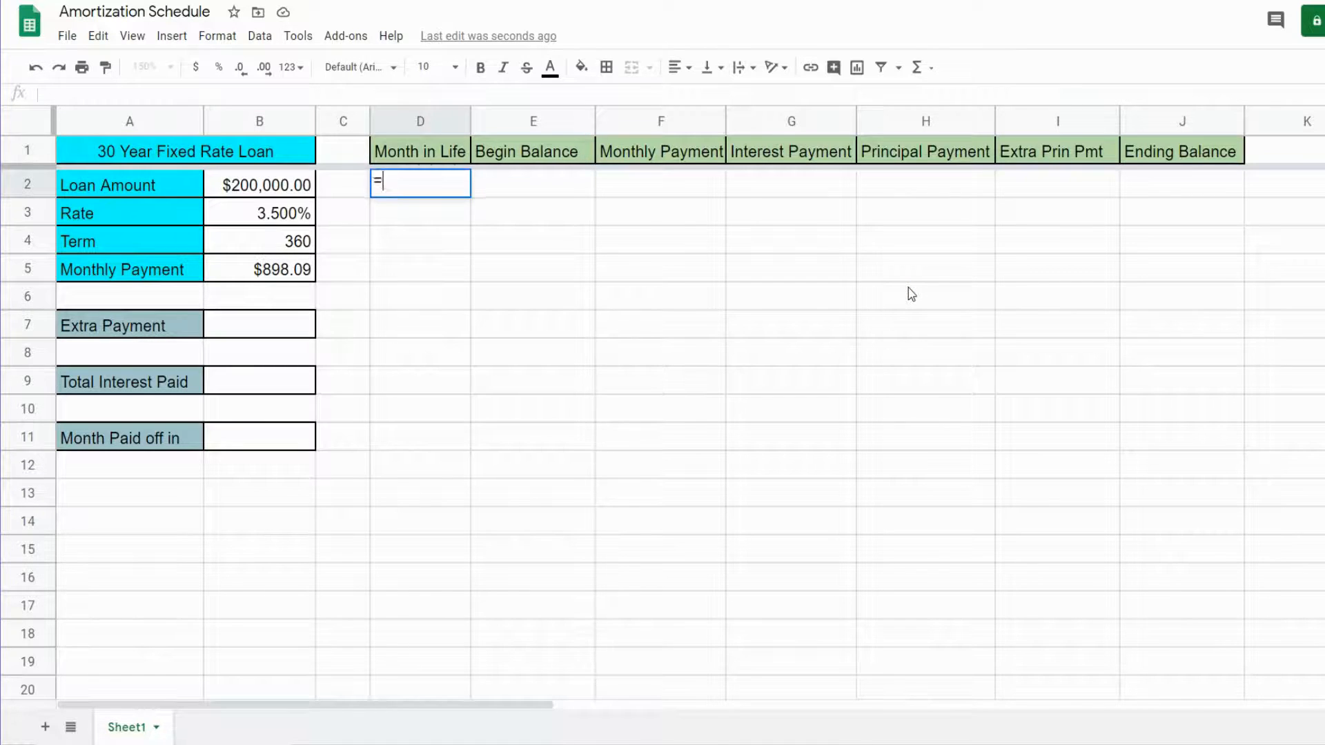
text(seq)
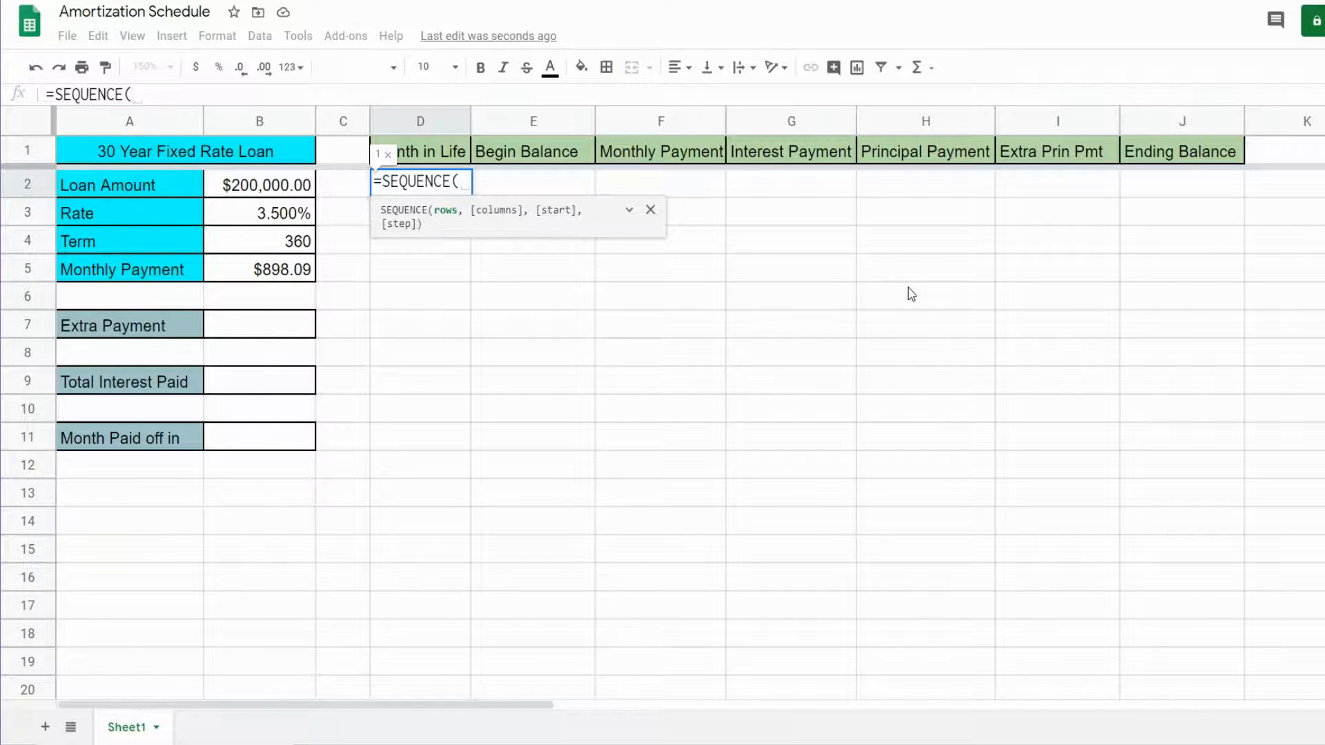
mouse_move(712, 269)
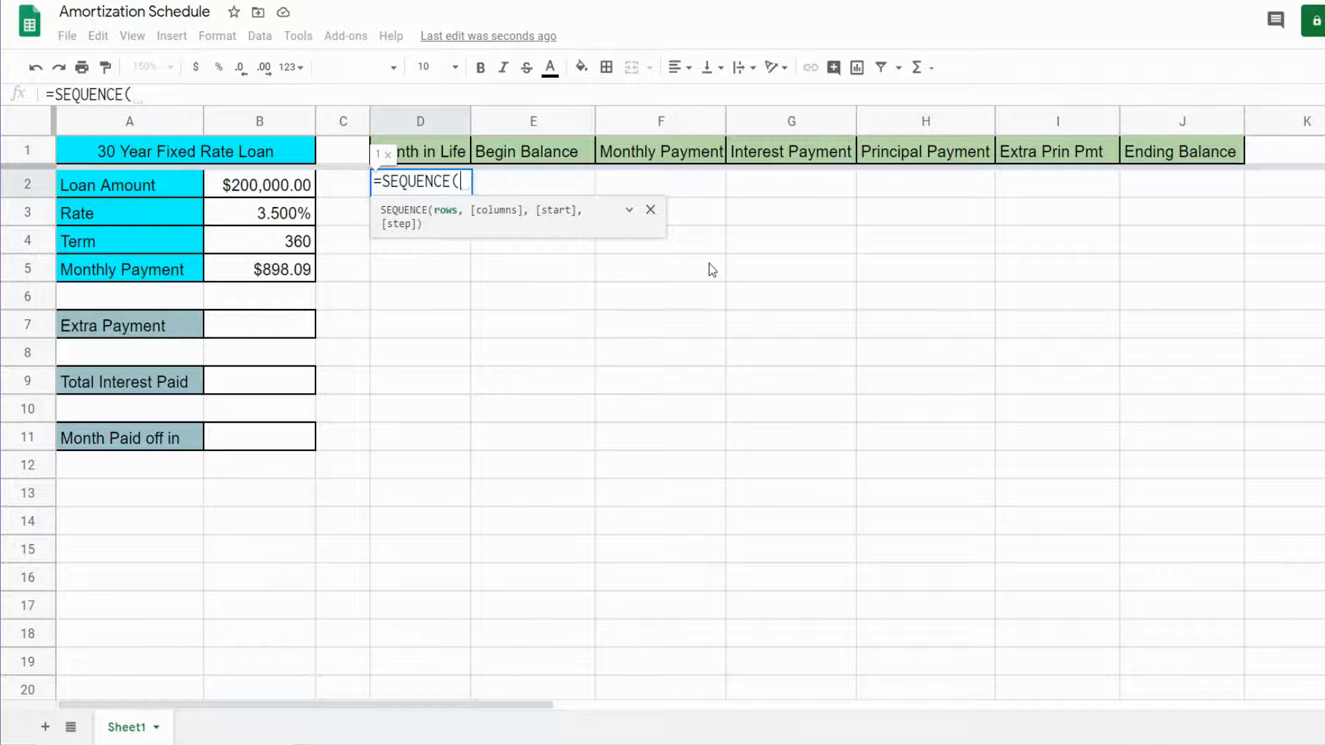
text(360)
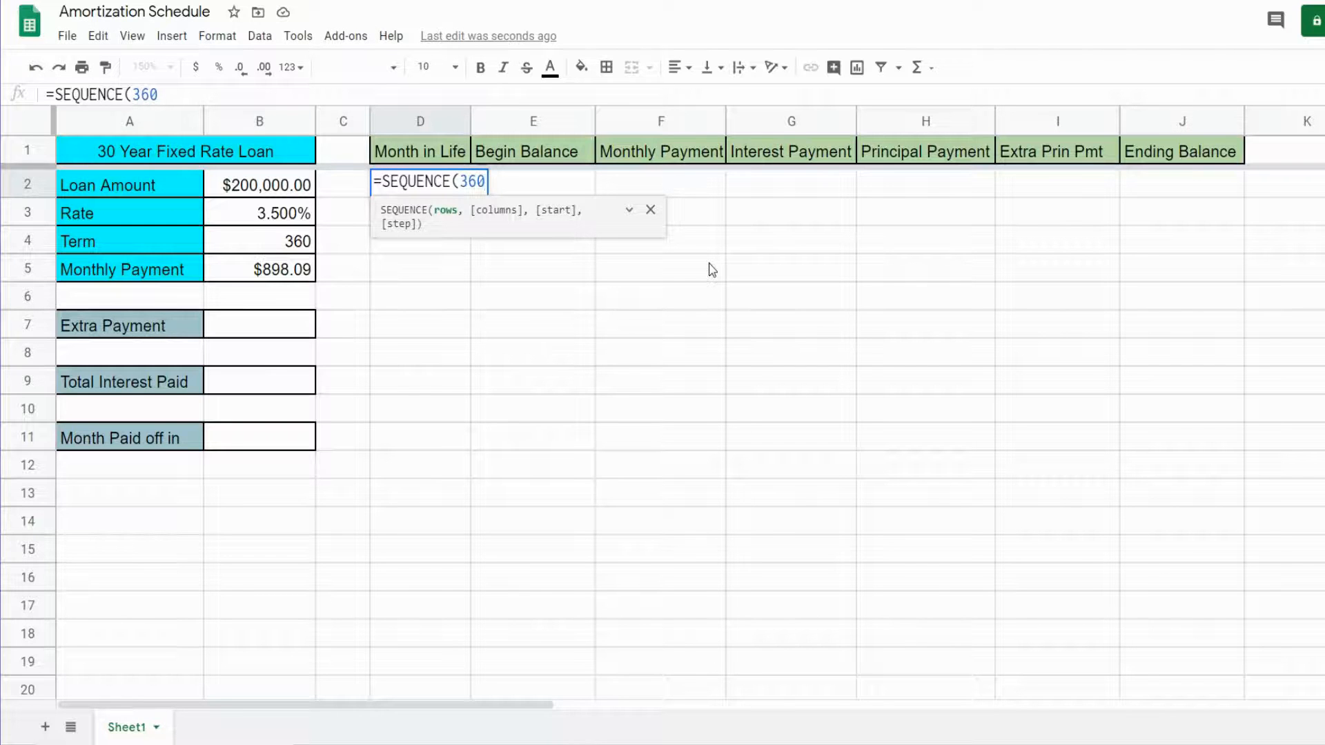
text(,1)
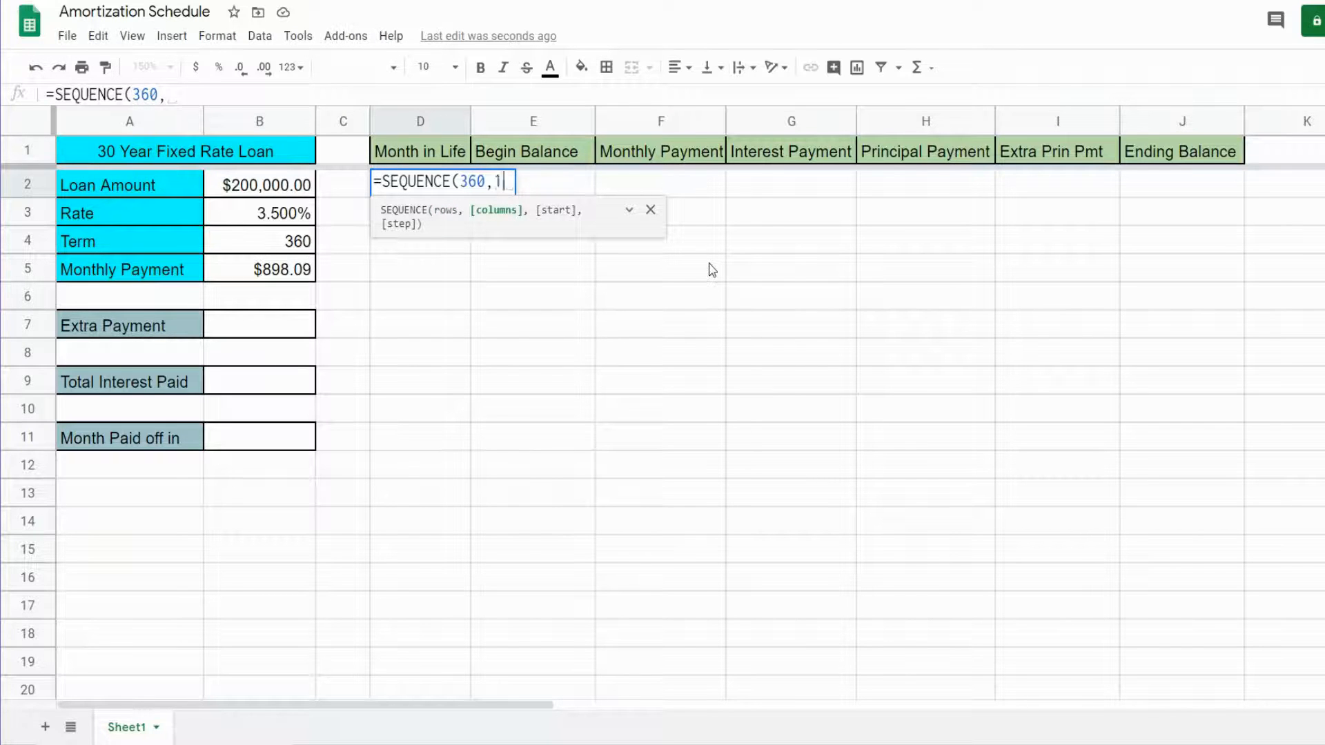
text(,1)
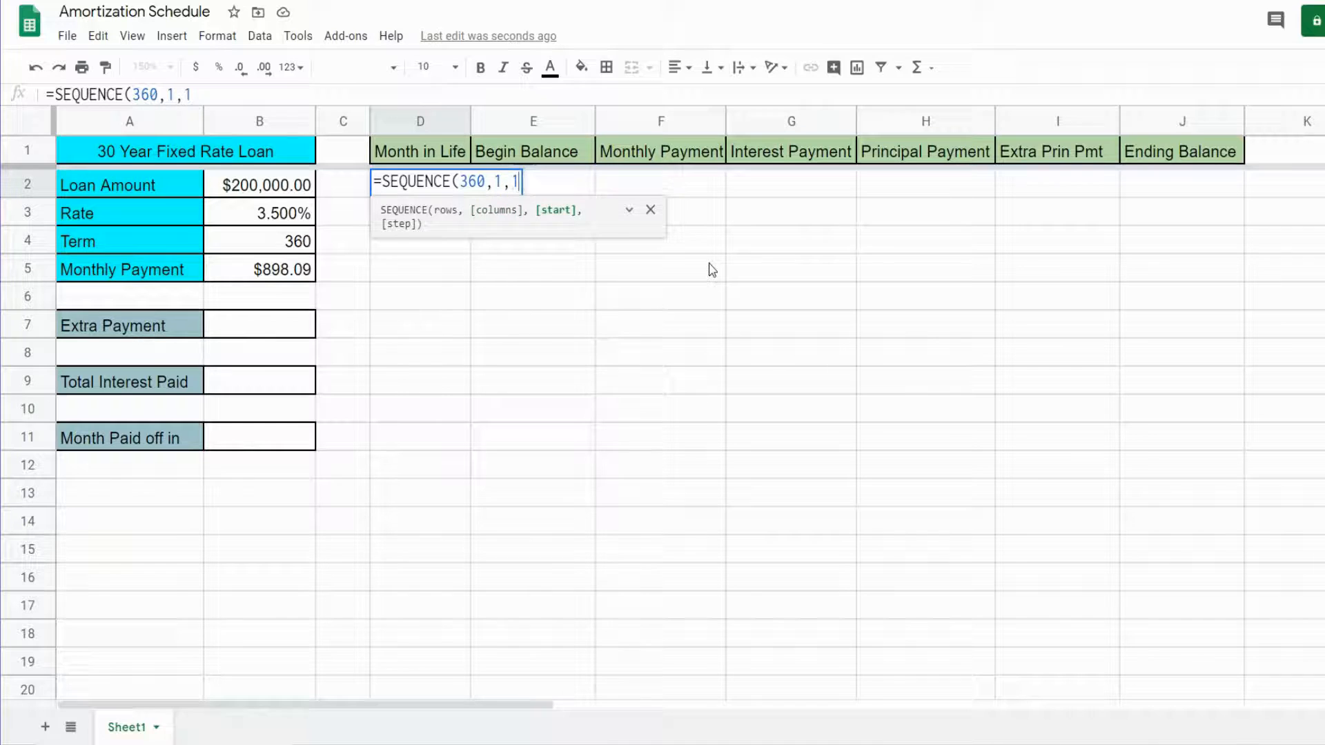
text(,)
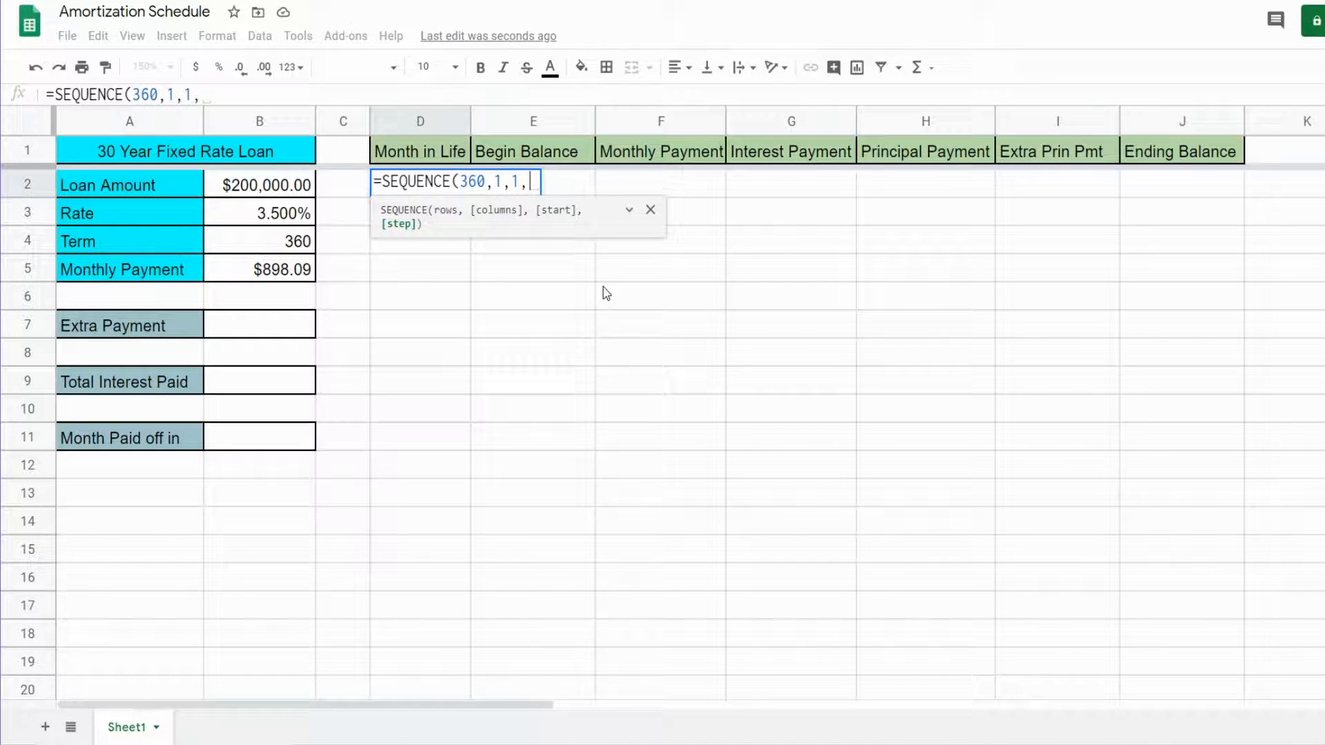
text(1)
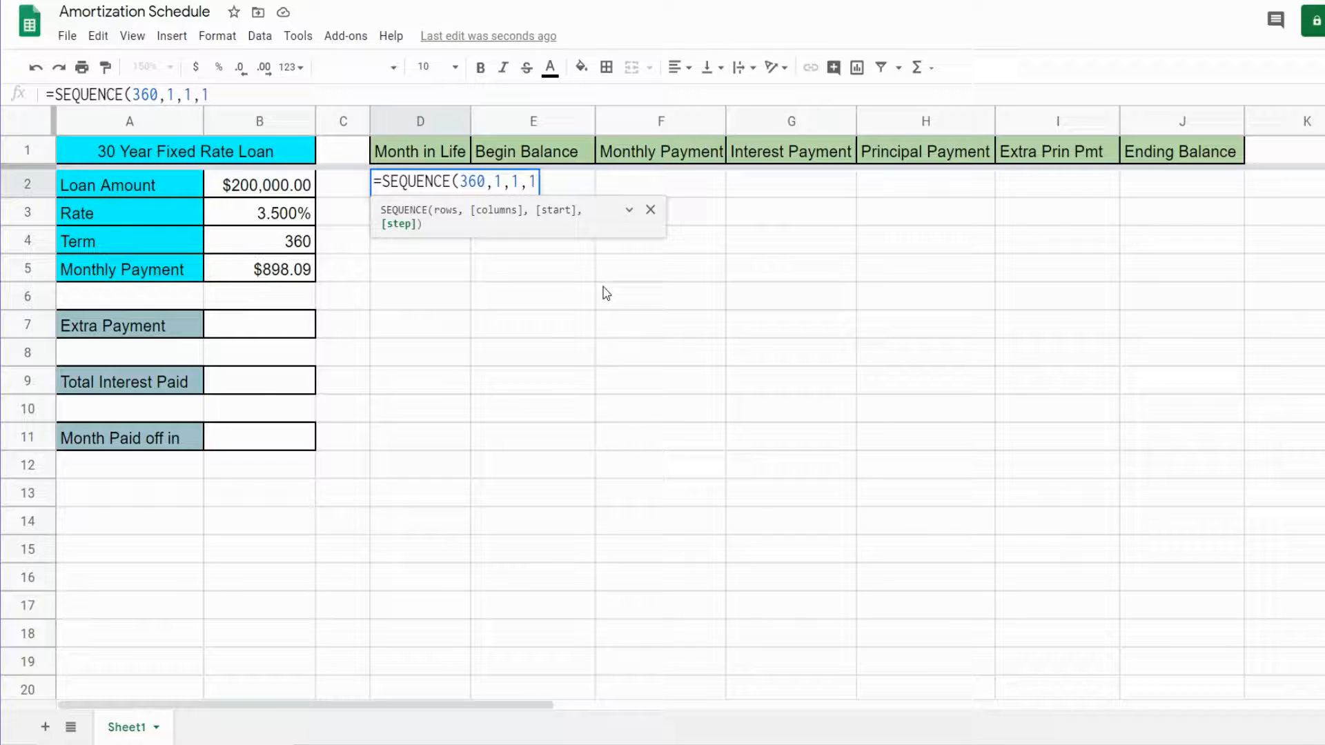
key(Enter)
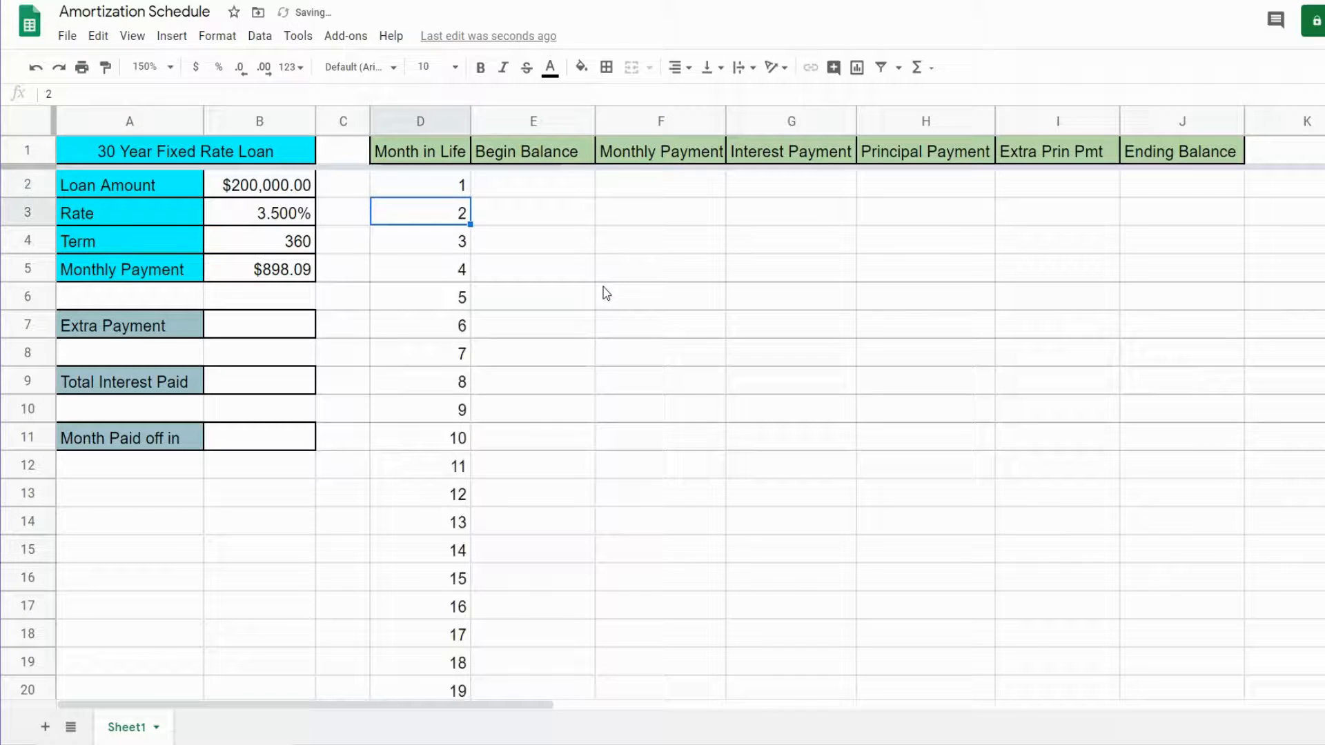
click(420, 185)
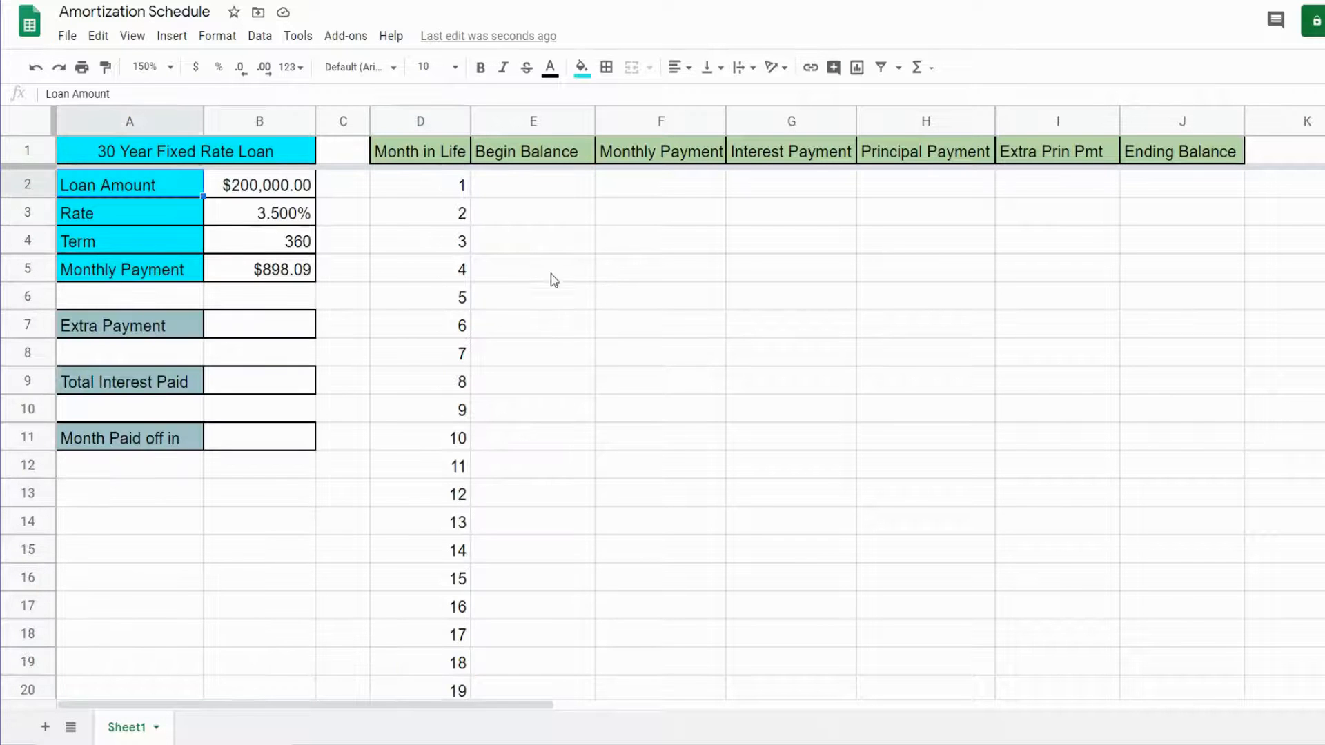
Link the first Begin Balance cell E2 to the $200,000.00 loan amount in B2
click(533, 213)
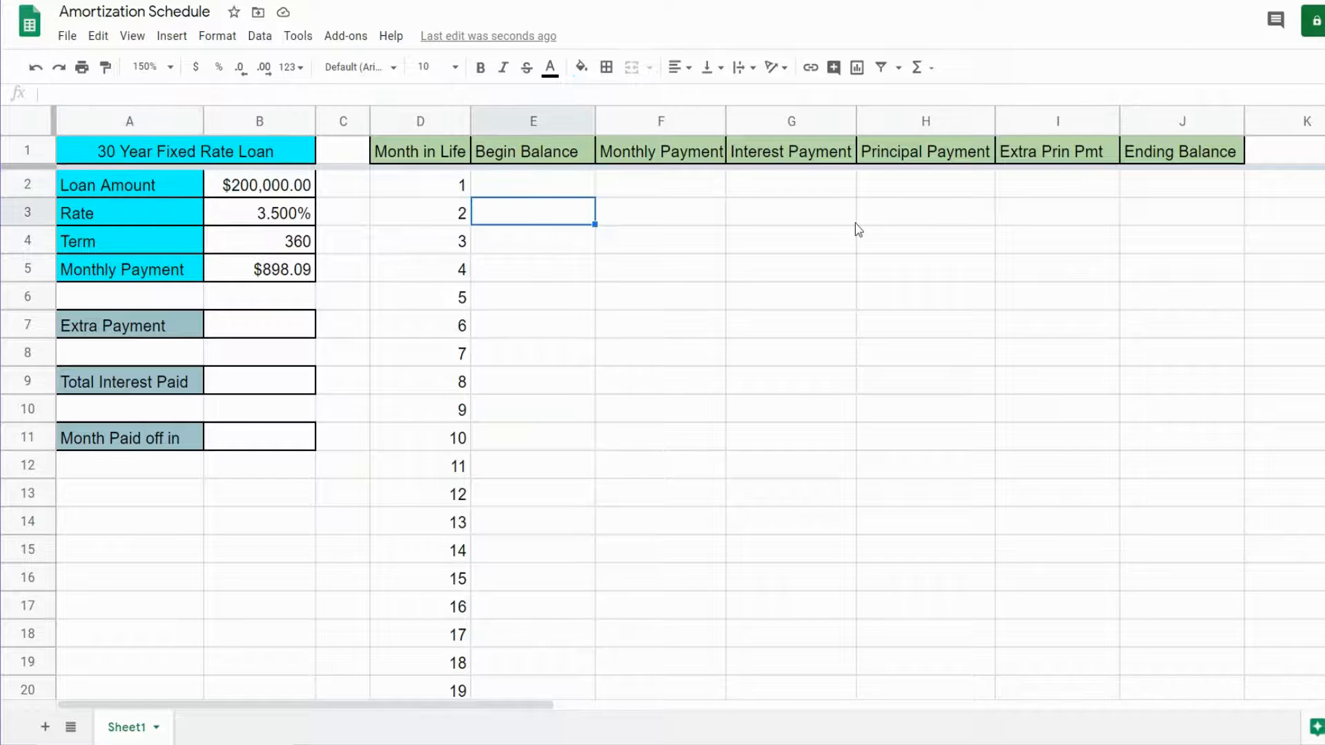
click(533, 185)
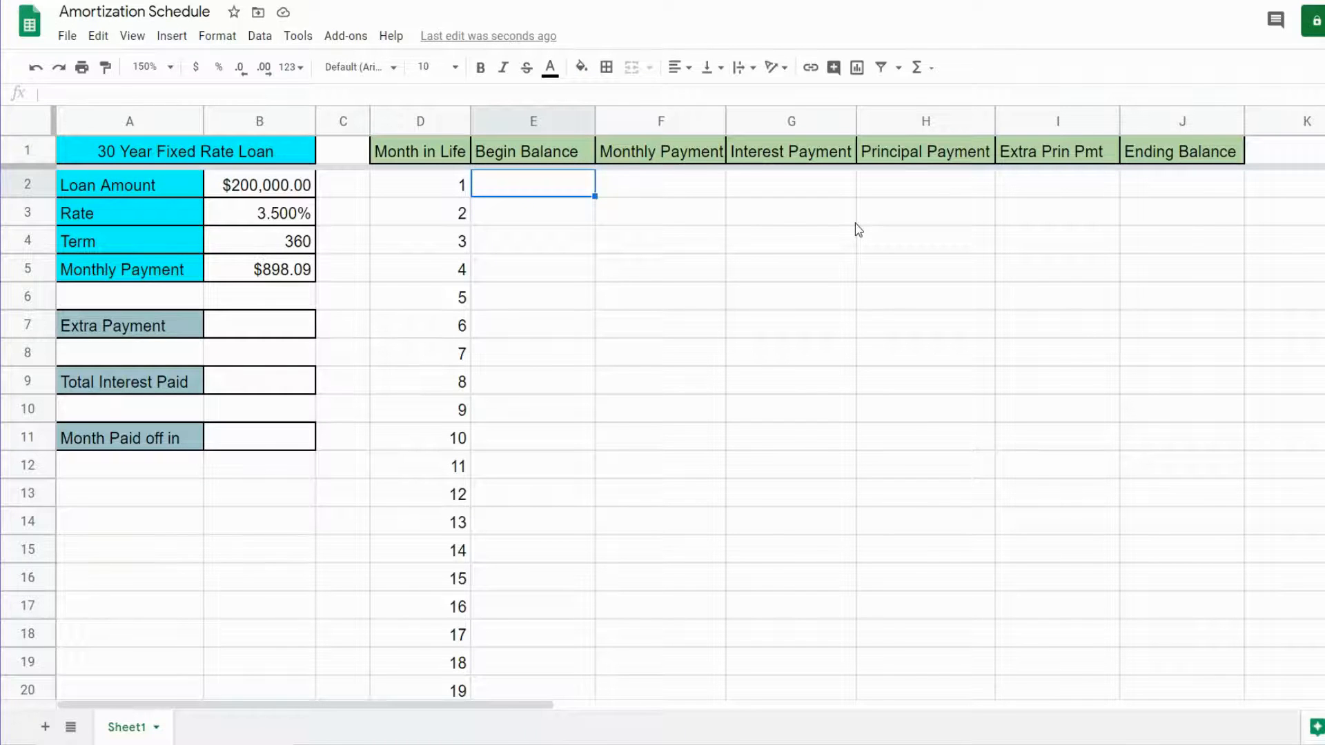
text(=)
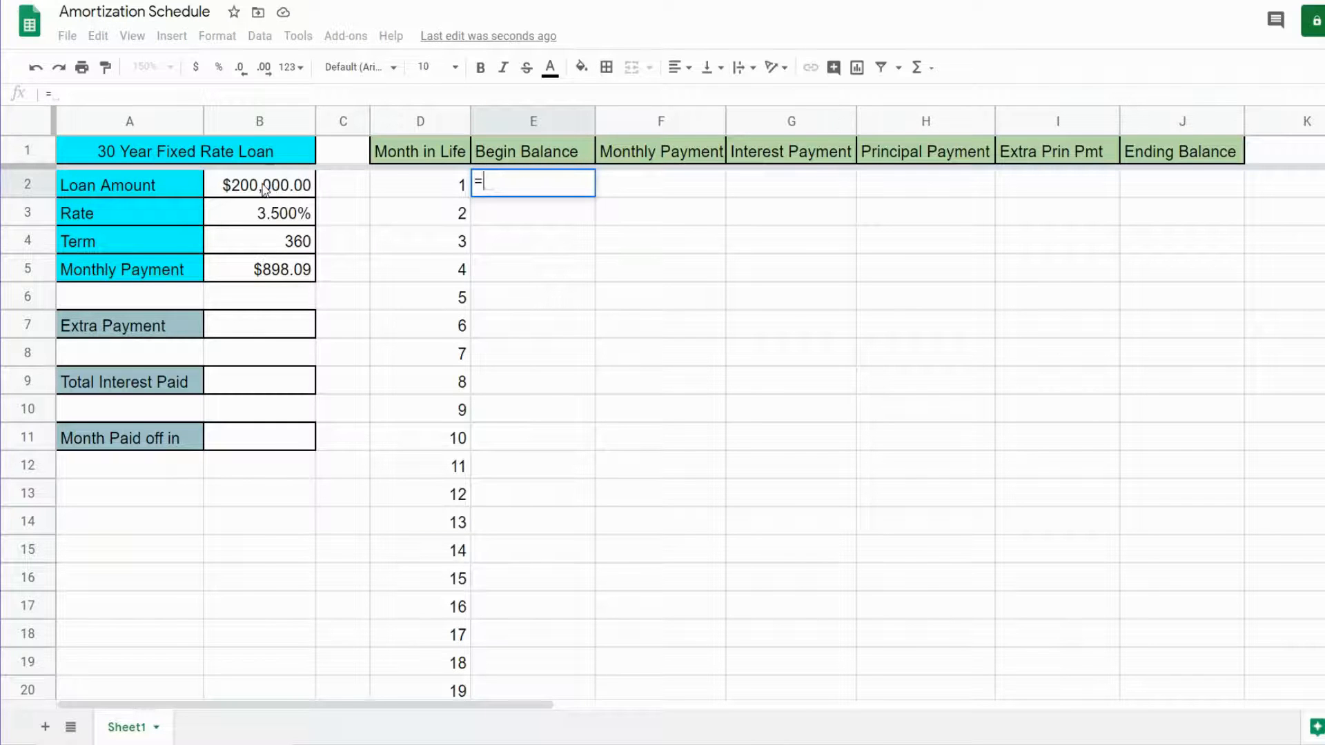
key(Enter)
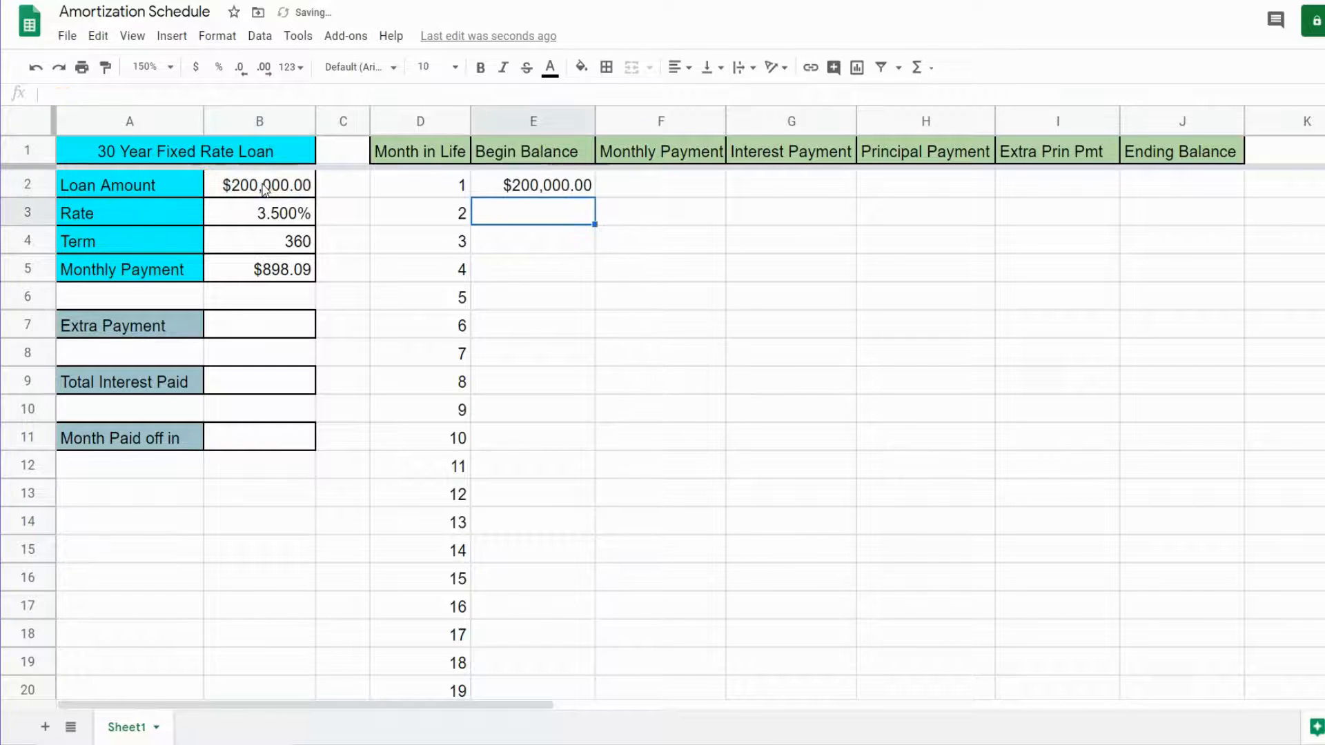
Set the first Monthly Payment cell F2 to reference the payment as absolute $B$5
click(660, 185)
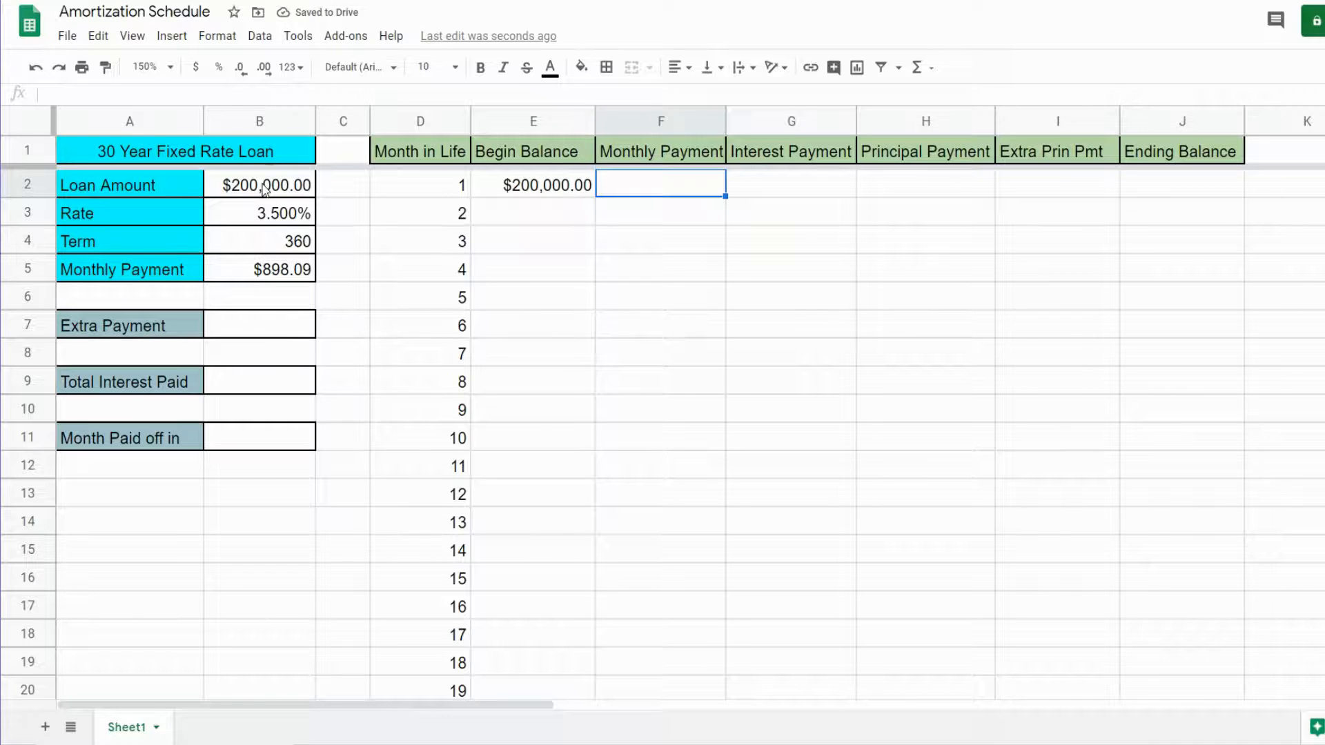
text(=)
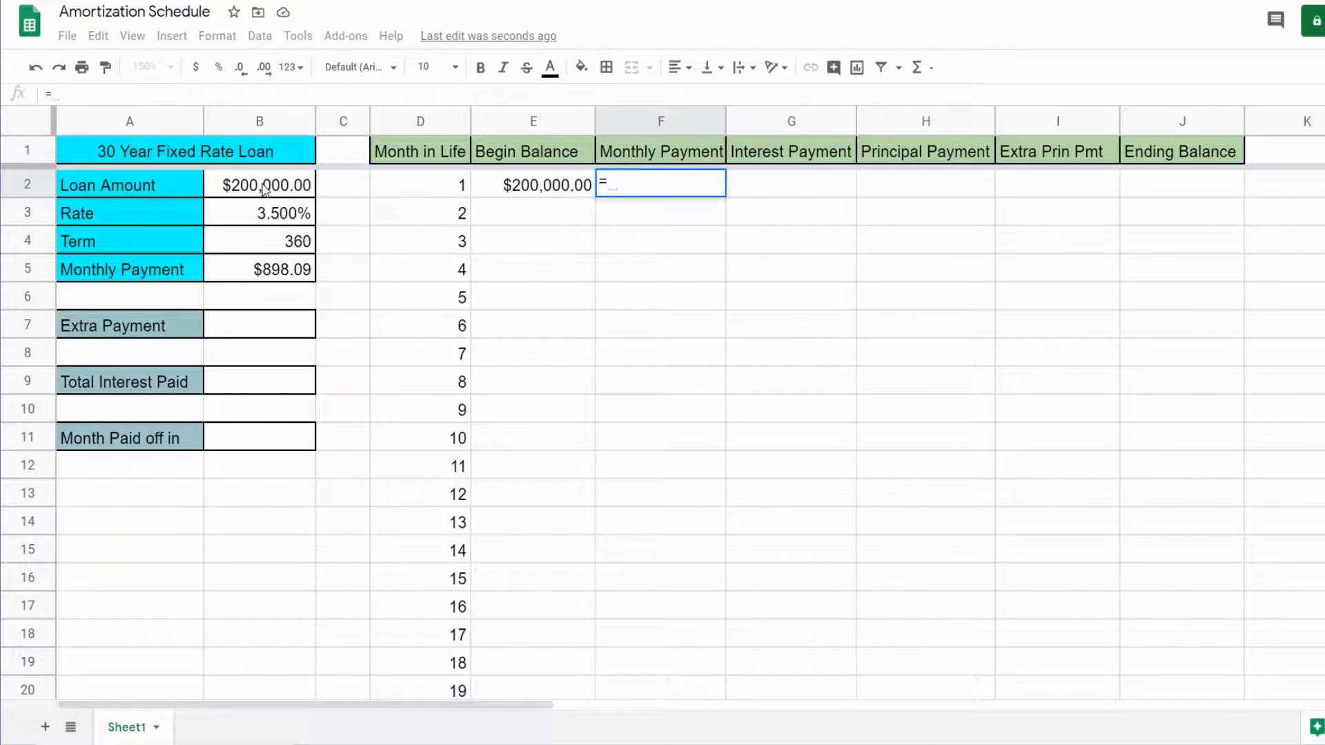
click(260, 269)
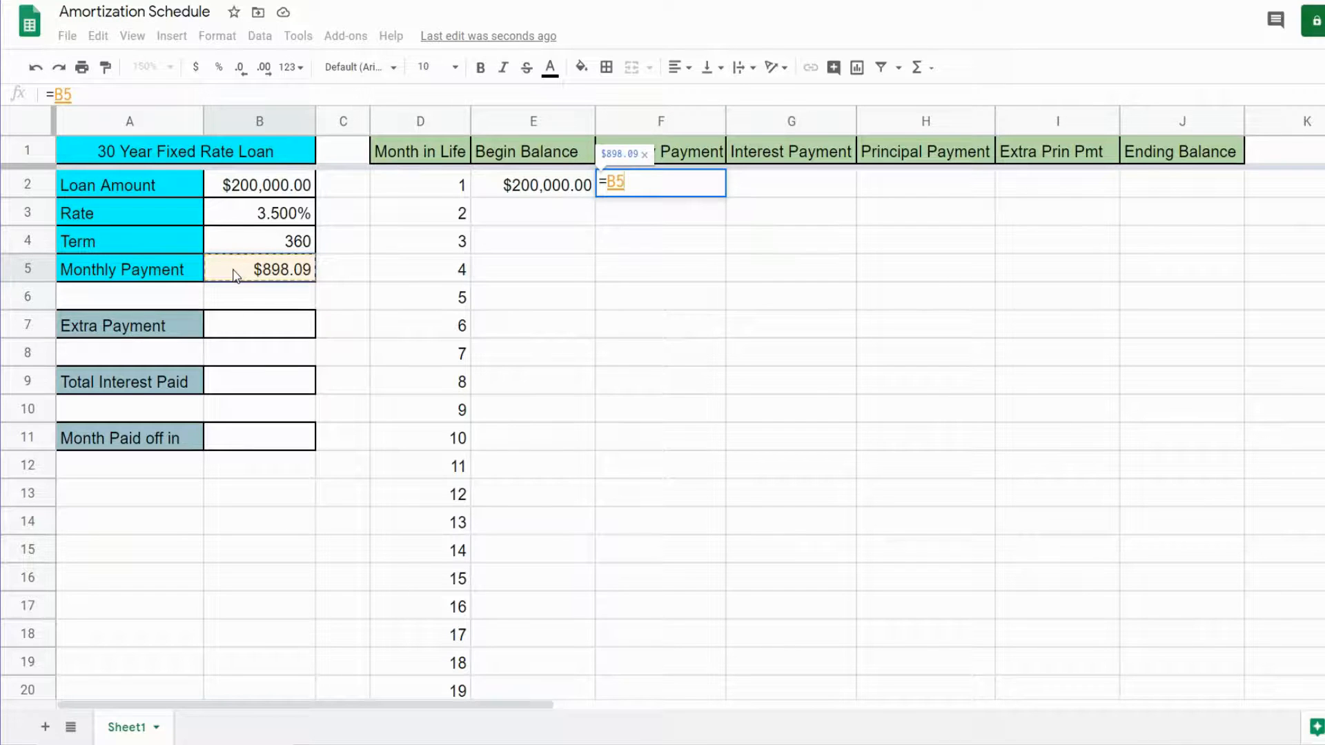
key(F4)
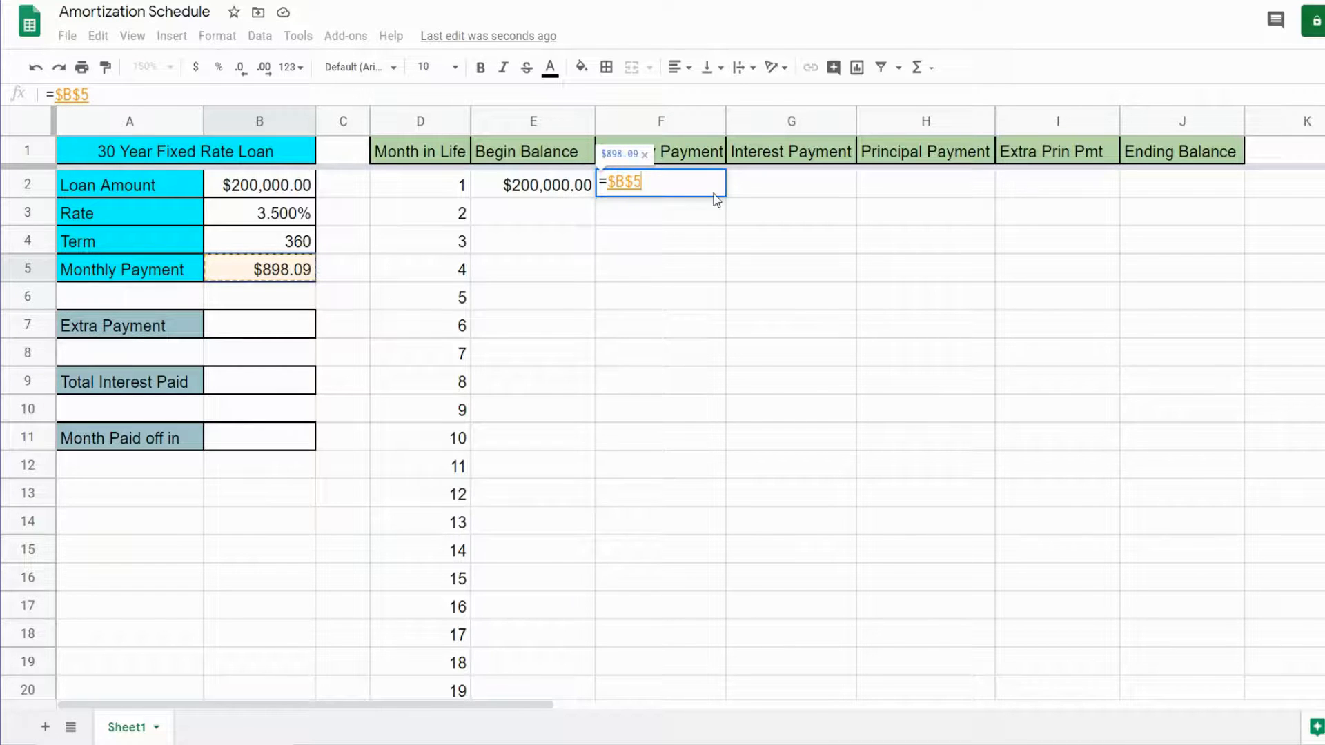
mouse_move(653, 365)
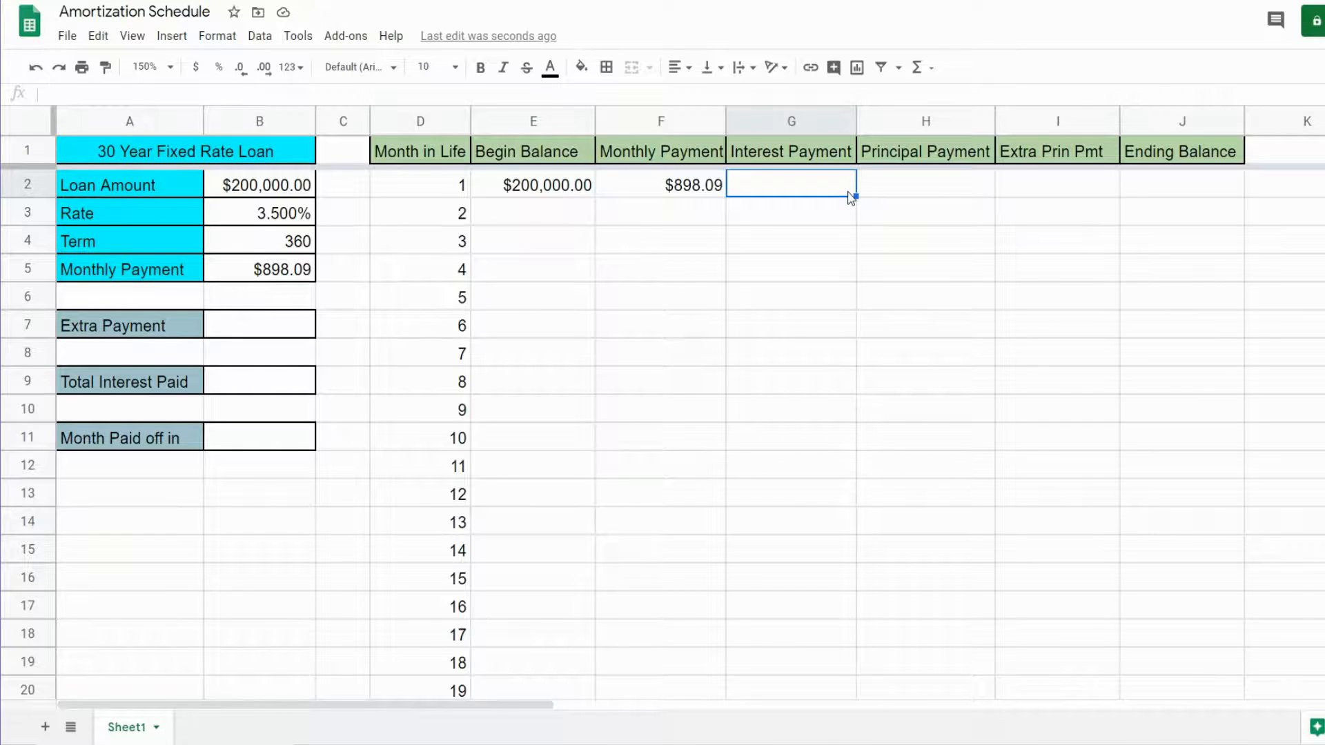
Compute month 1 interest in G2 as =E2*($B$3/12), showing $583.33
text(=)
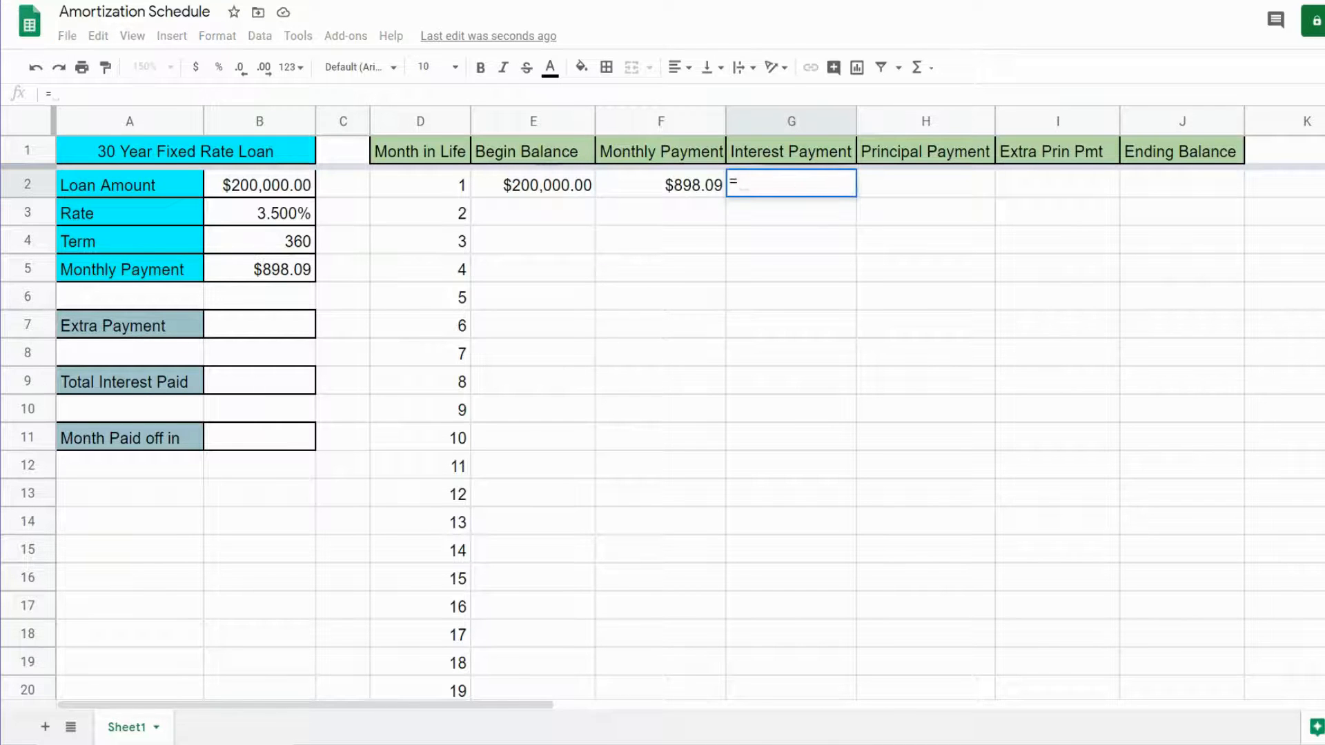
click(532, 185)
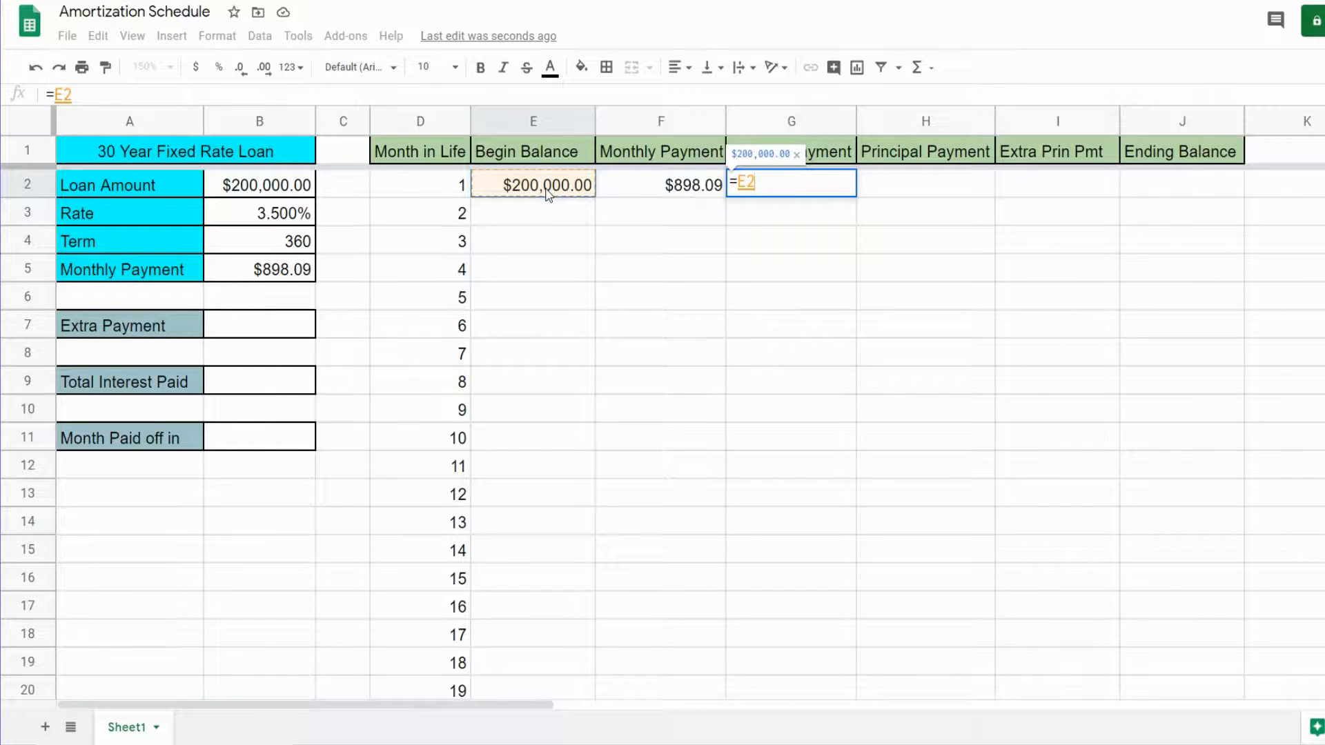
text(*)
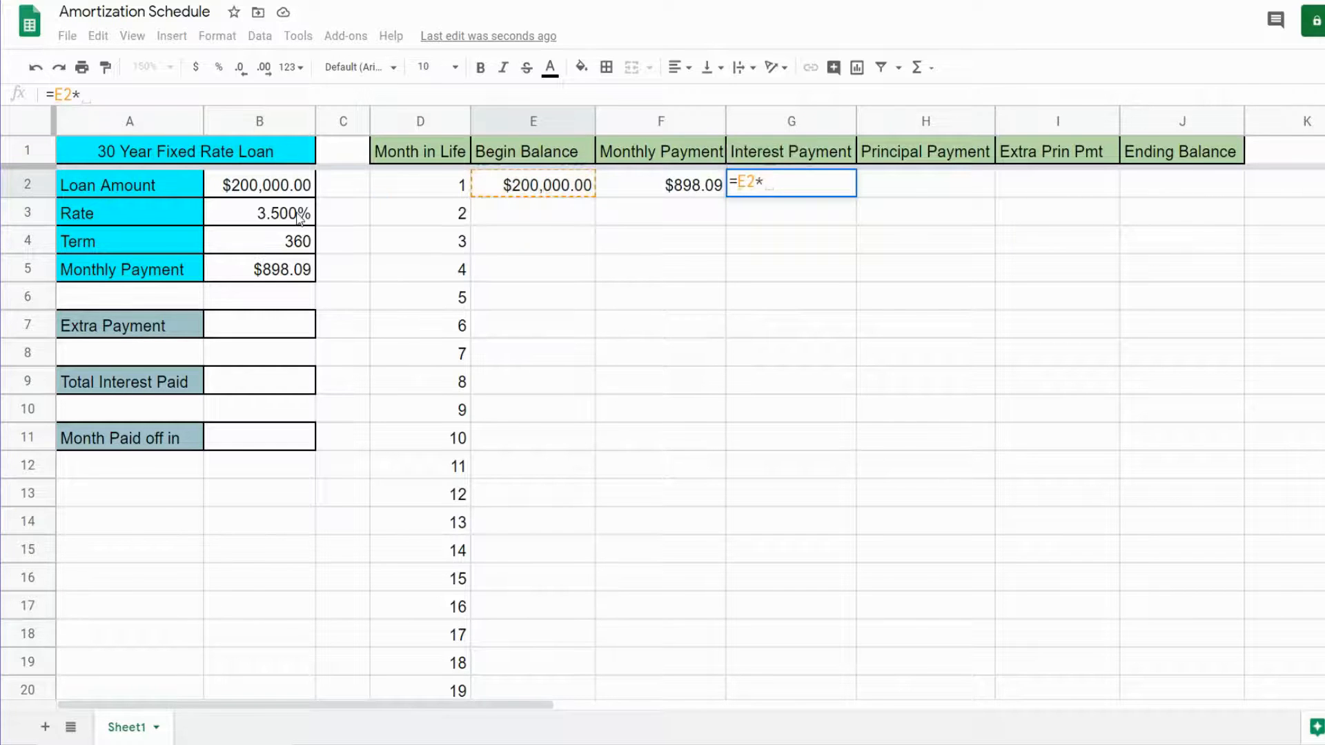
click(260, 213)
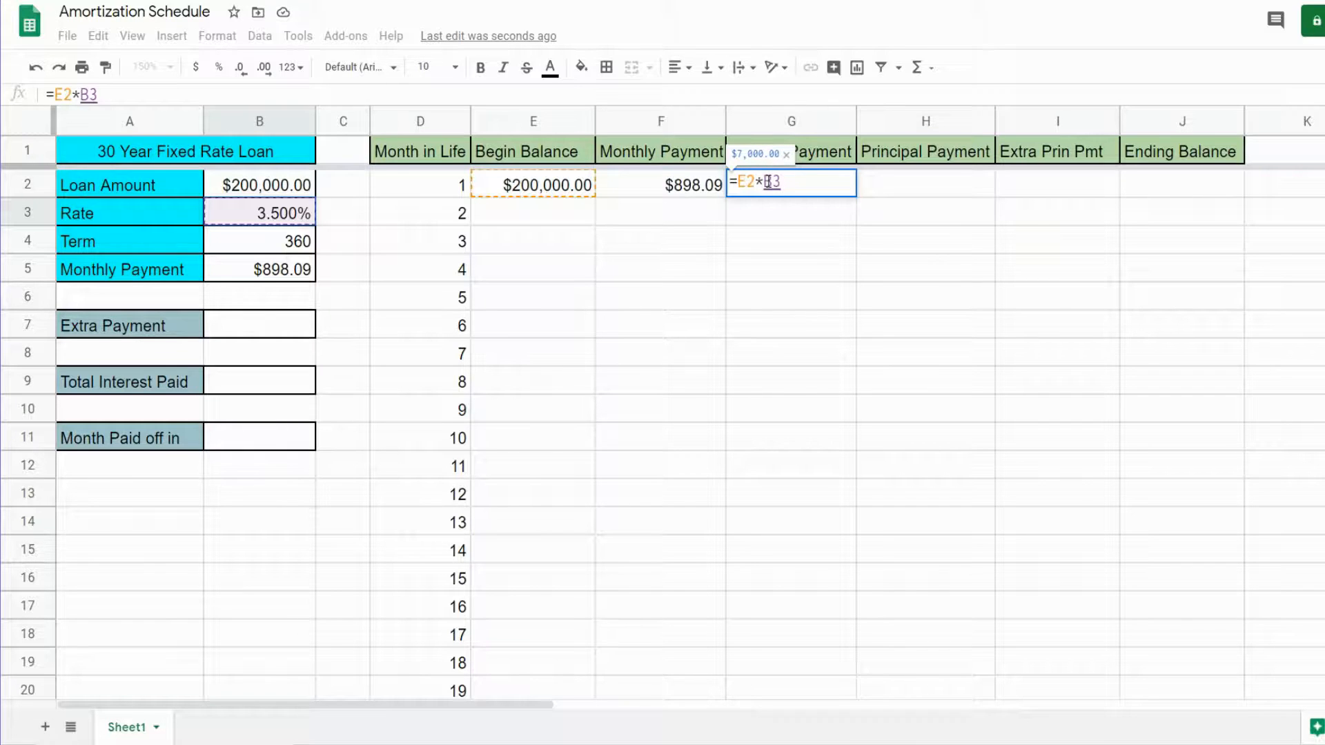
key(F4)
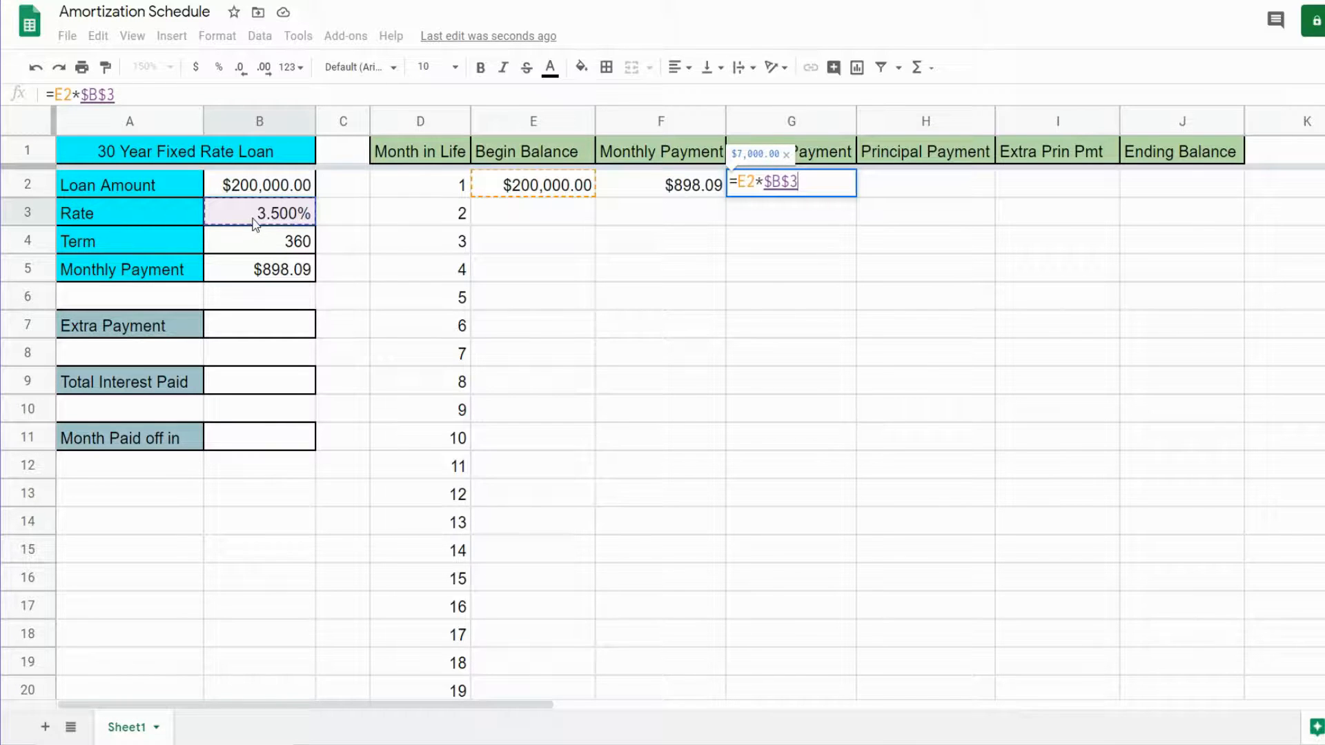
text(/)
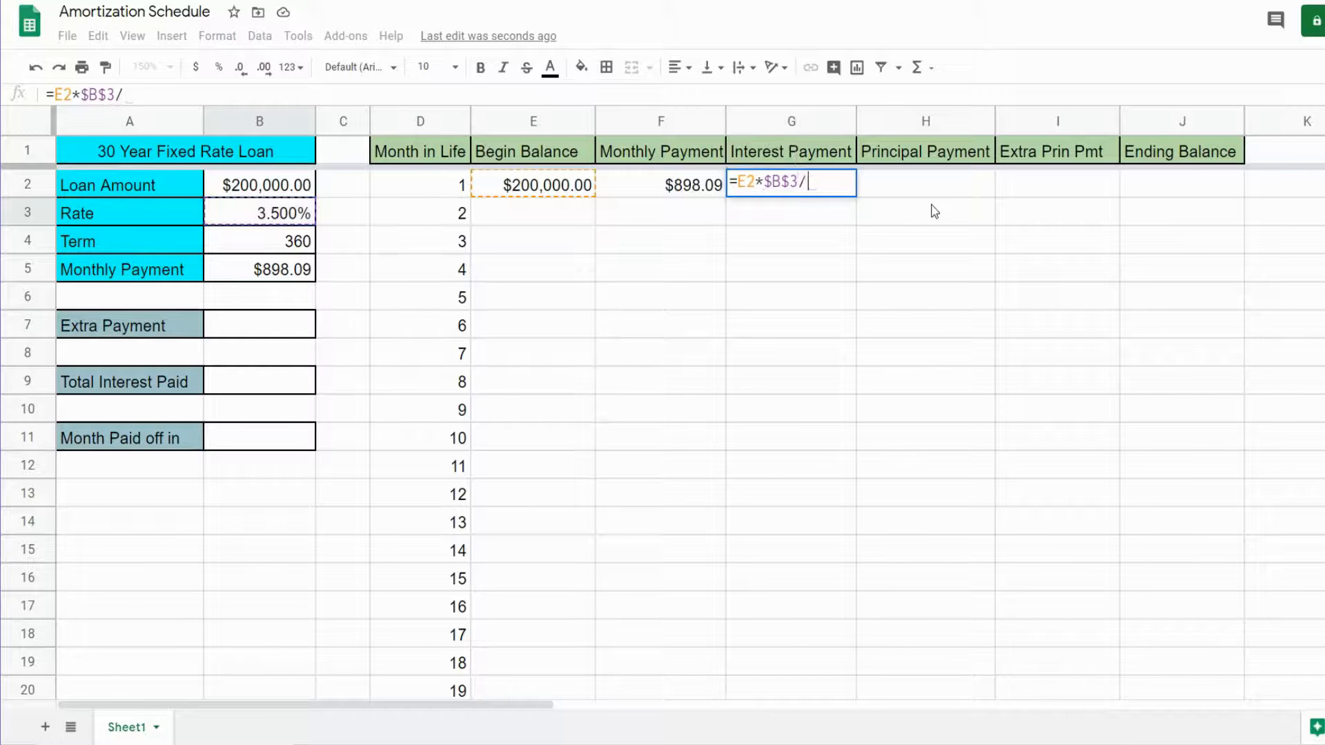
text(12))
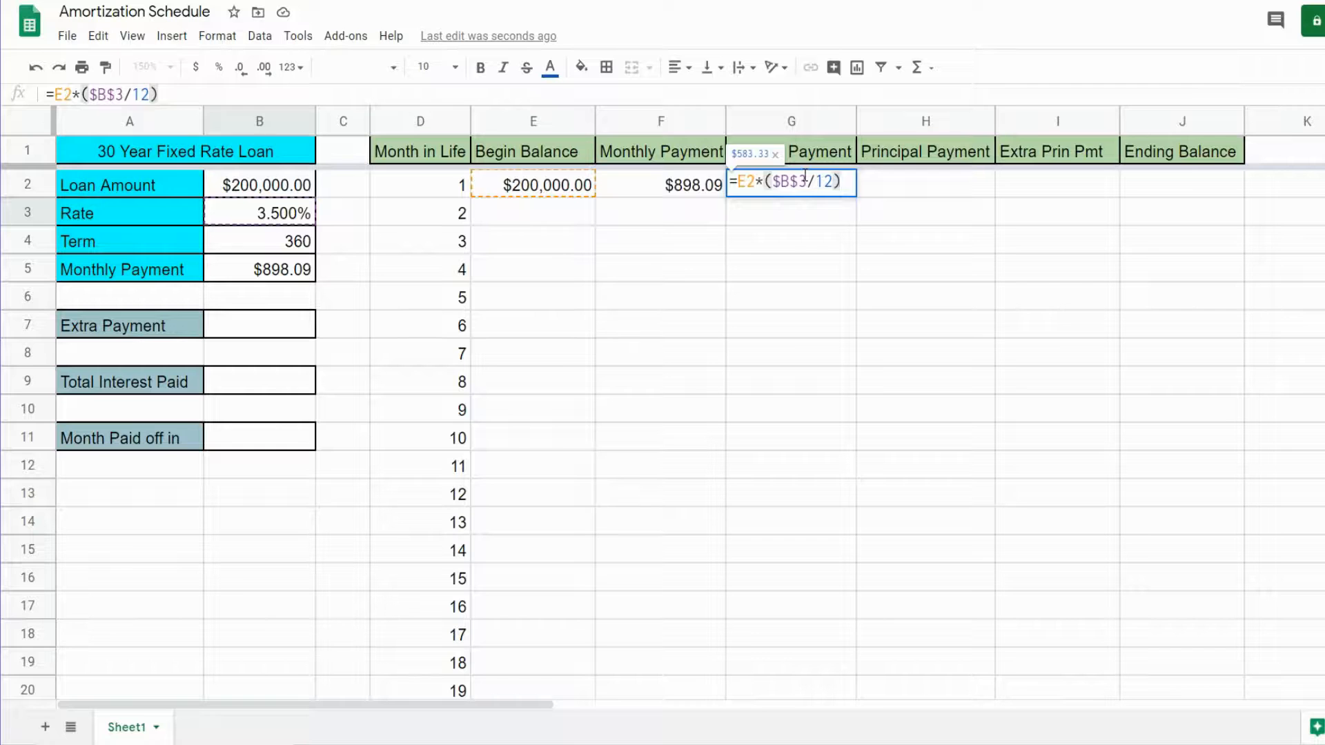
key(Enter)
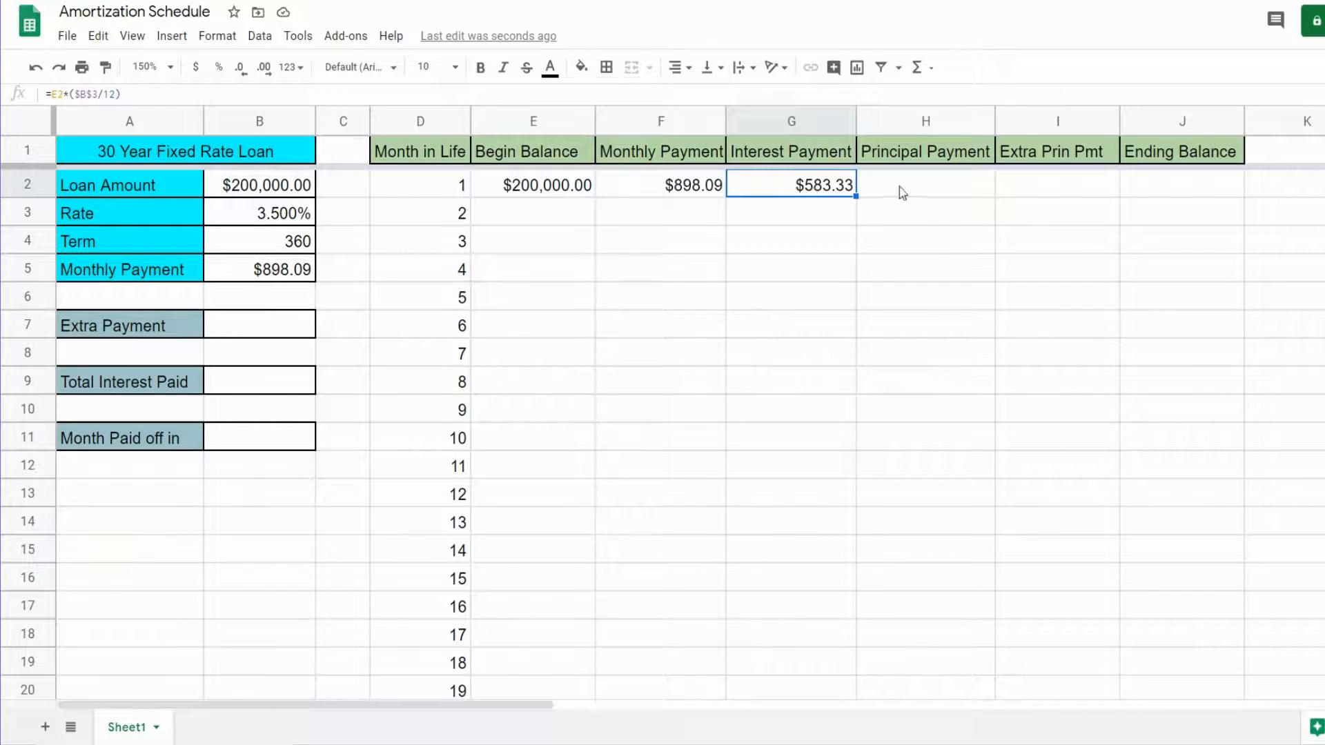
Compute month 1 principal in H2 as payment minus interest, showing $314.76
click(925, 184)
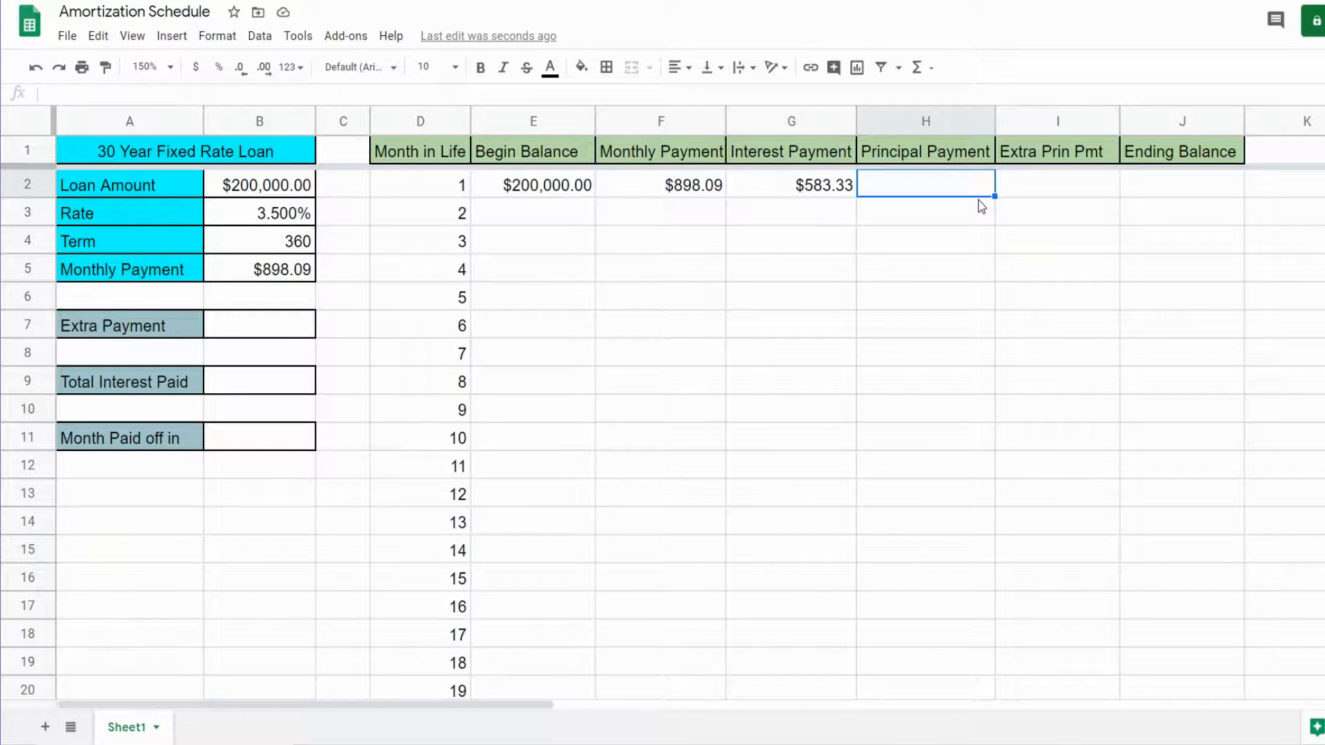
text(=F2)
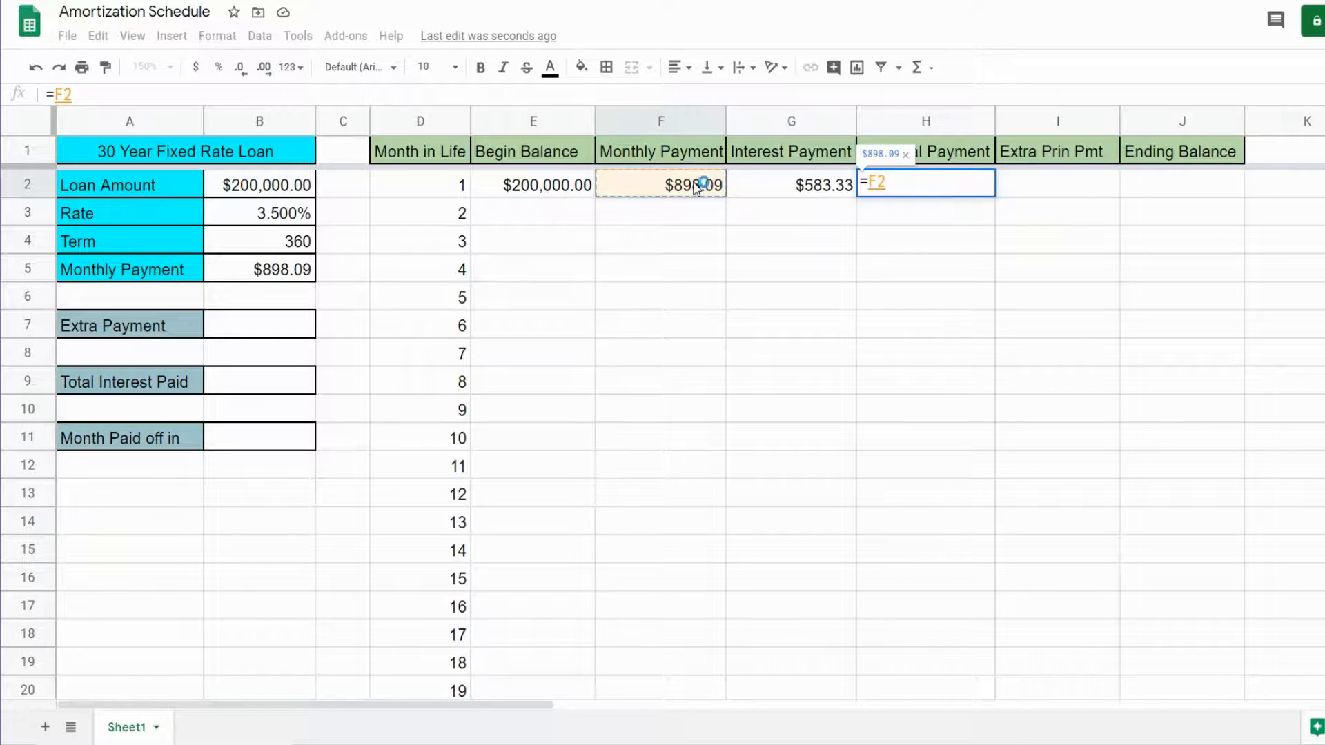
click(791, 185)
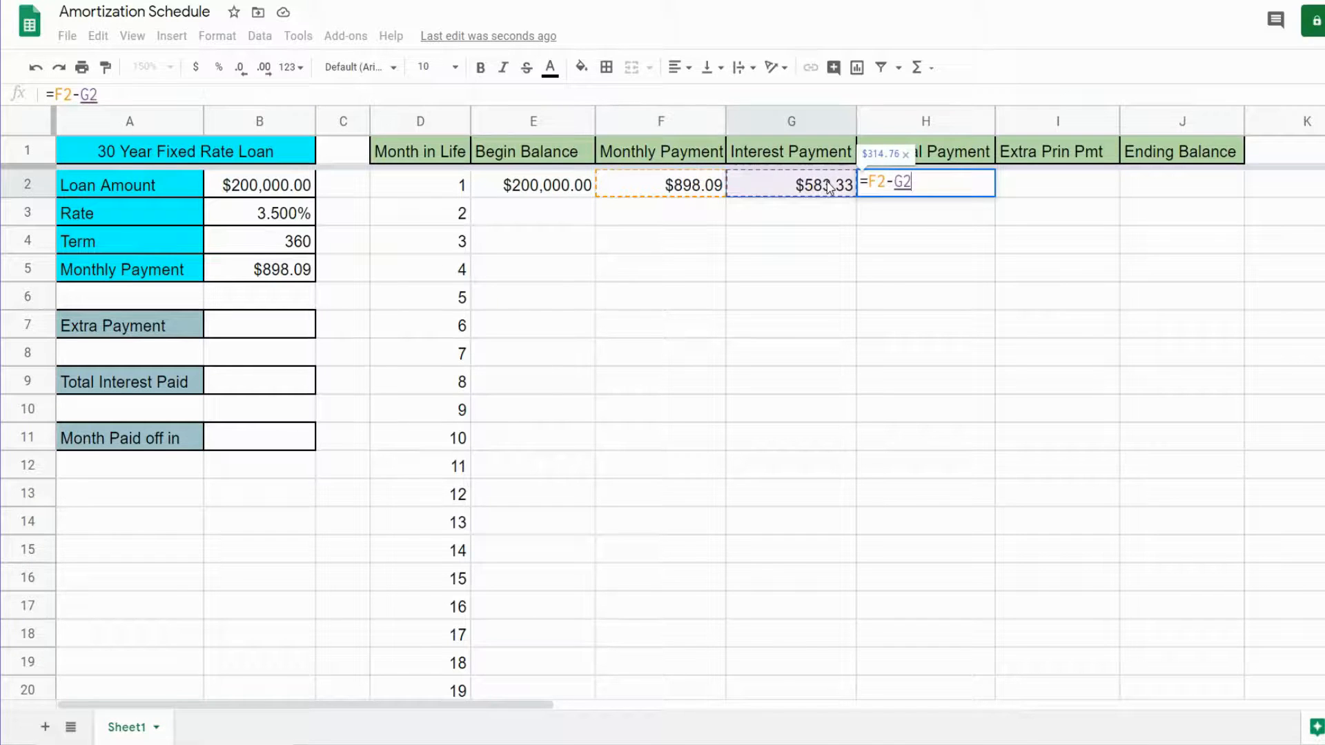
key(Enter)
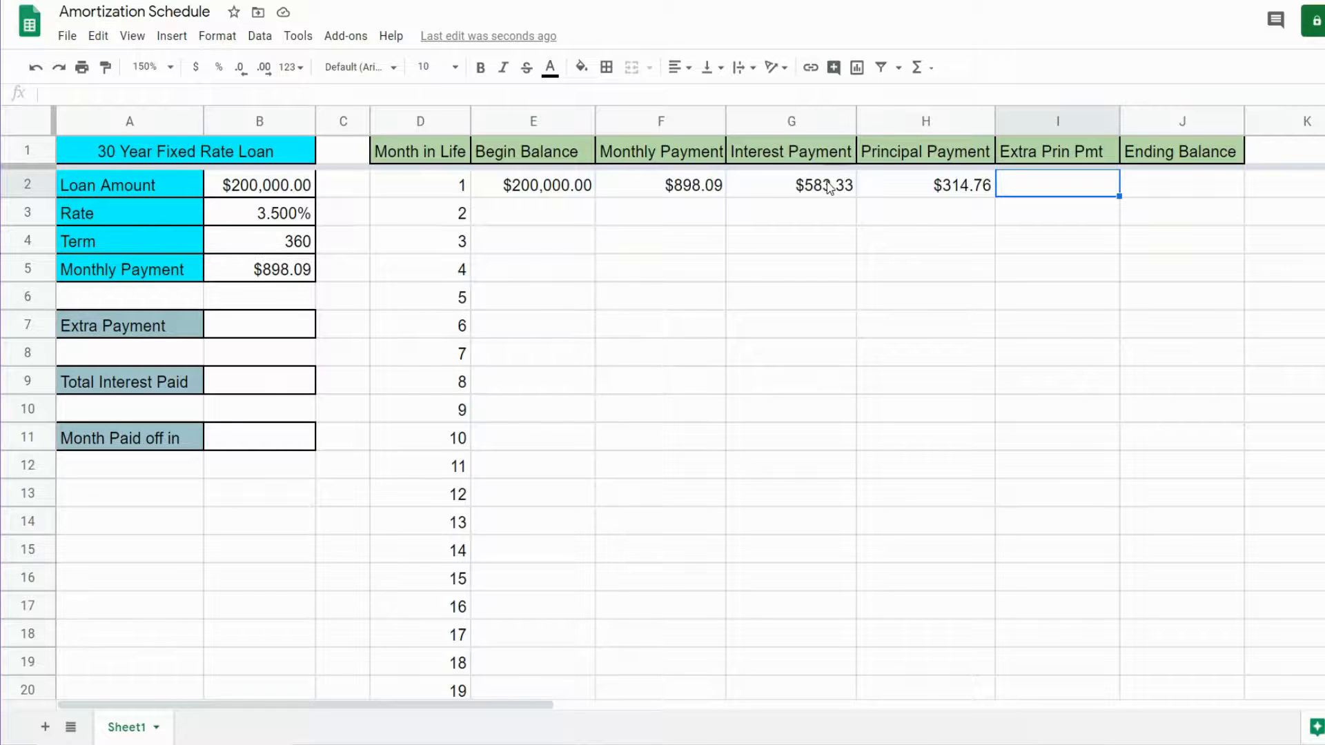
click(1182, 185)
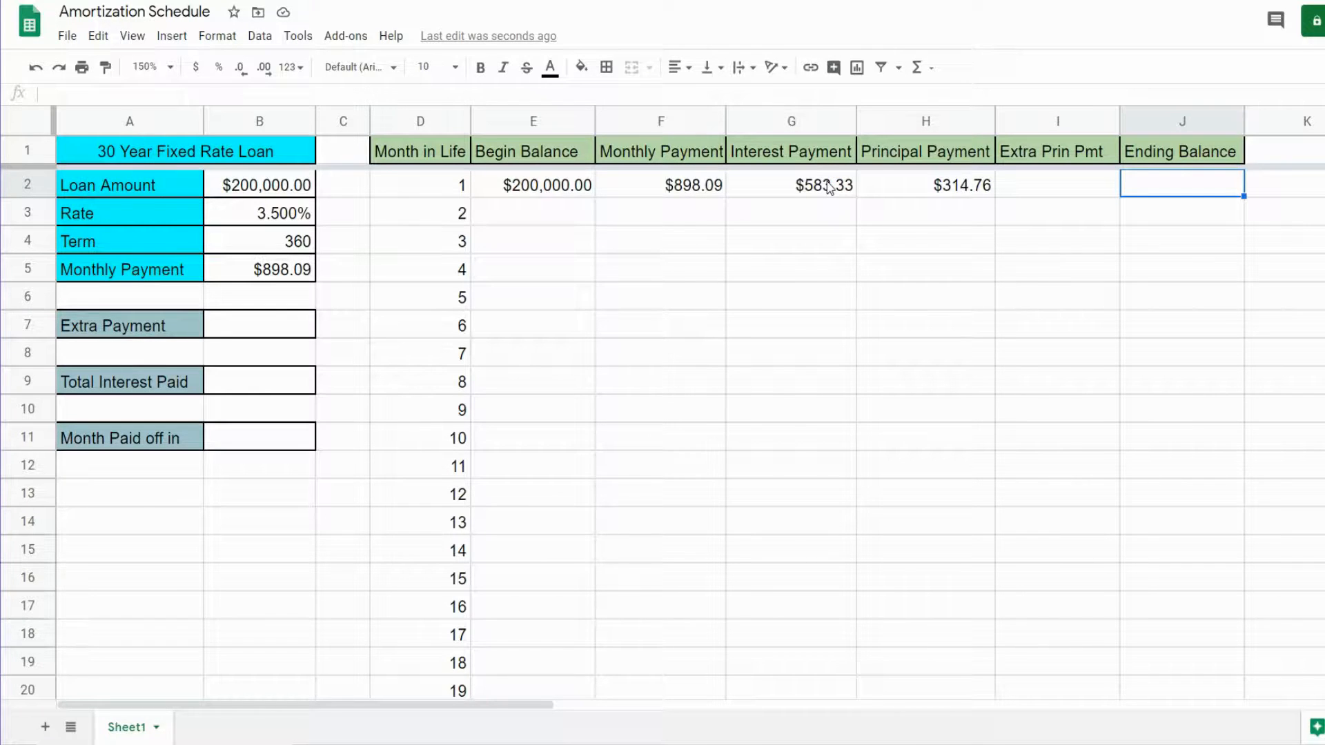
Compute month 1's ending balance in J2 from the begin balance, giving $199,685.24
text(=)
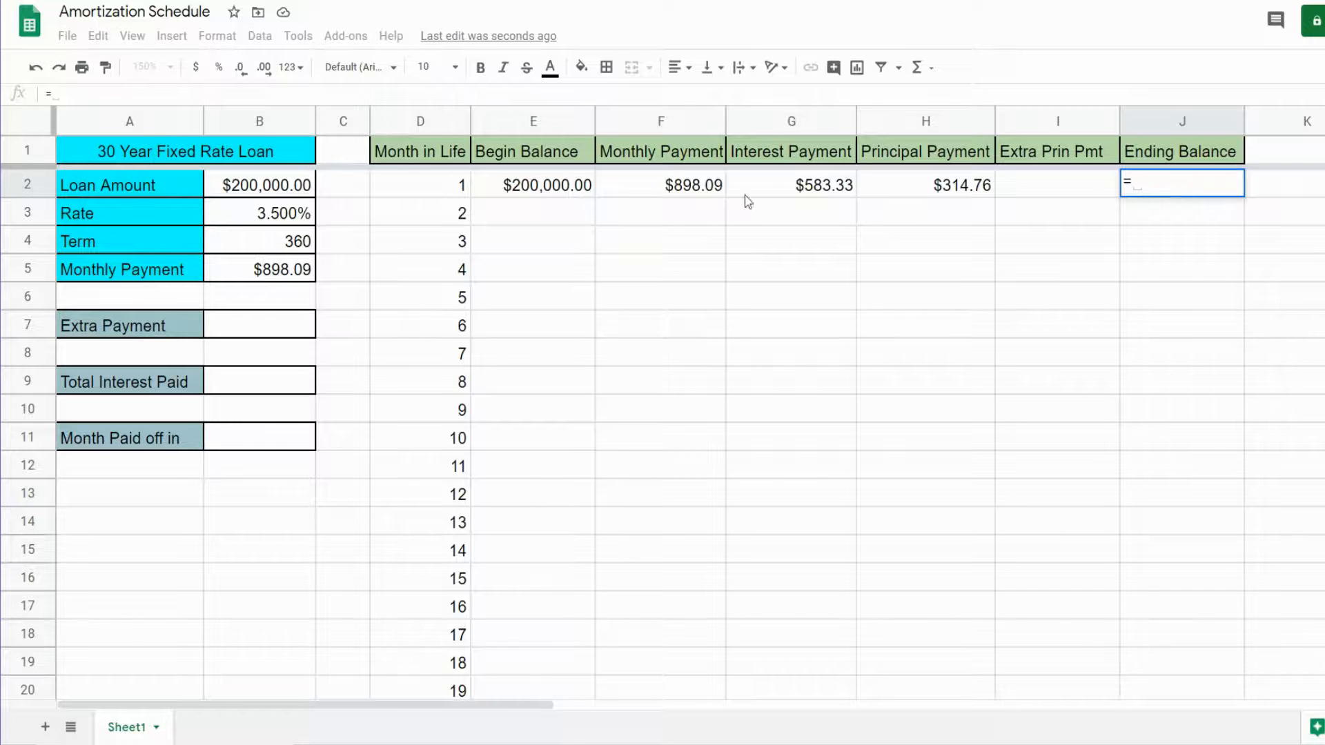
click(533, 185)
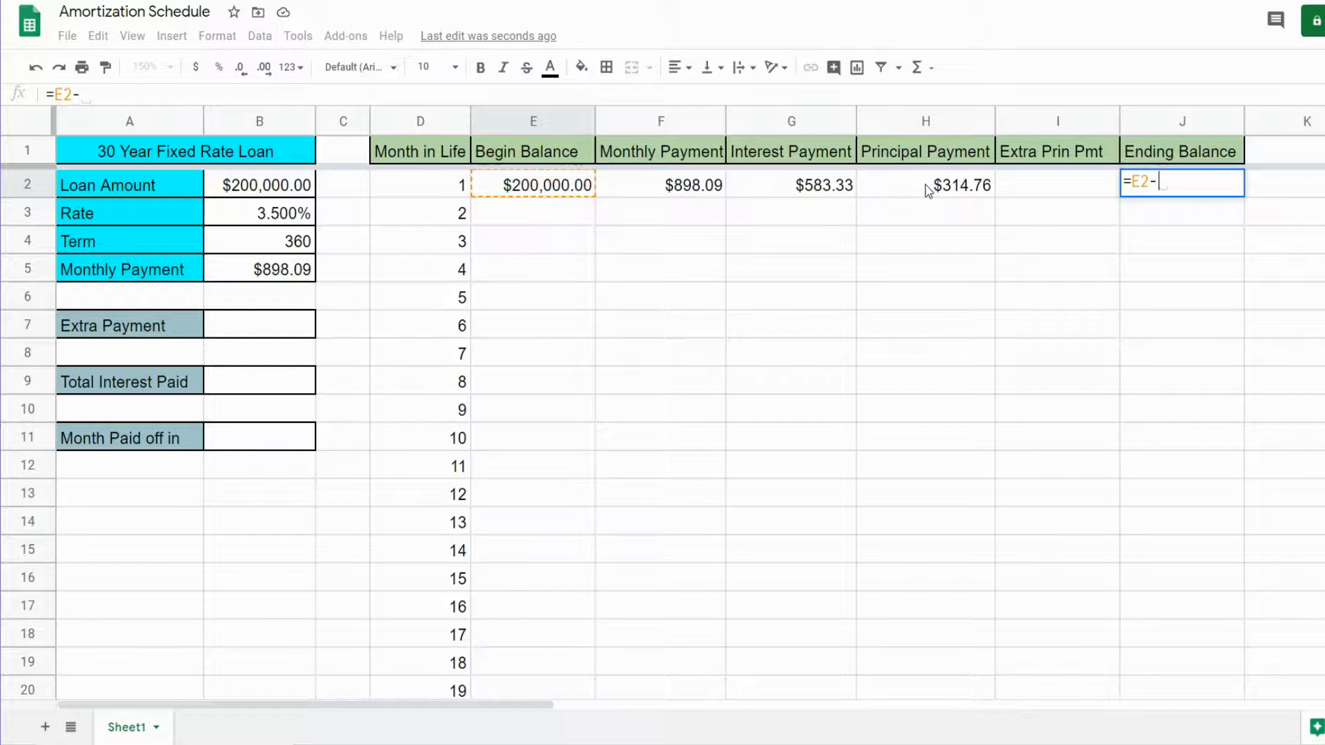
key(Enter)
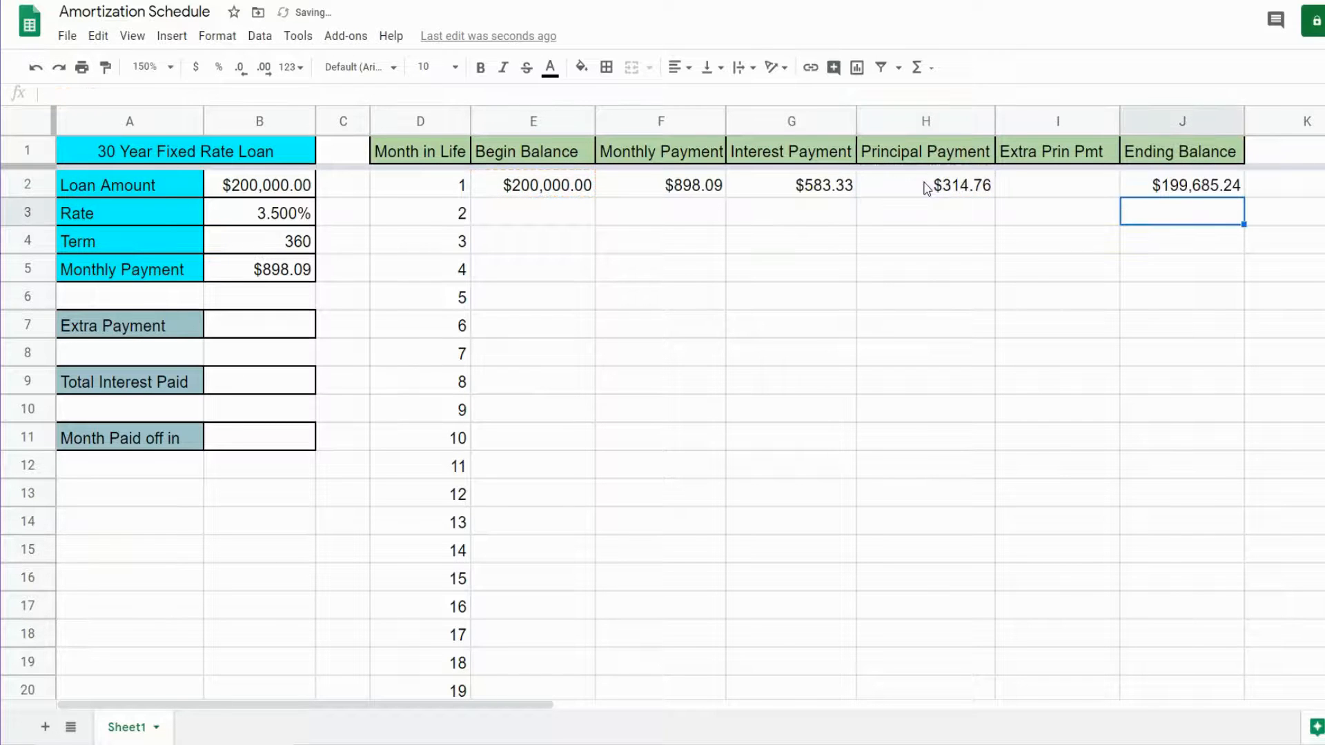
Link month 2's begin balance E3 to month 1's ending balance J2
click(533, 213)
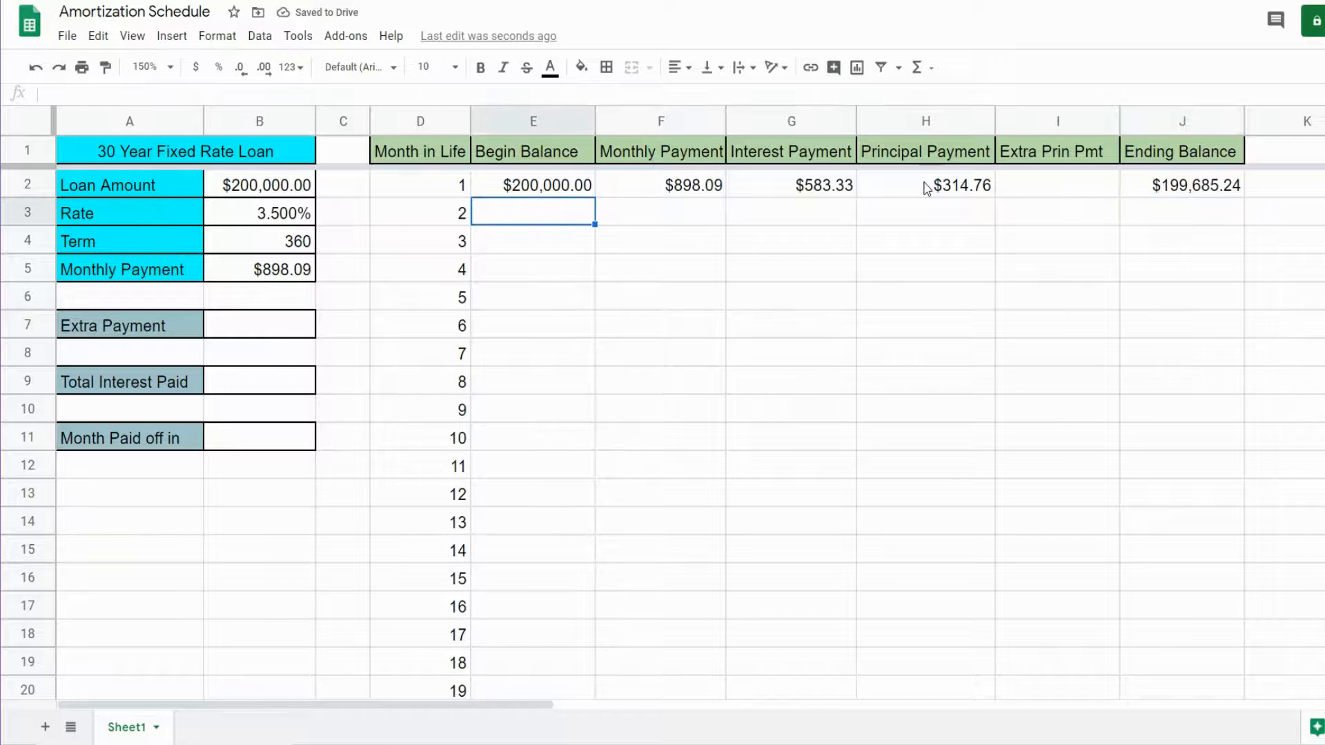
text(=)
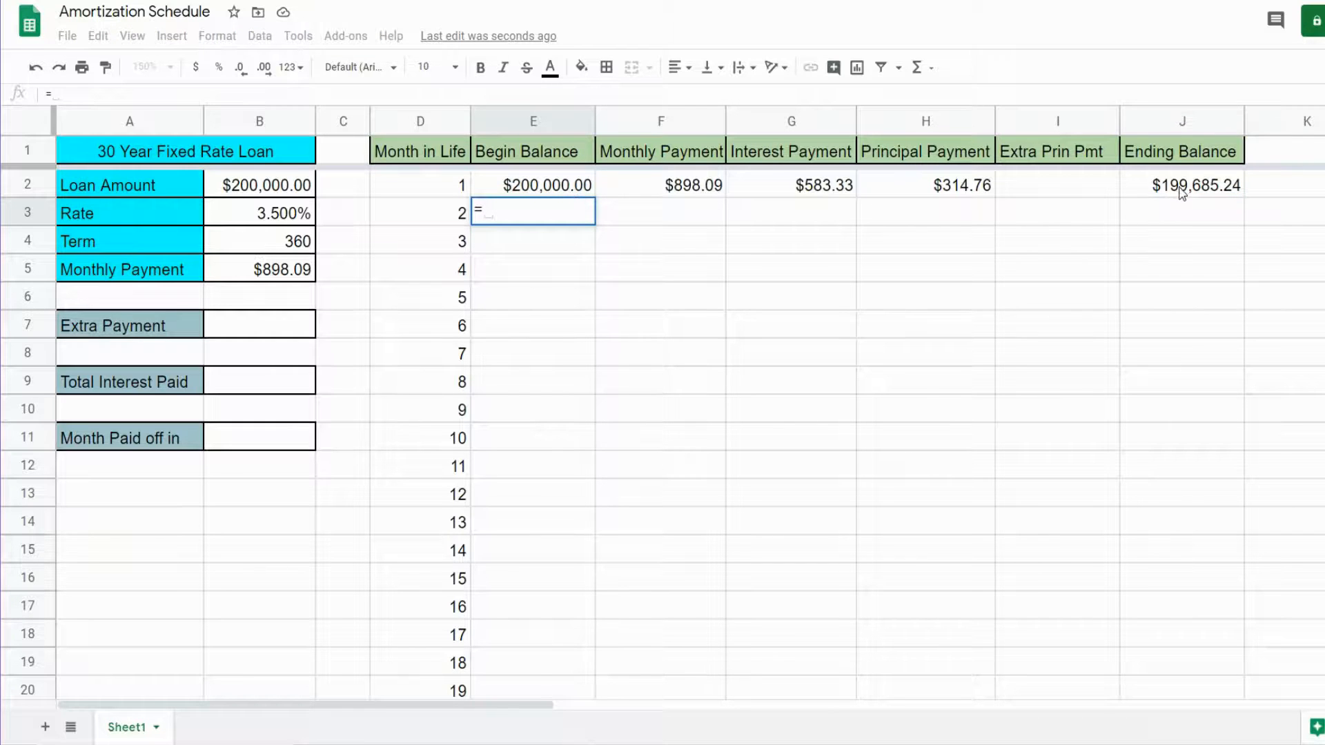
key(Enter)
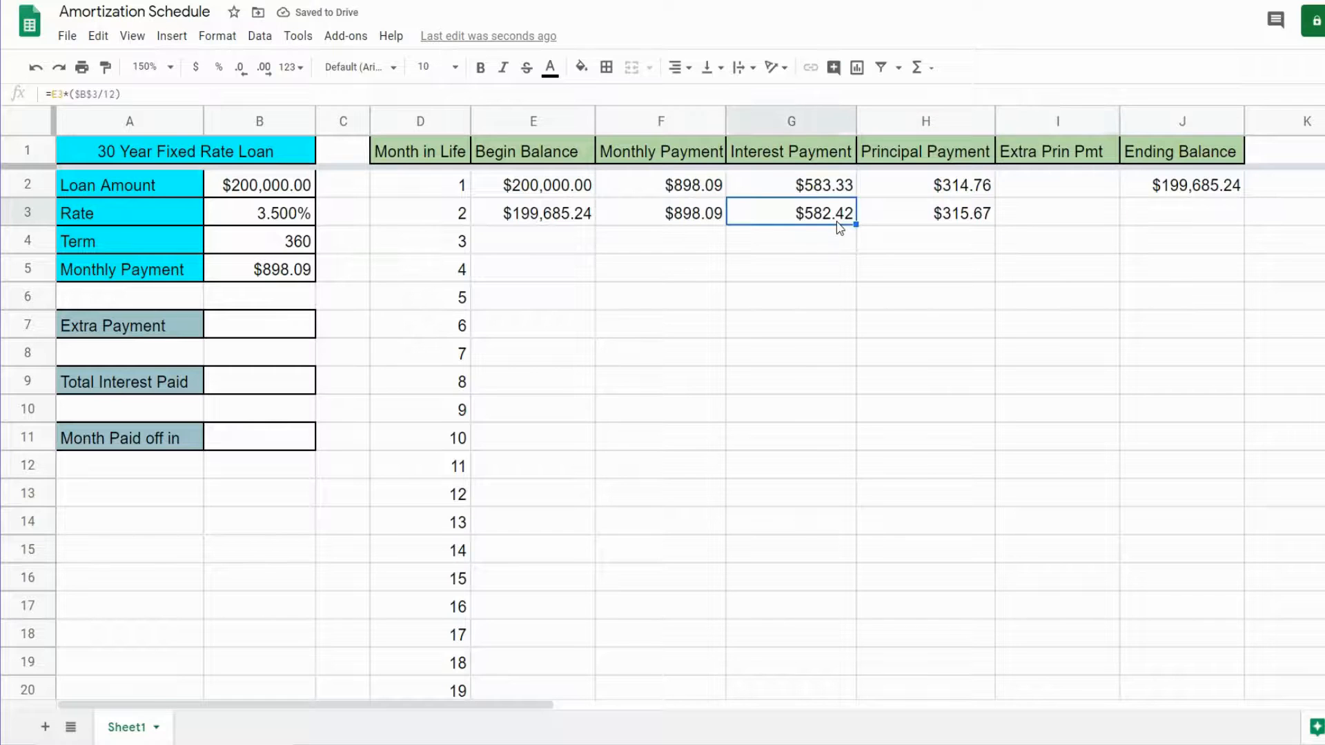
Check month 2's interest and principal formulas and select them to fill down to row 361
click(925, 213)
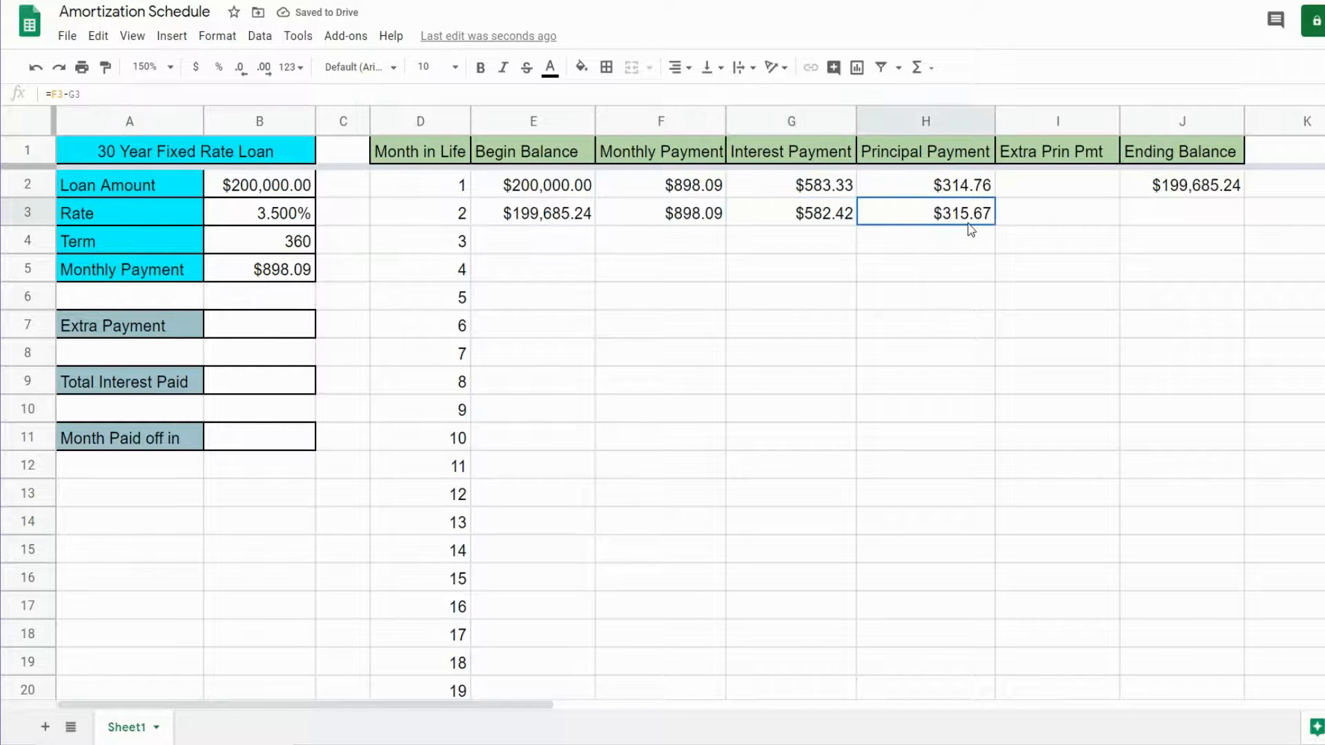
click(791, 213)
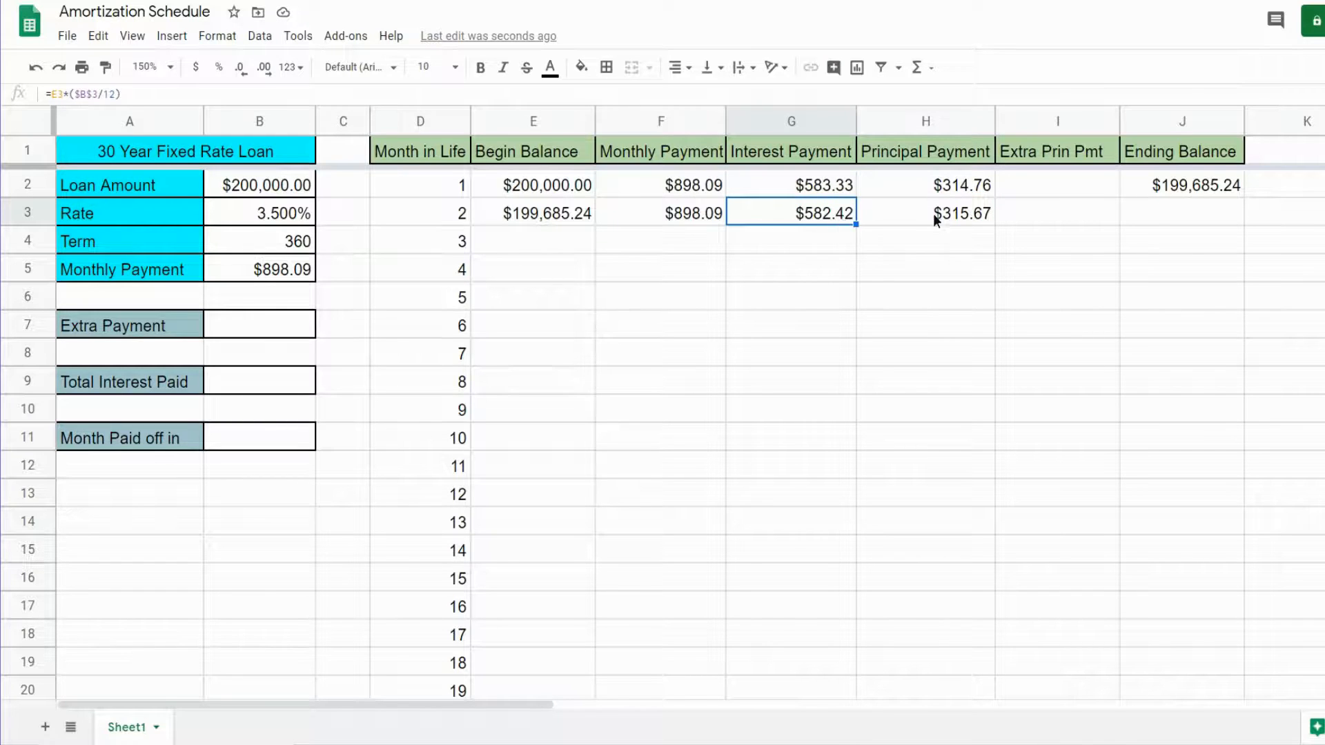
click(936, 213)
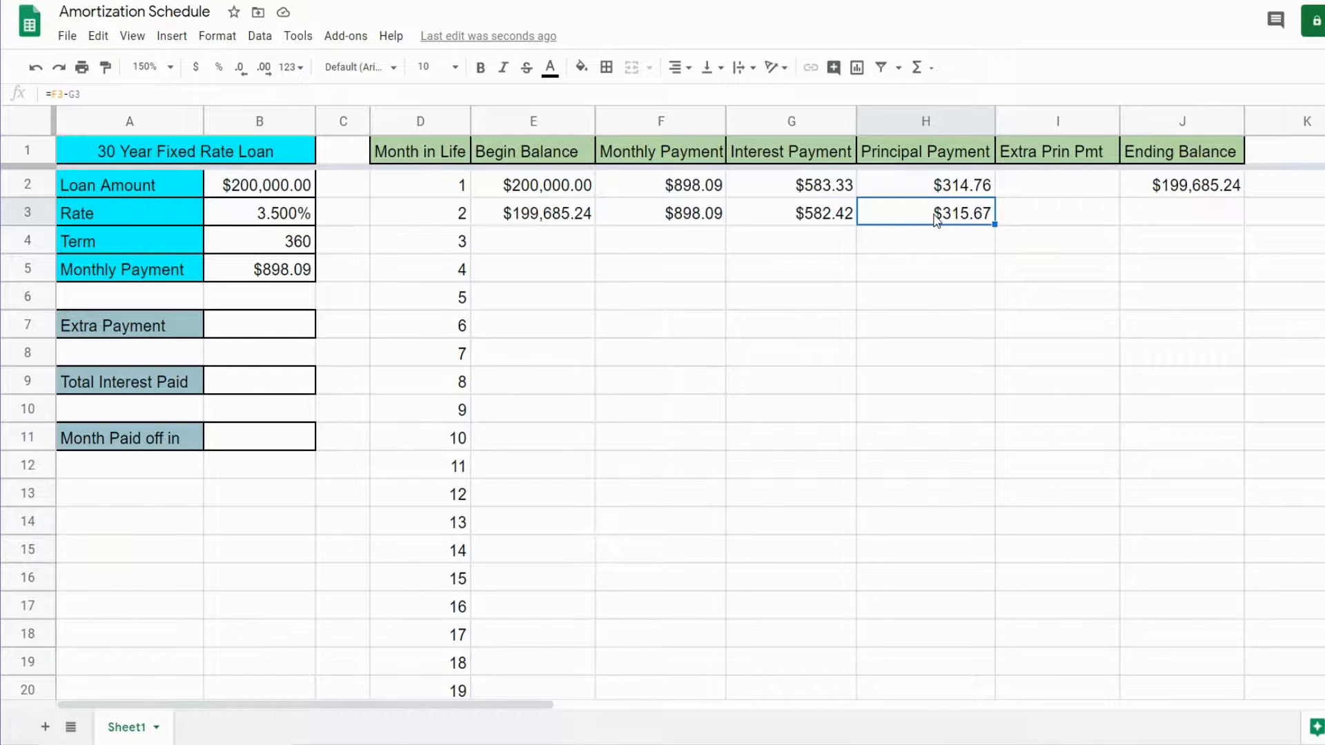
click(1182, 185)
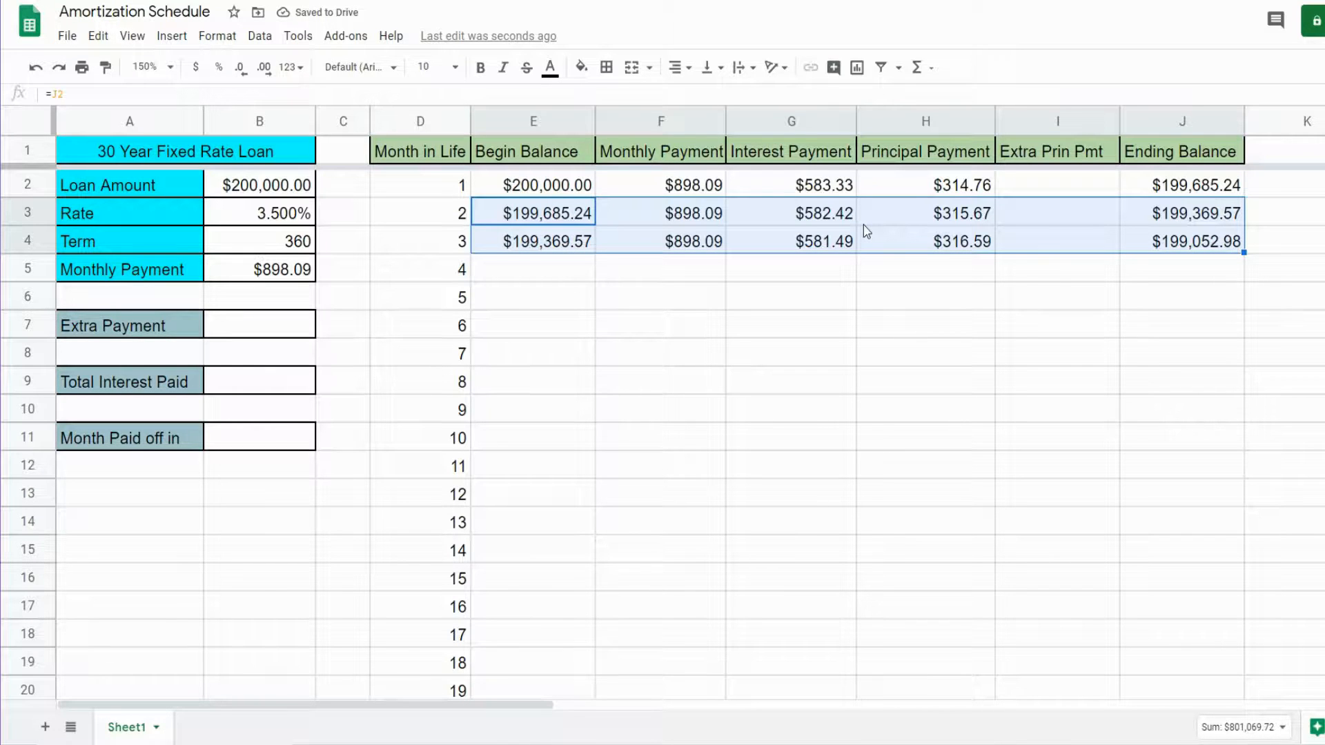
mouse_move(1244, 254)
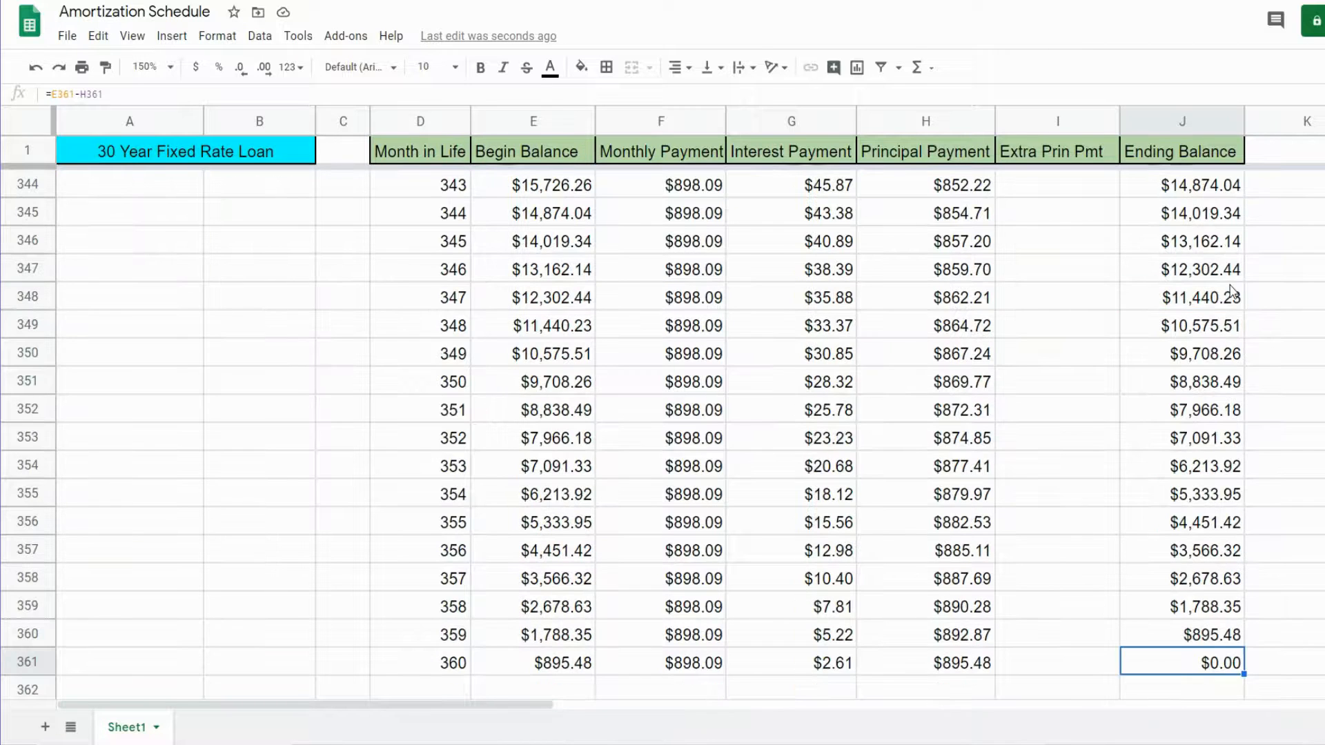
scroll(down, 3)
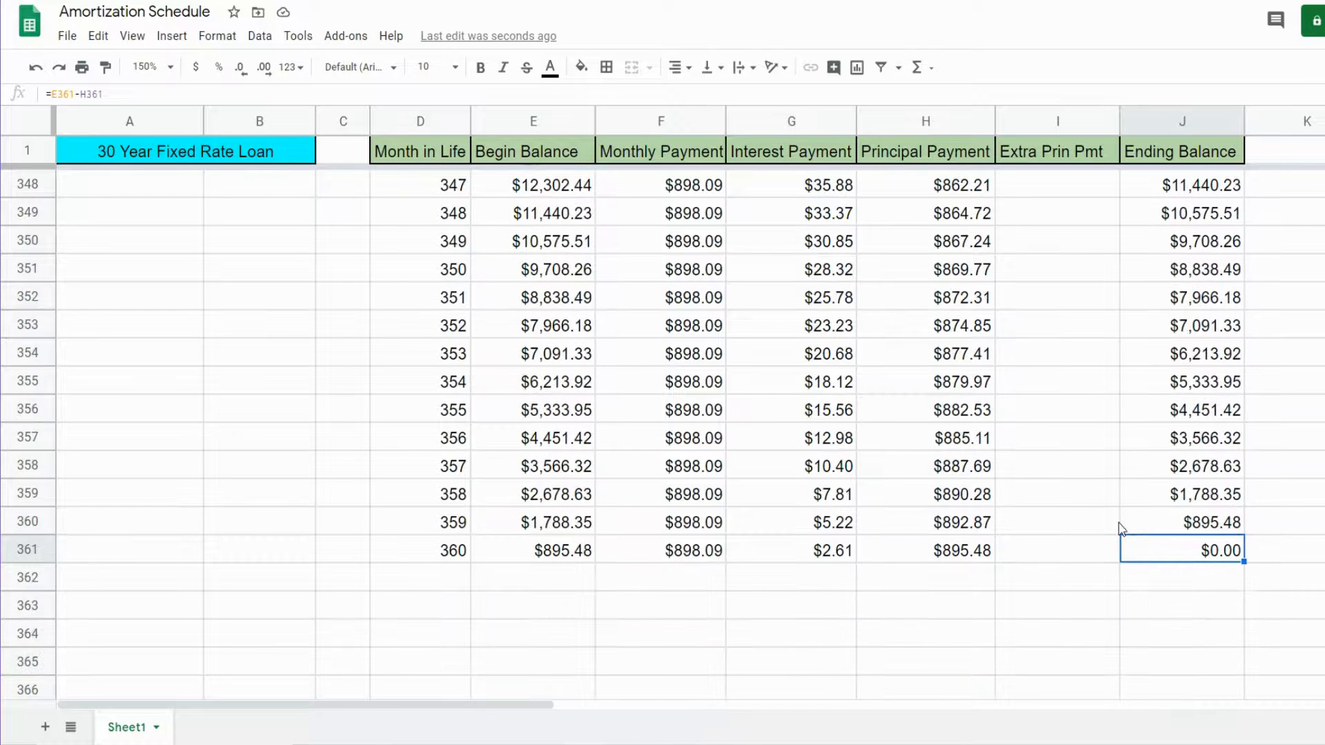
mouse_move(1219, 567)
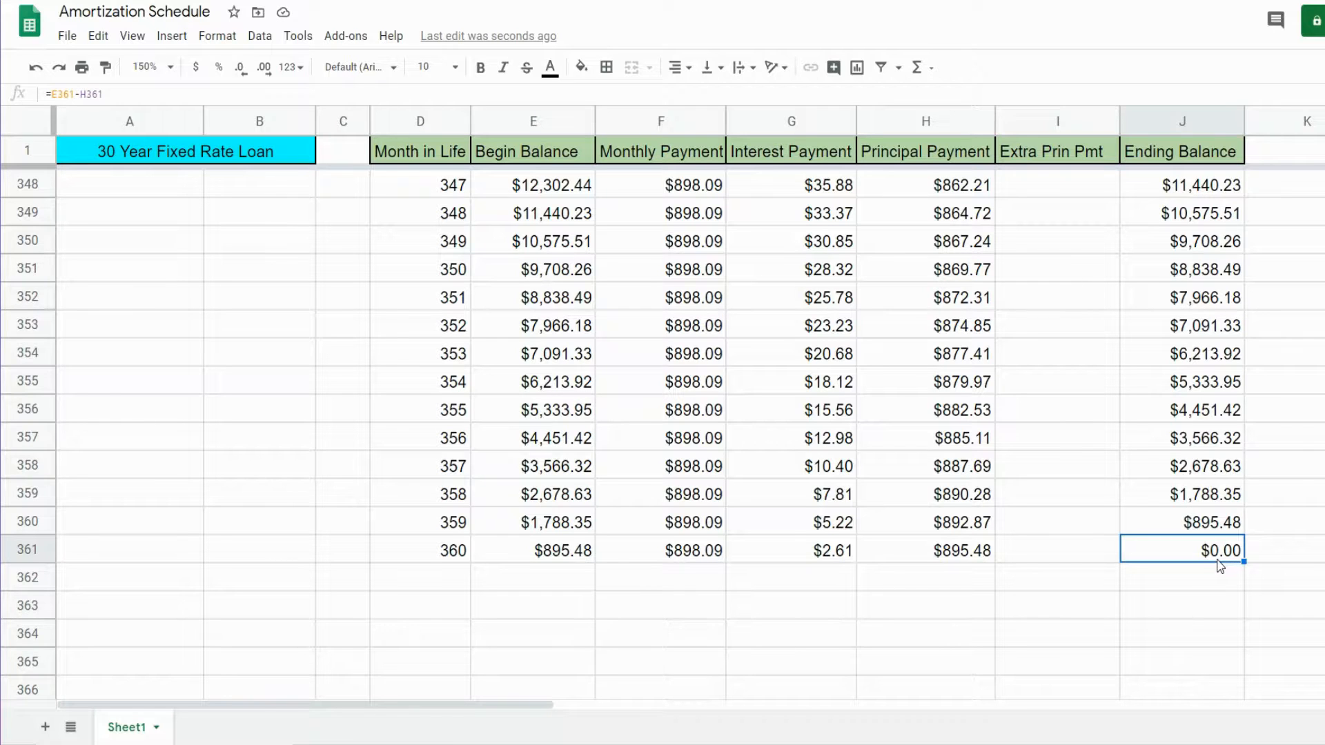
click(824, 551)
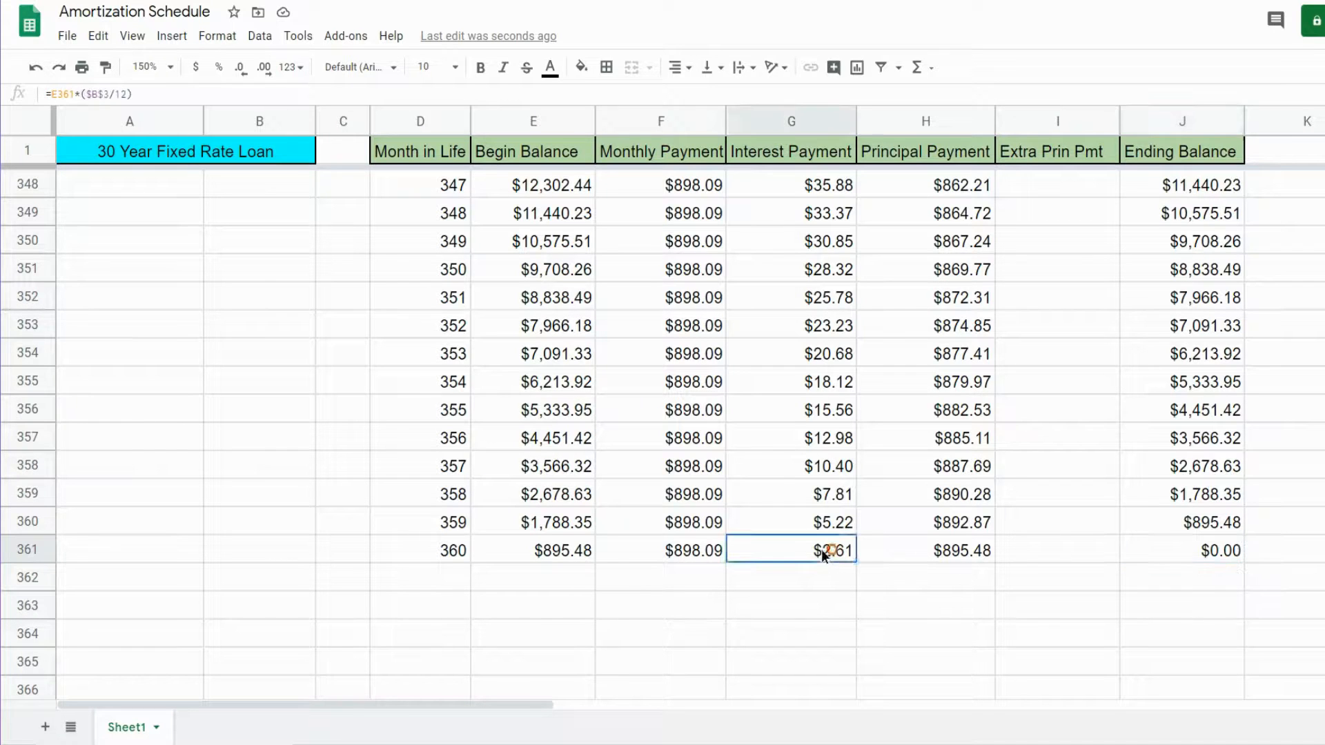
scroll(down, 3)
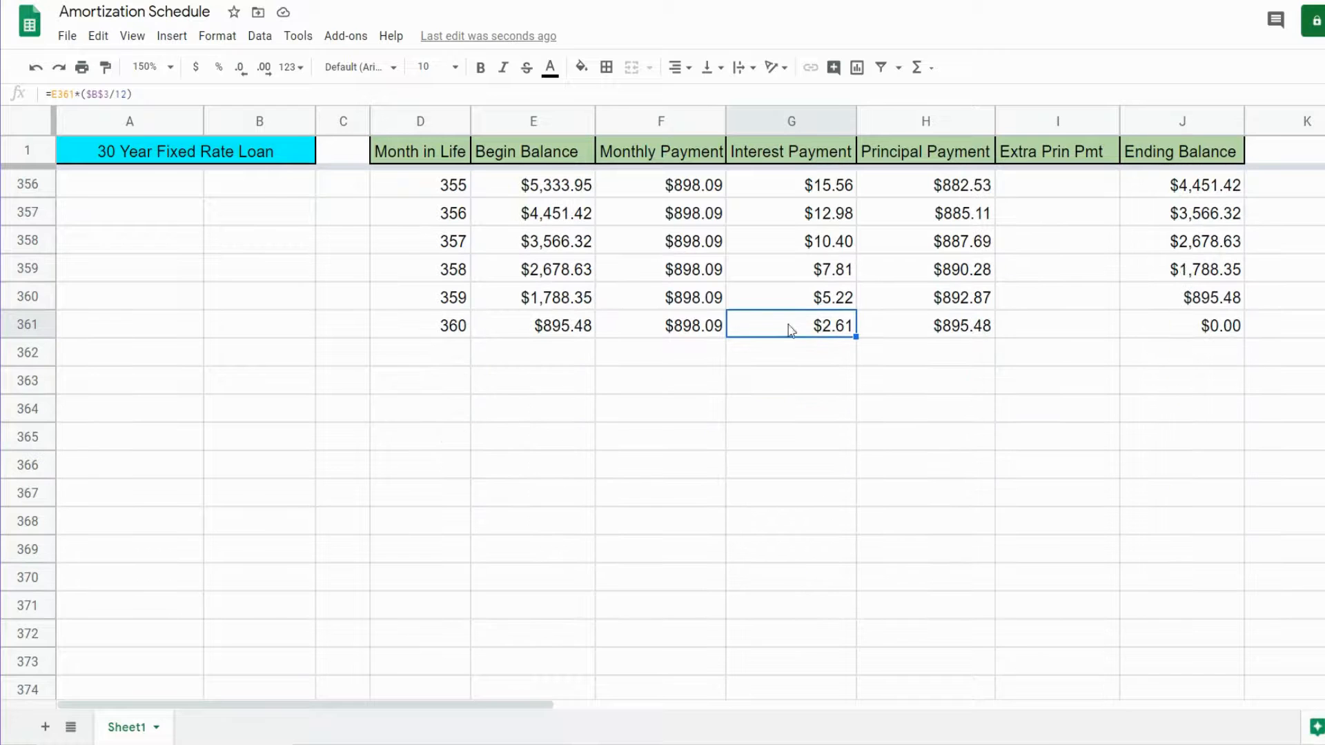
mouse_move(818, 146)
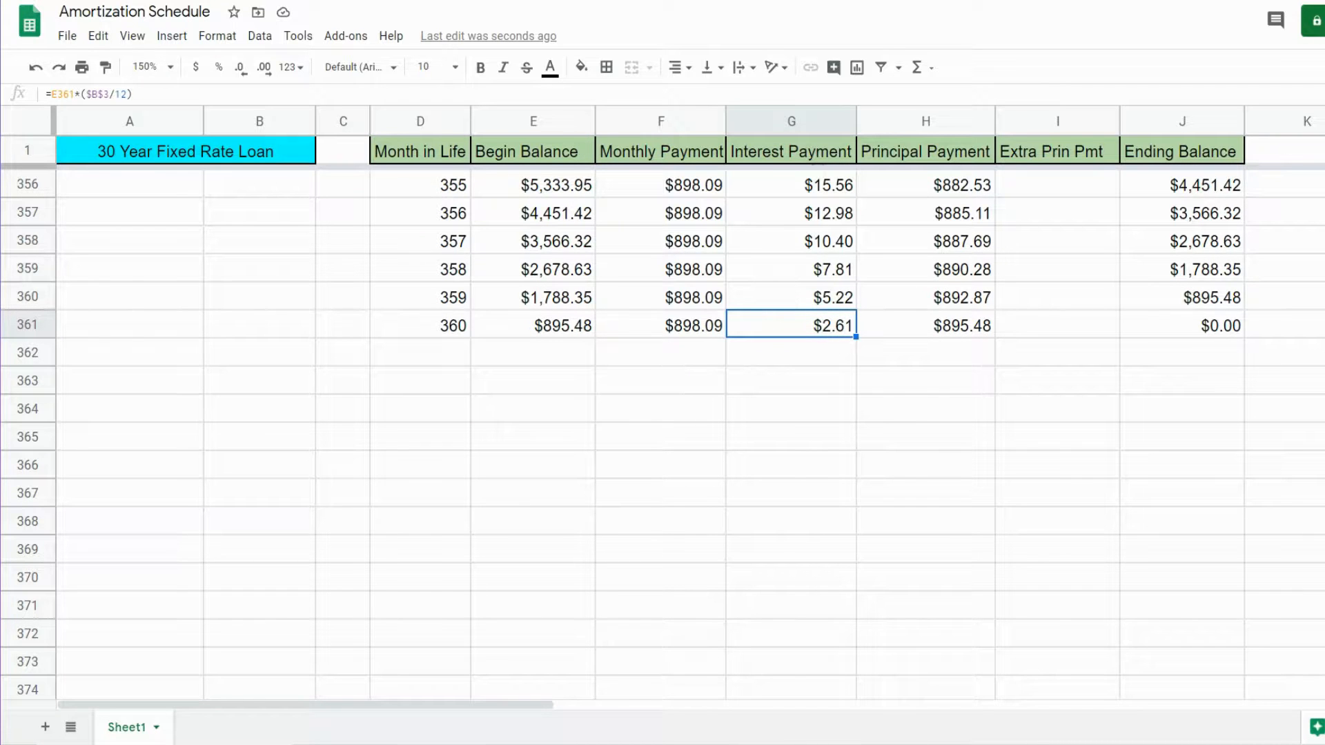
click(904, 328)
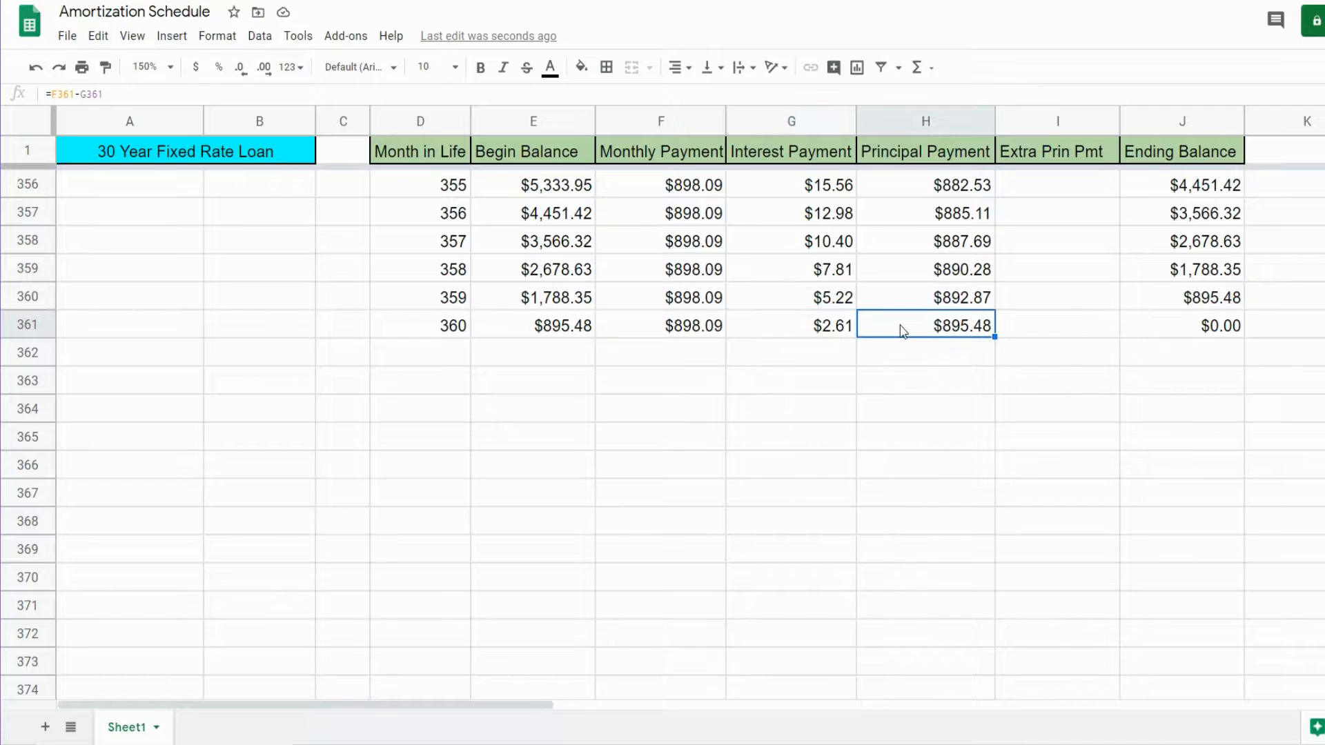
mouse_move(897, 341)
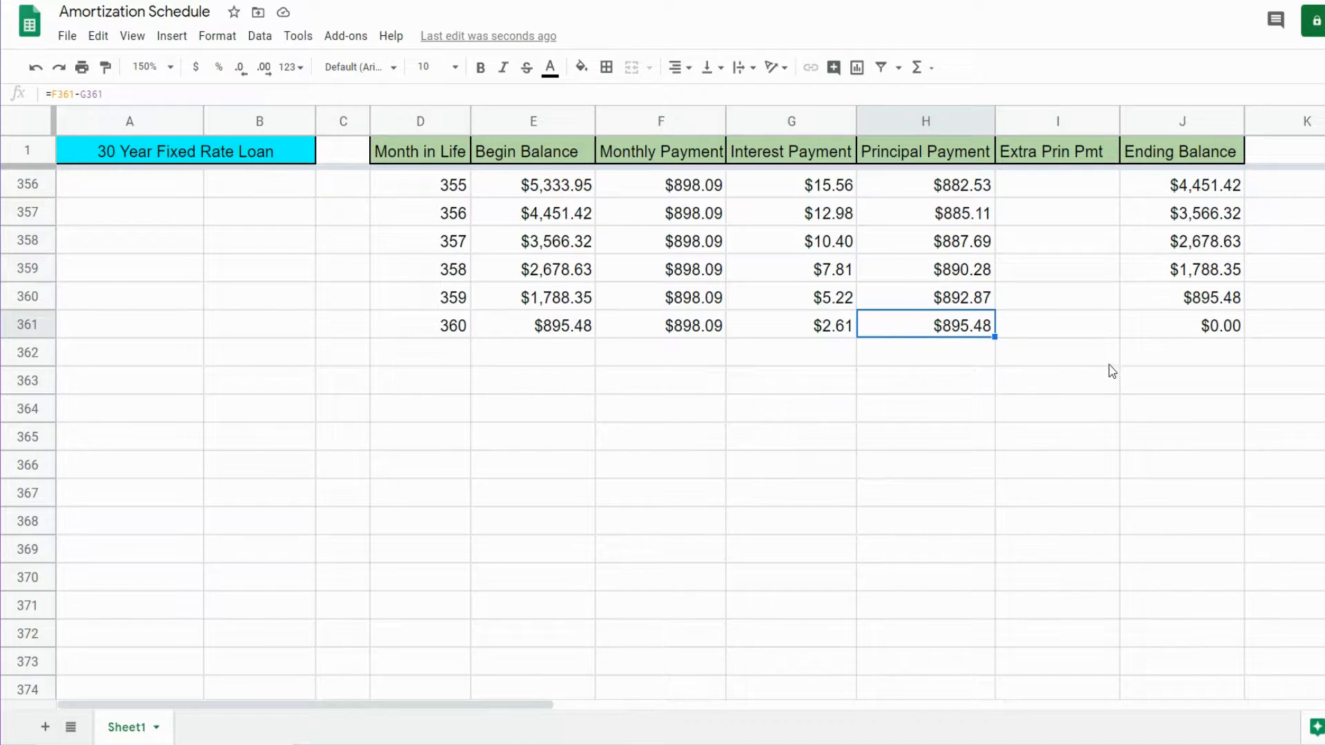
scroll(up, 3)
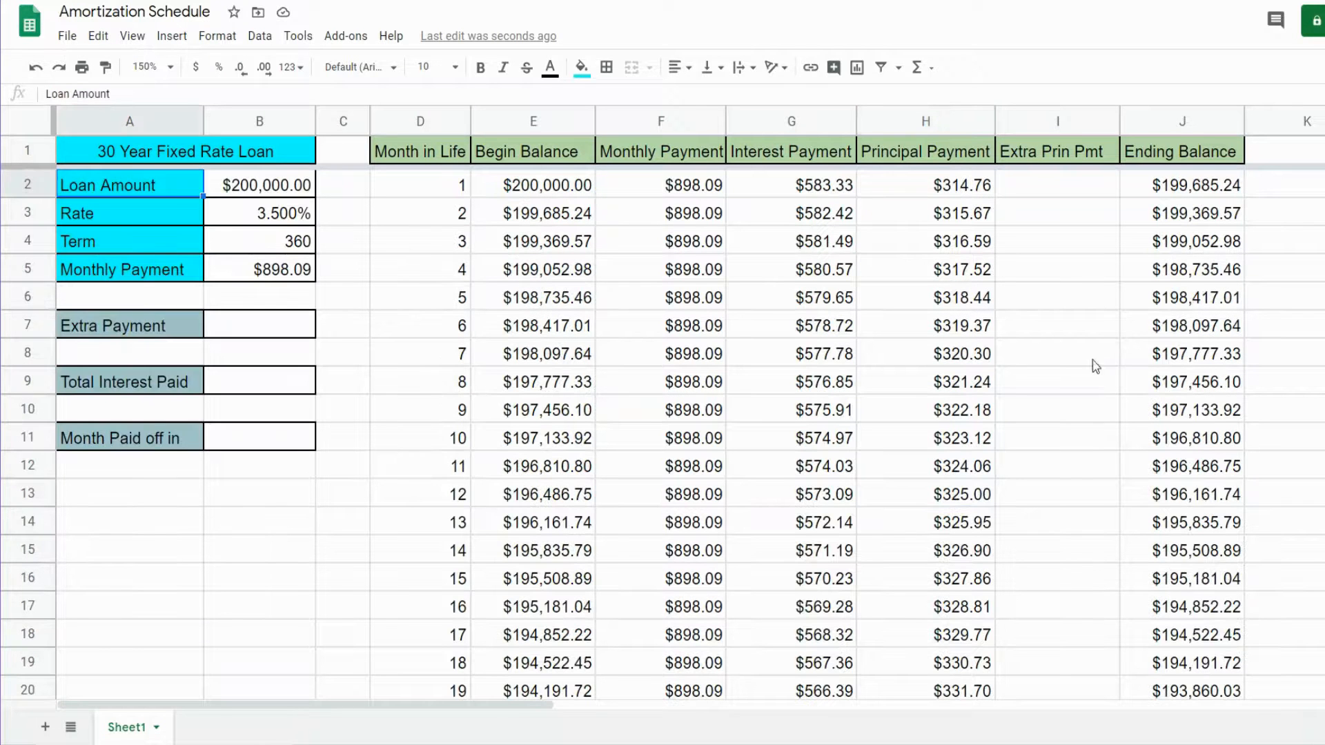
Total the Interest Payment column in B9 with =SUM(G:G), showing $123,312.18
click(791, 354)
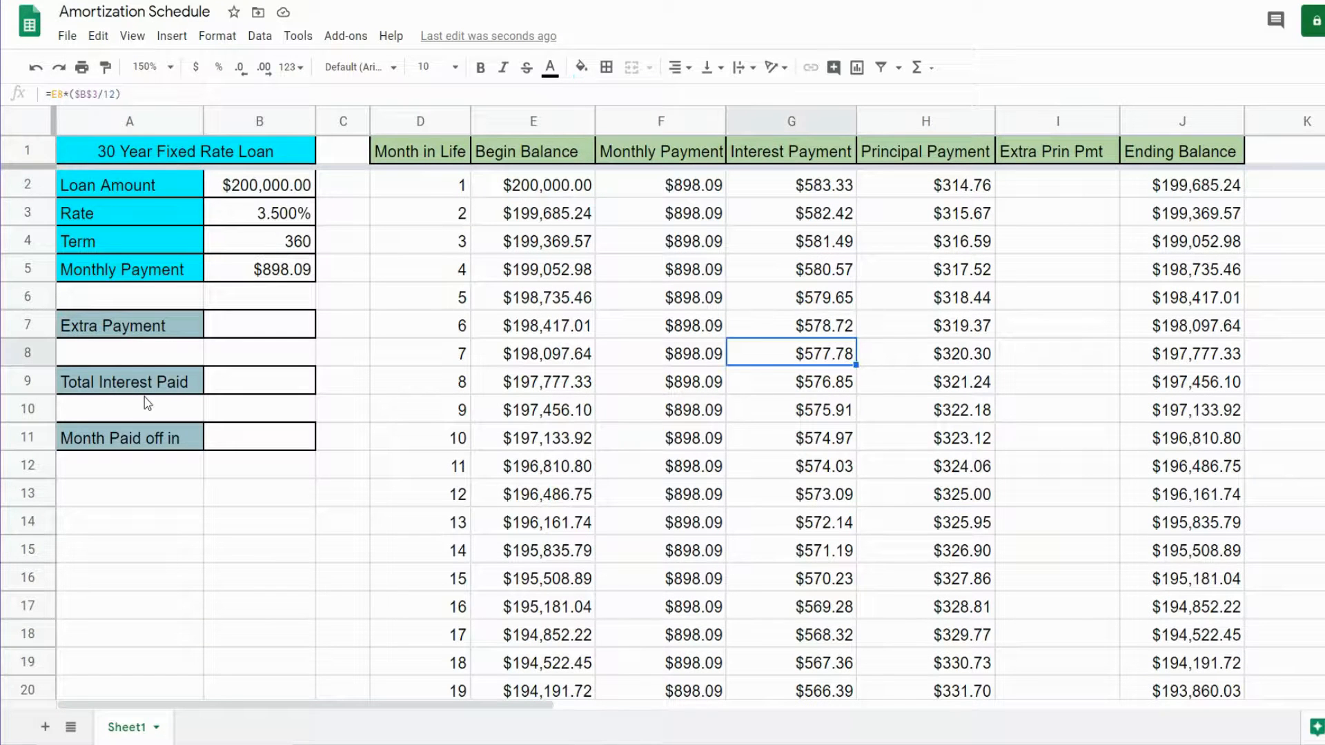
click(260, 381)
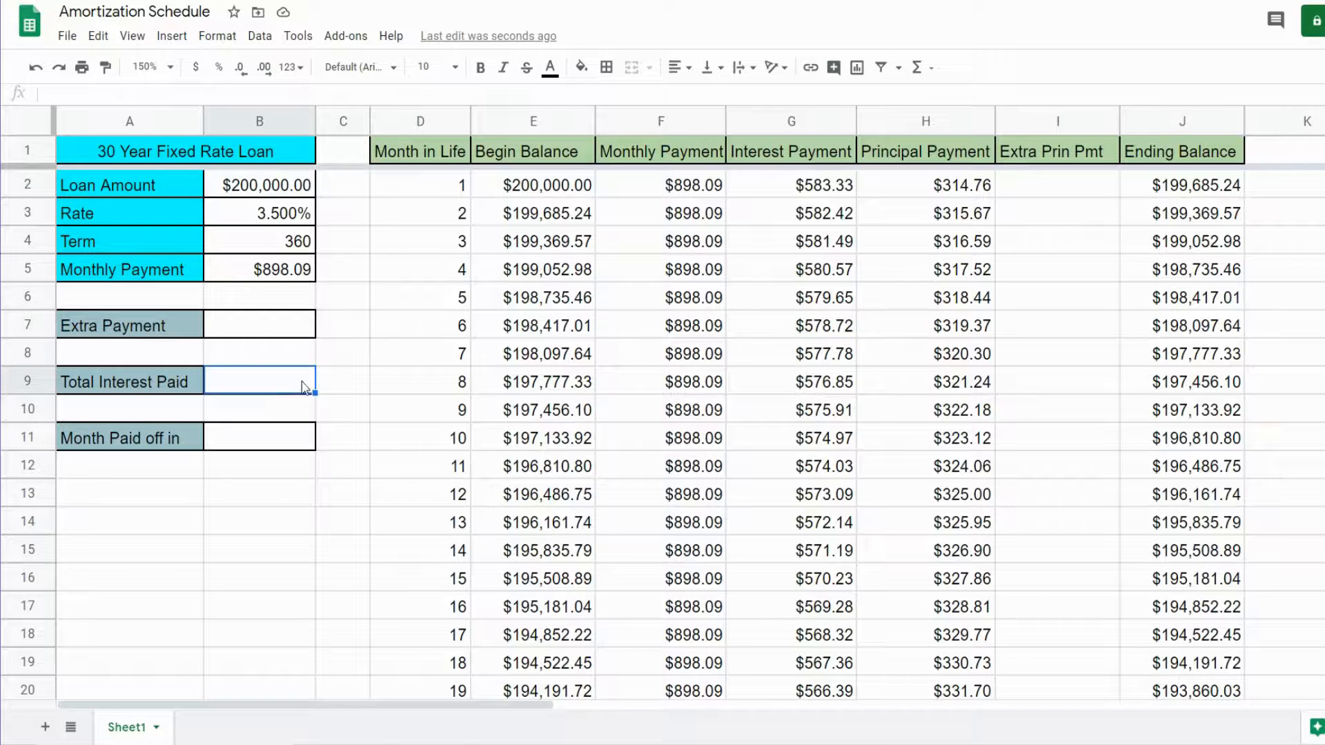
mouse_move(656, 400)
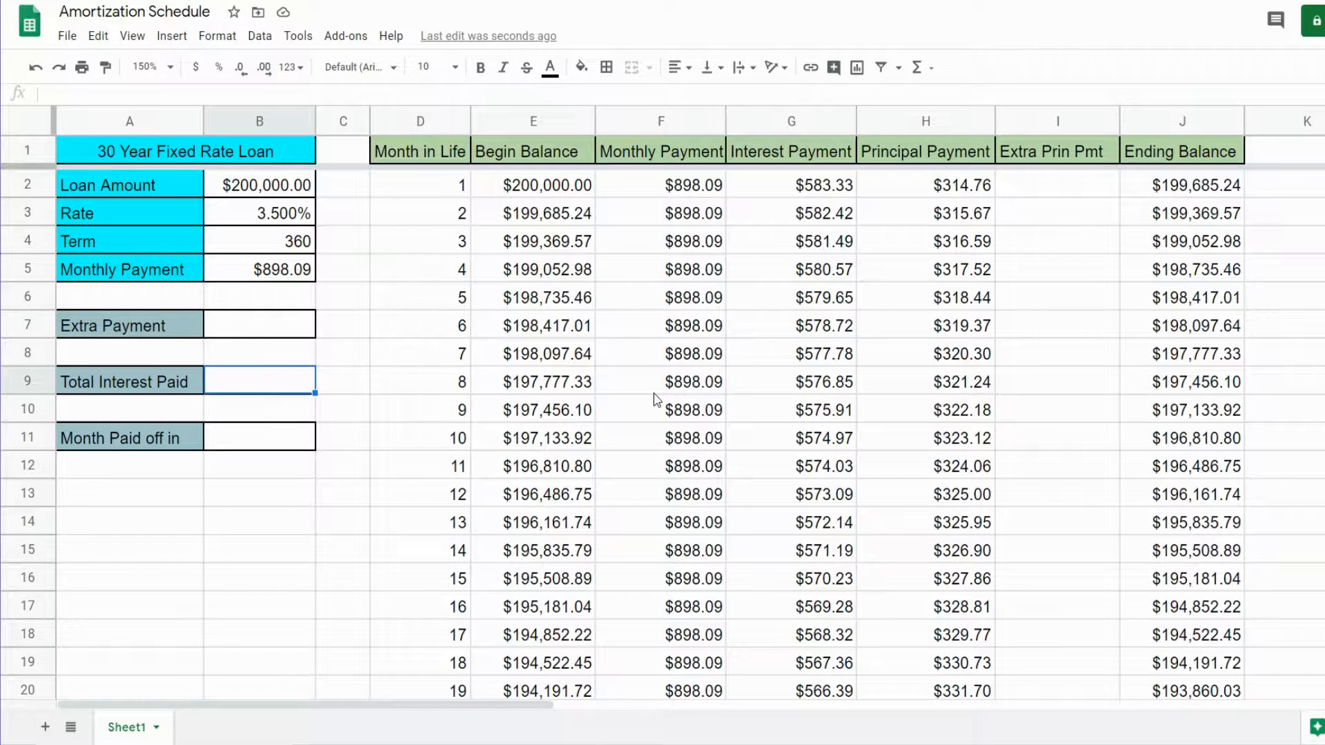
text(=SUM()
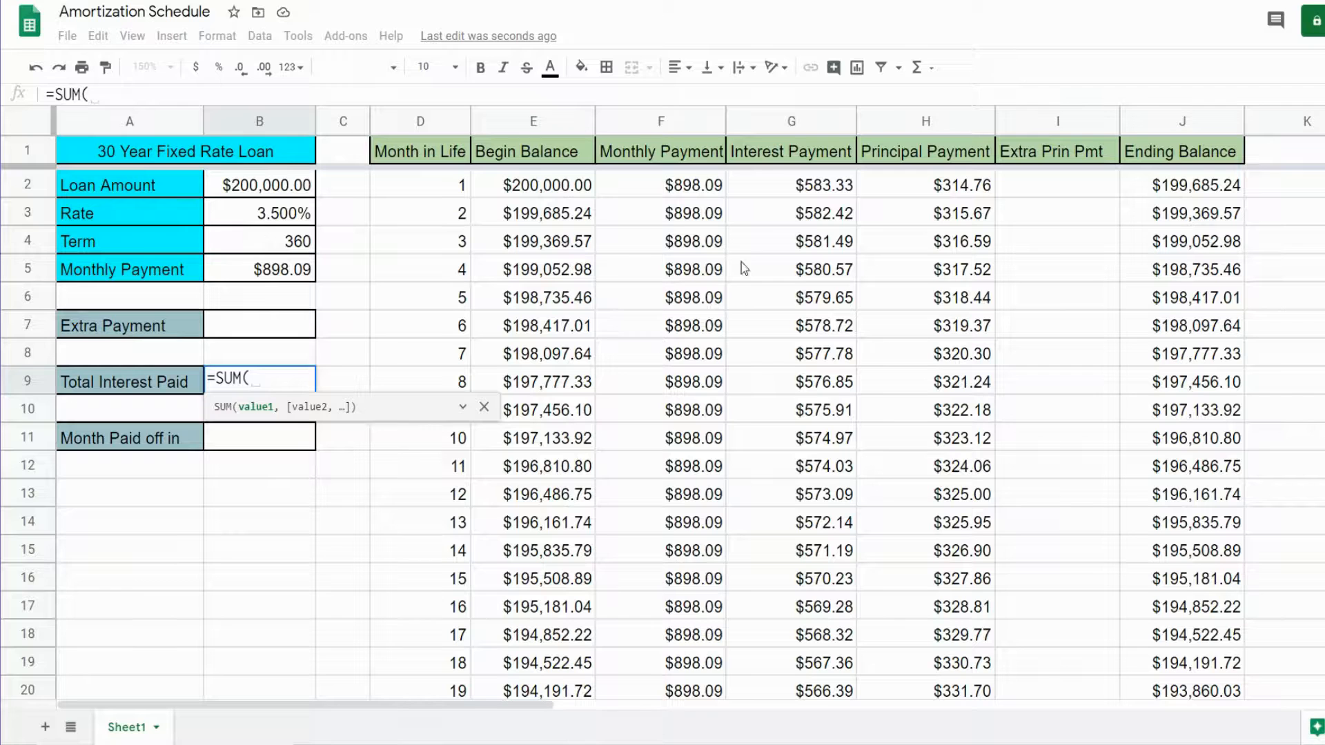
click(791, 121)
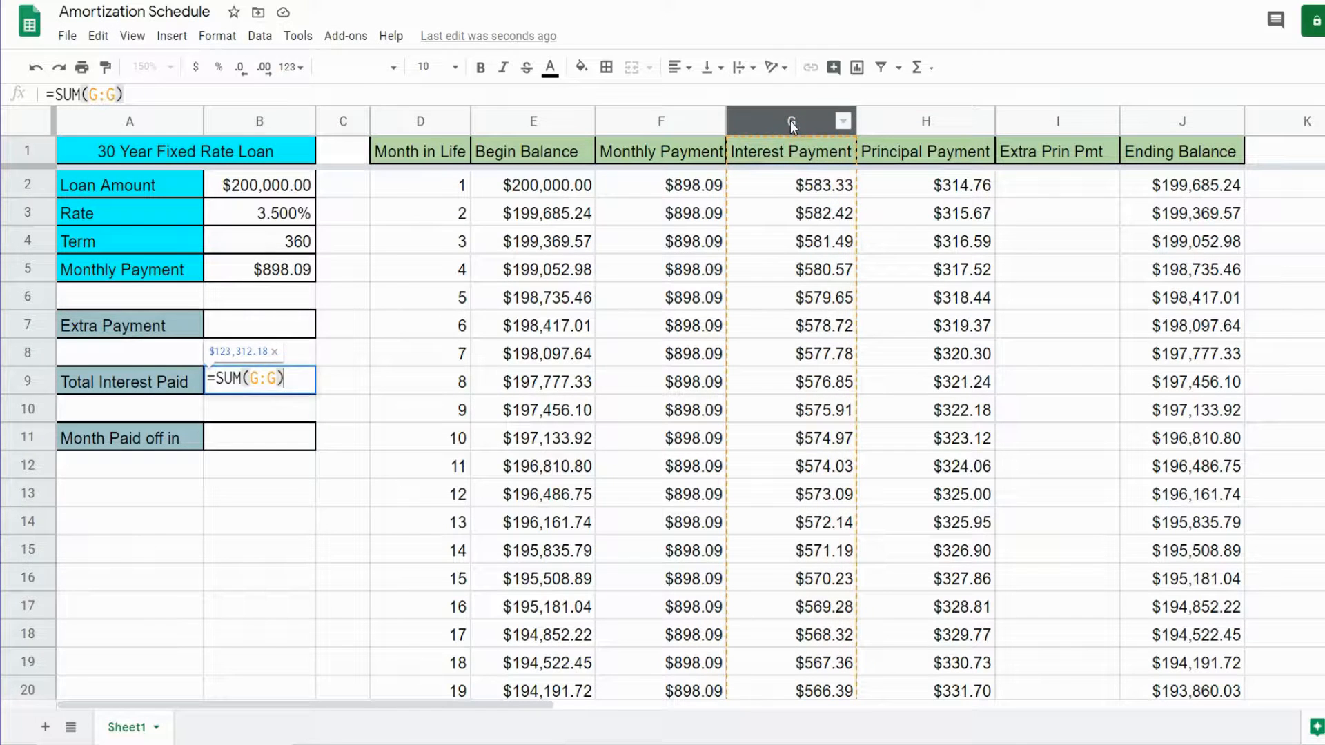
key(Enter)
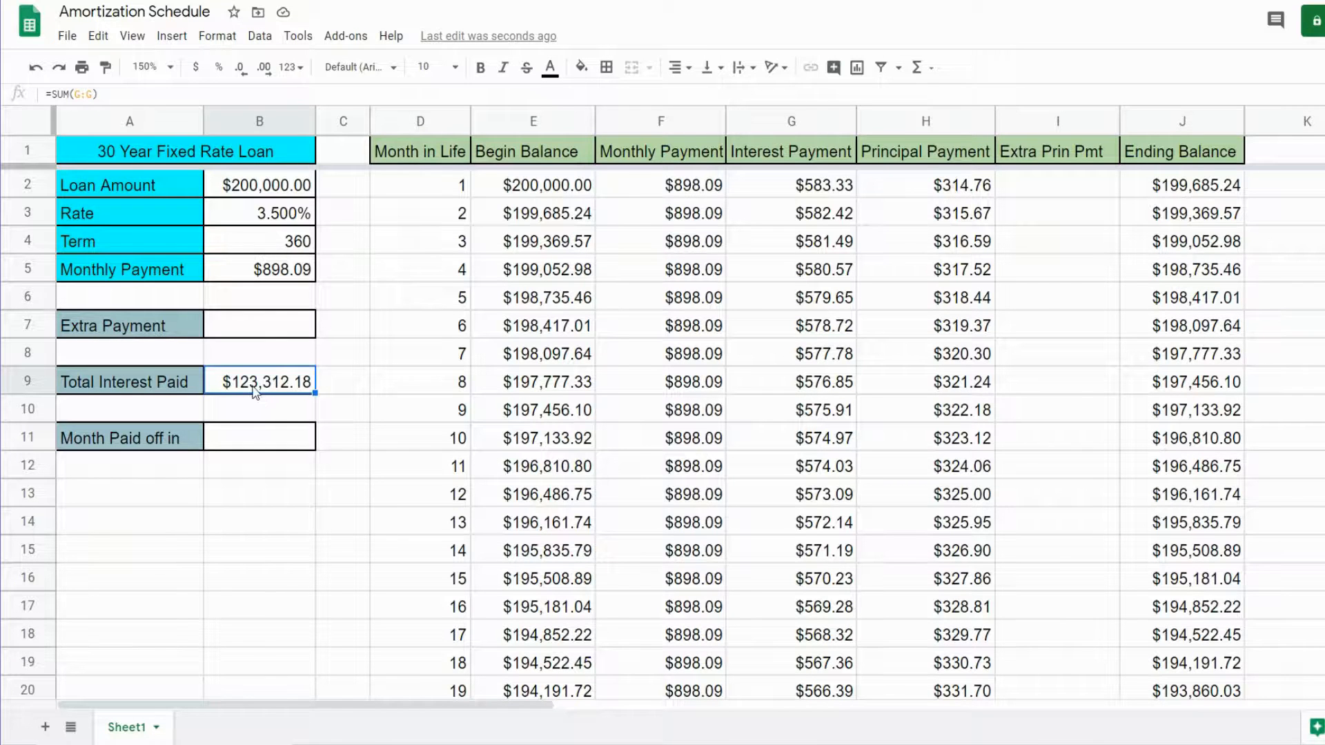
mouse_move(693, 382)
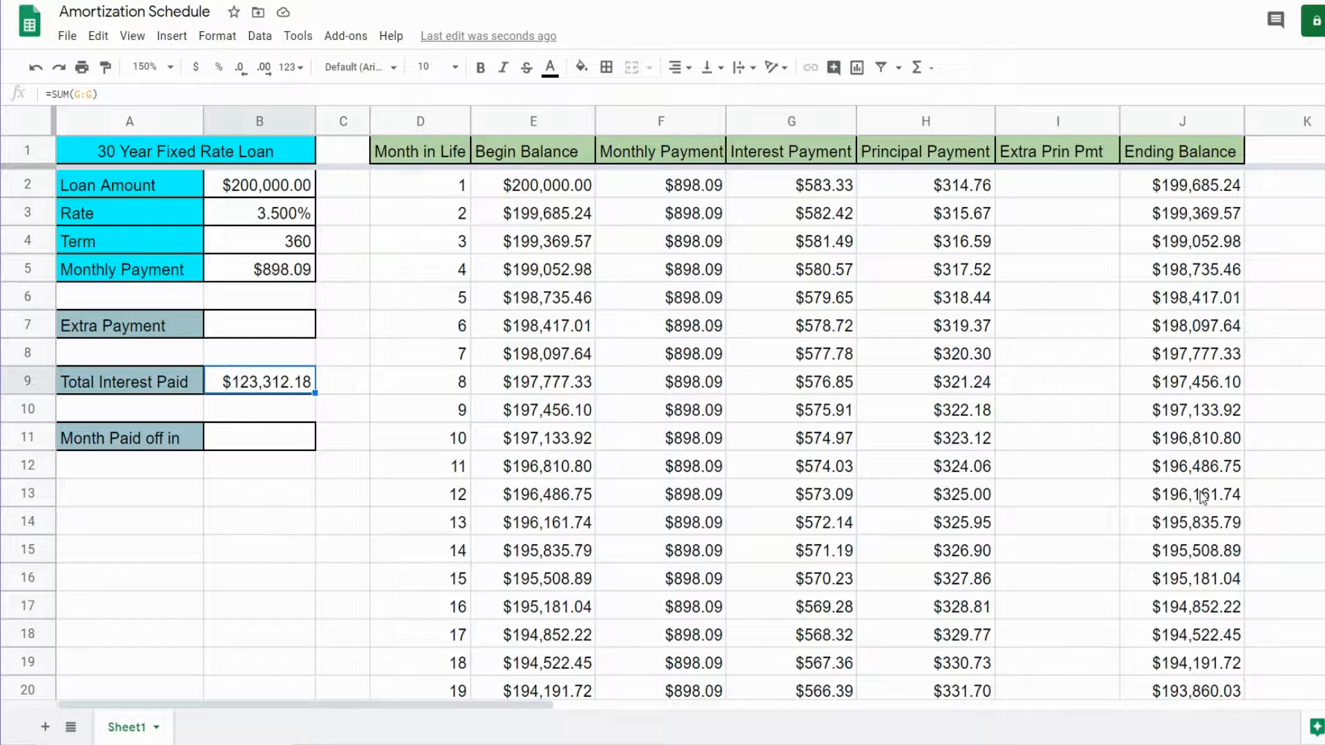
mouse_move(1190, 417)
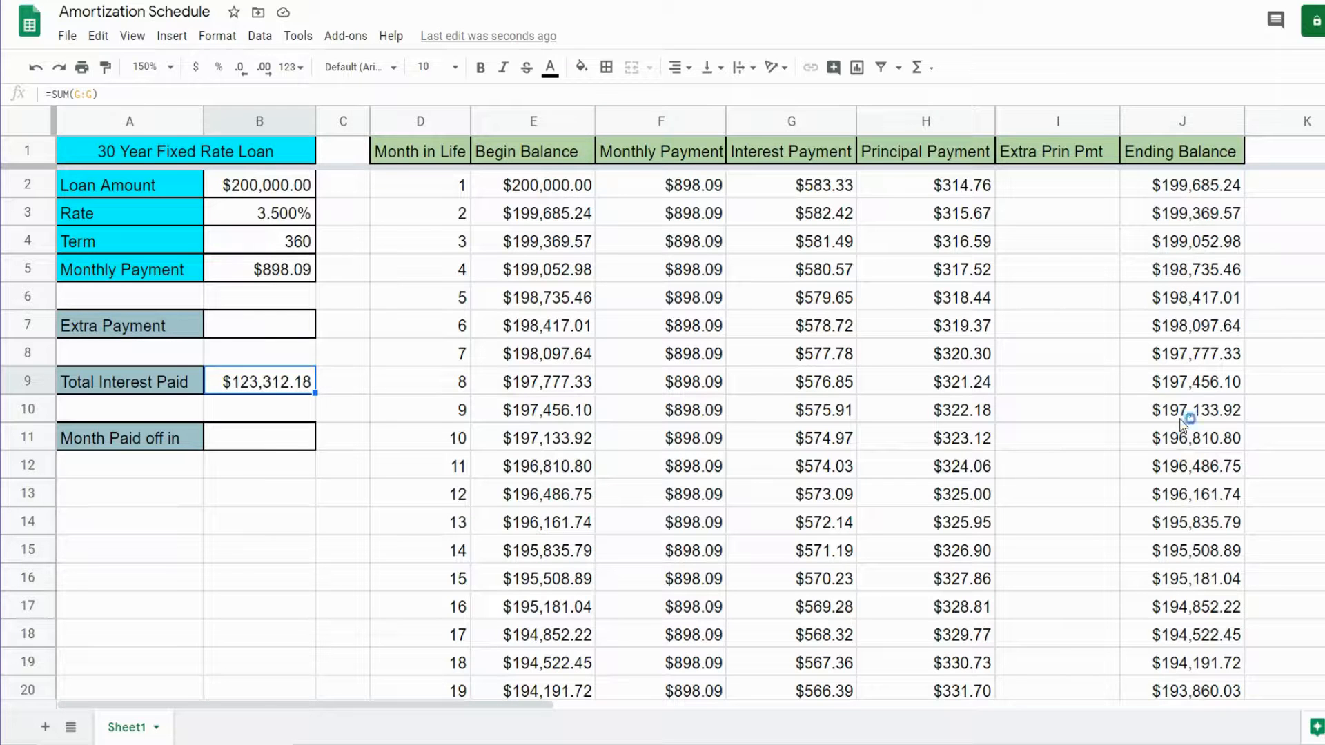
Inspect months 9 and 10 ending balance formulas and compare column G against the total
click(1194, 410)
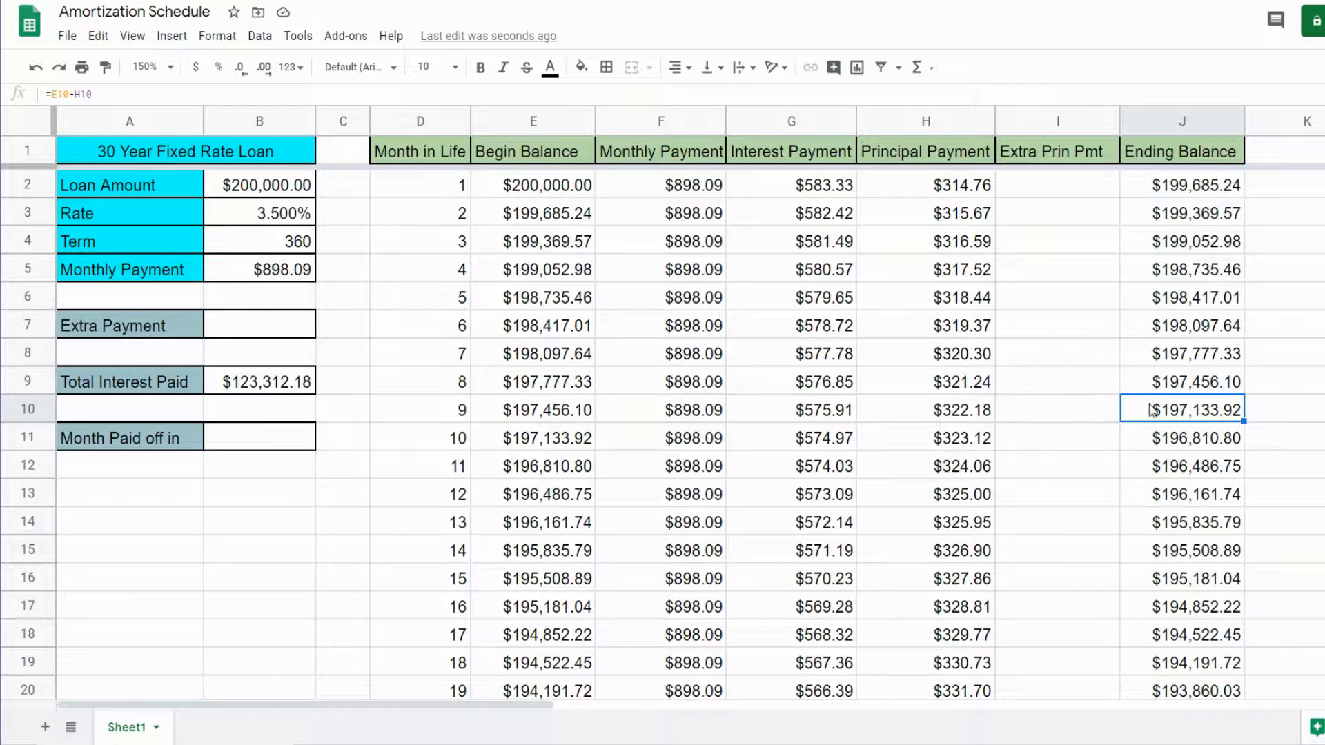
click(1194, 439)
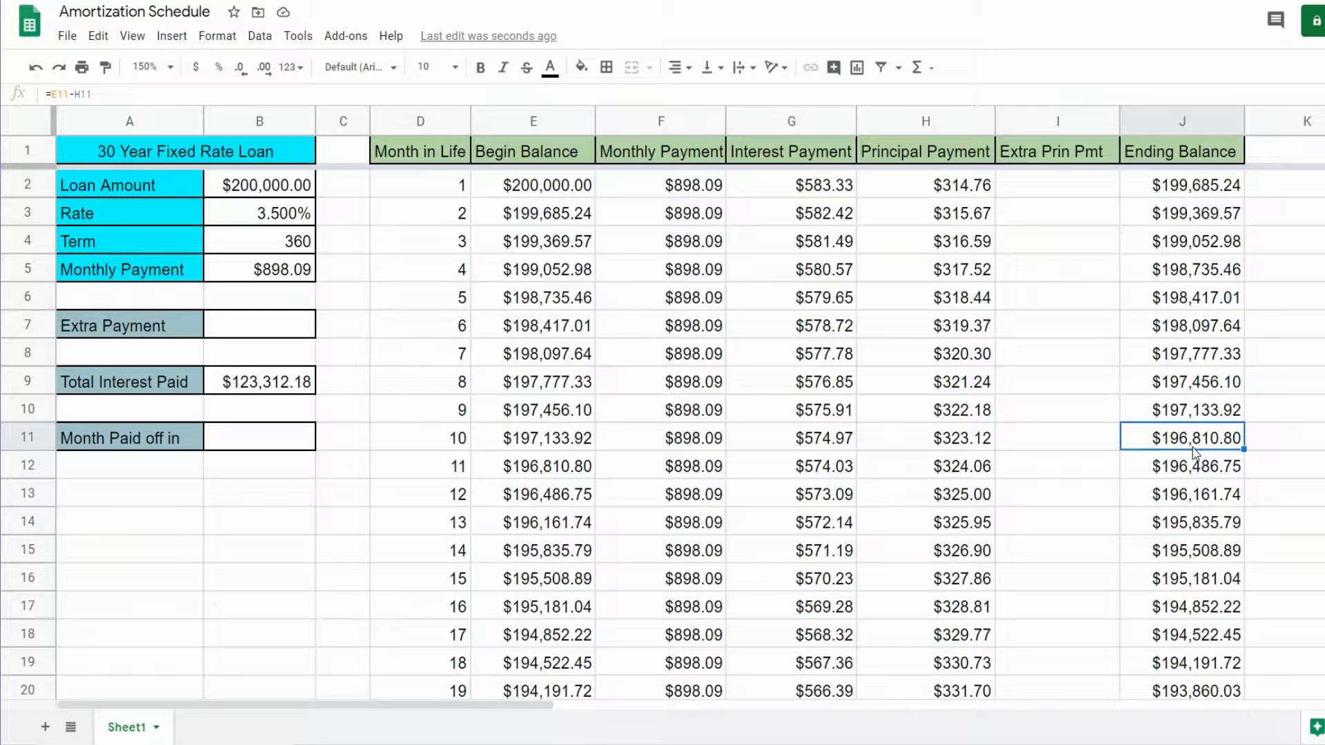
mouse_move(224, 392)
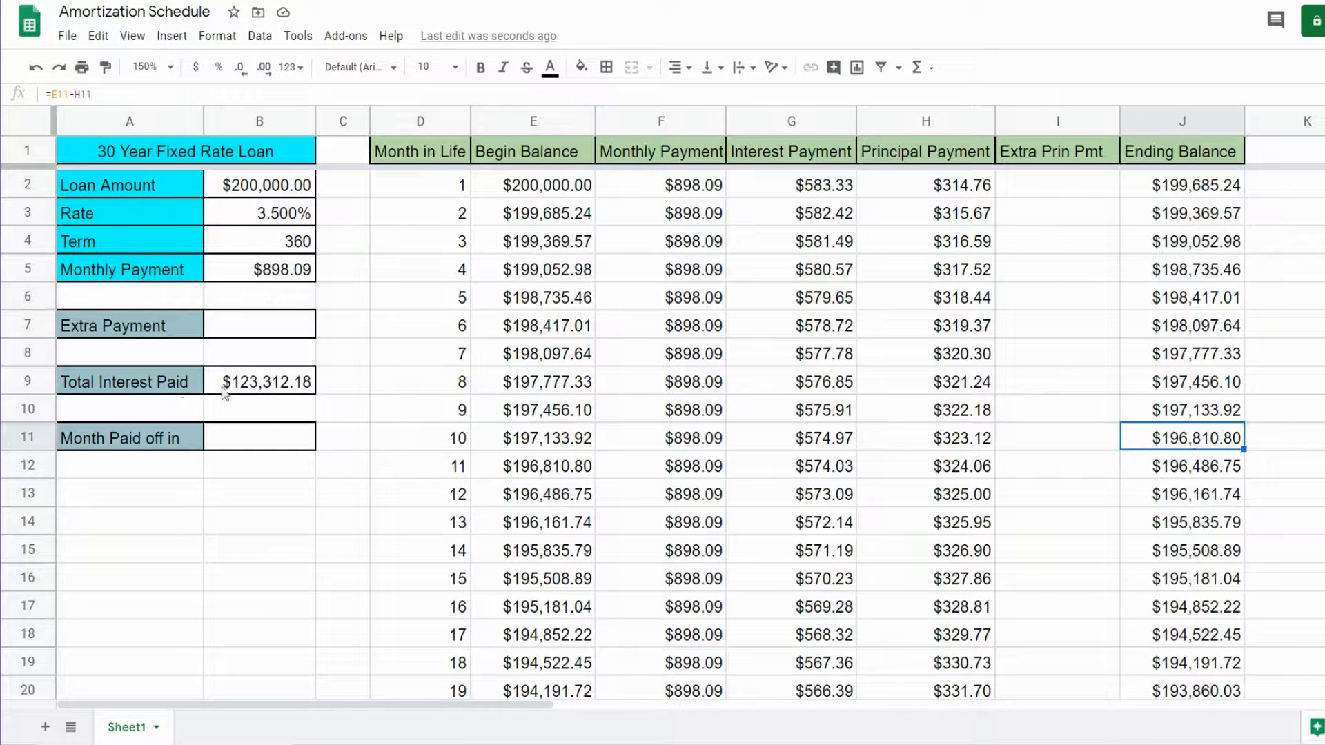
click(791, 121)
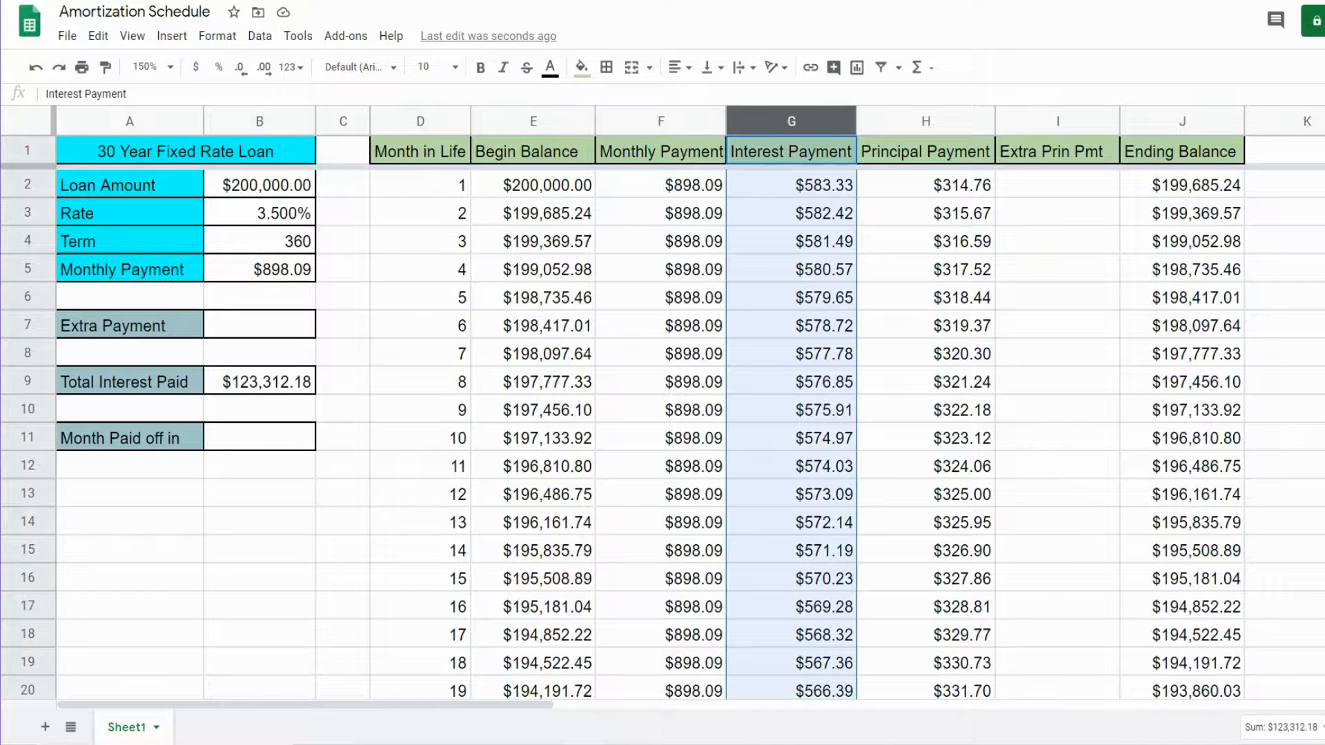
click(259, 381)
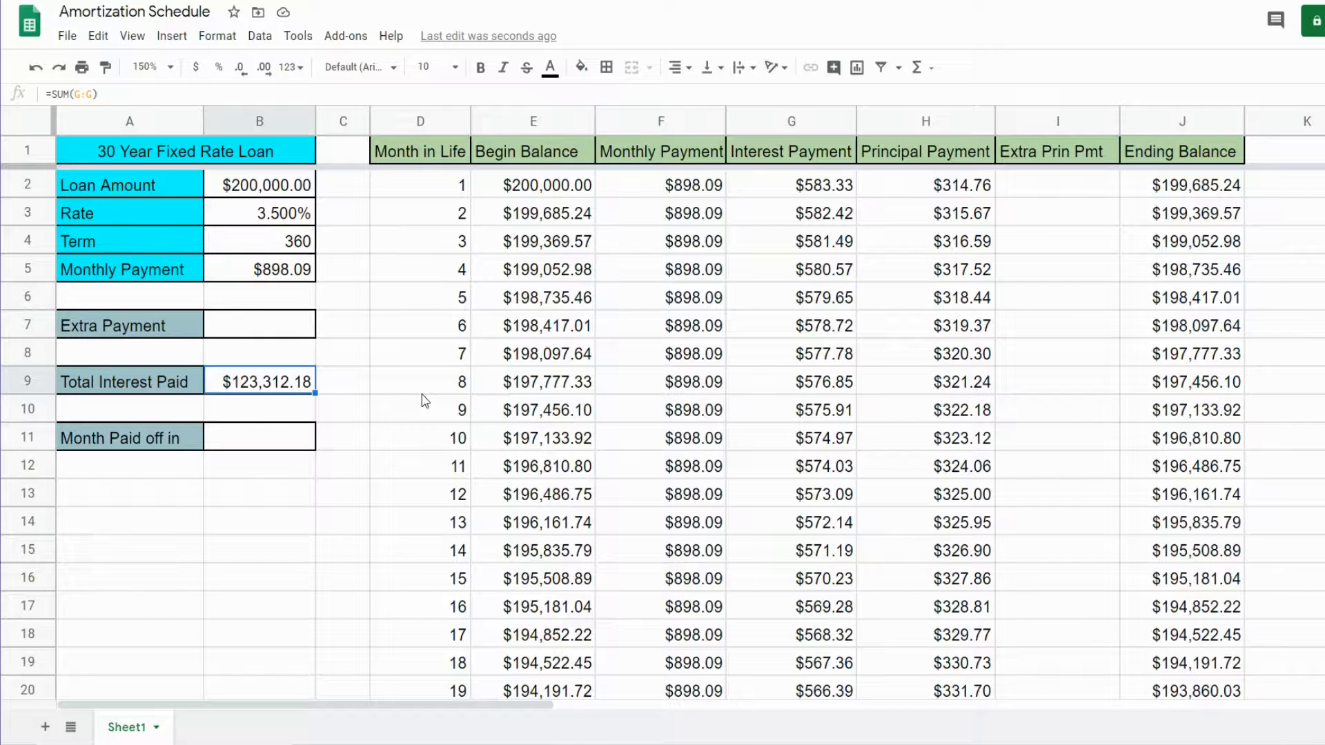
Clear Total Interest Paid and set the Extra Payment in B7 to $200.00
key(Delete)
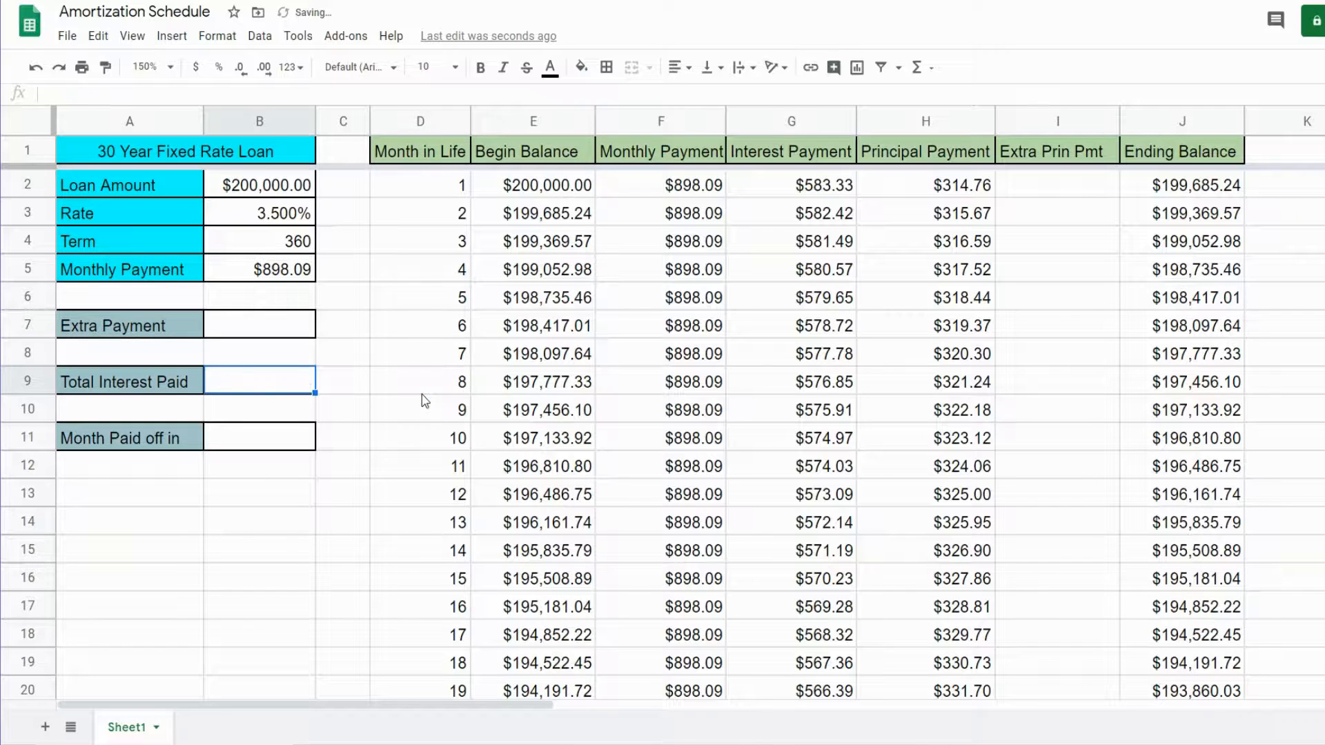
click(259, 323)
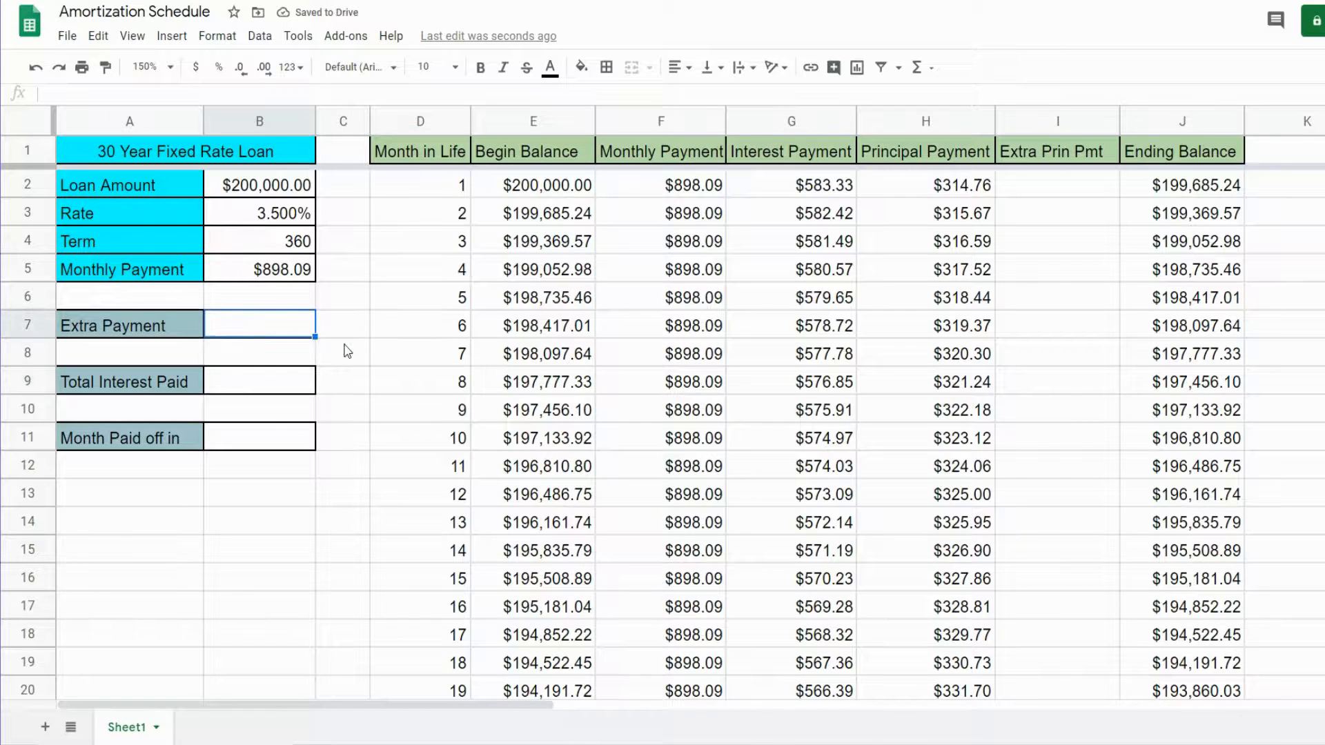
text(2)
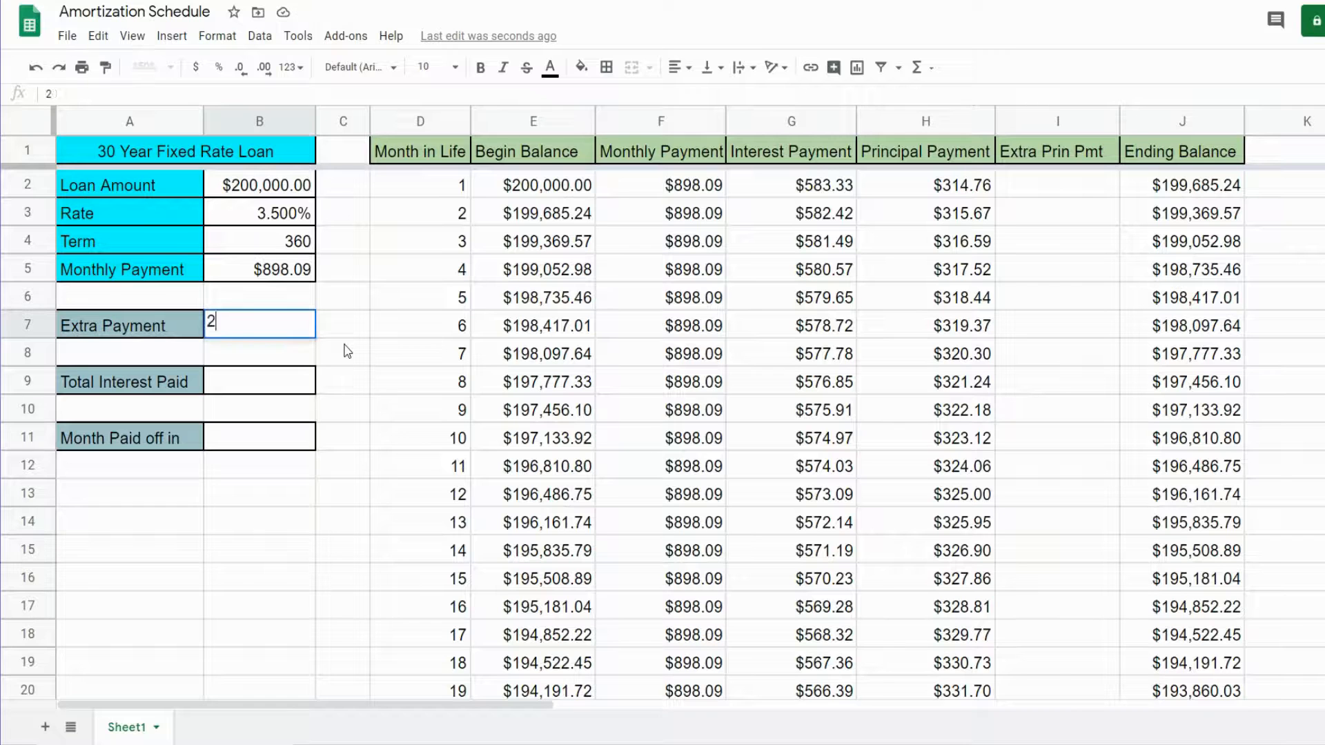
key(Enter)
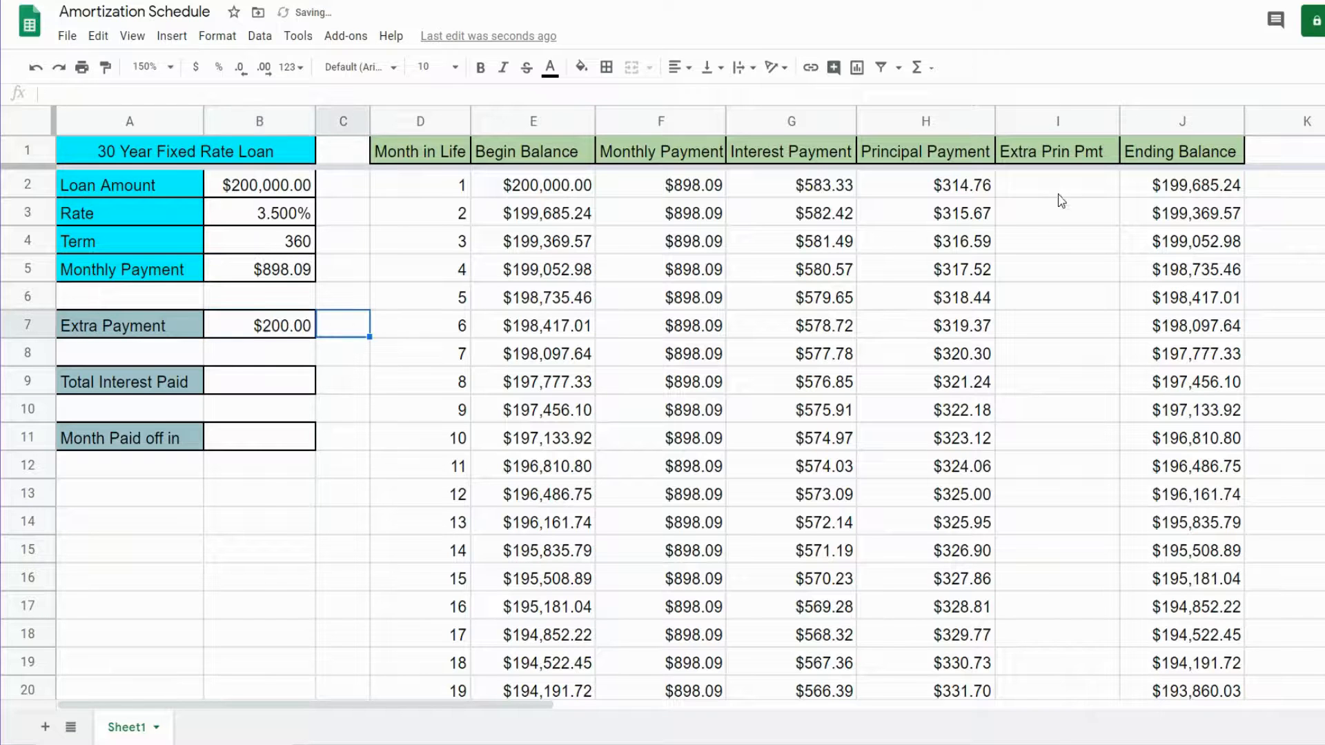
Set Extra Prin Pmt I2 to reference the extra payment as absolute $B$7
text(=B7)
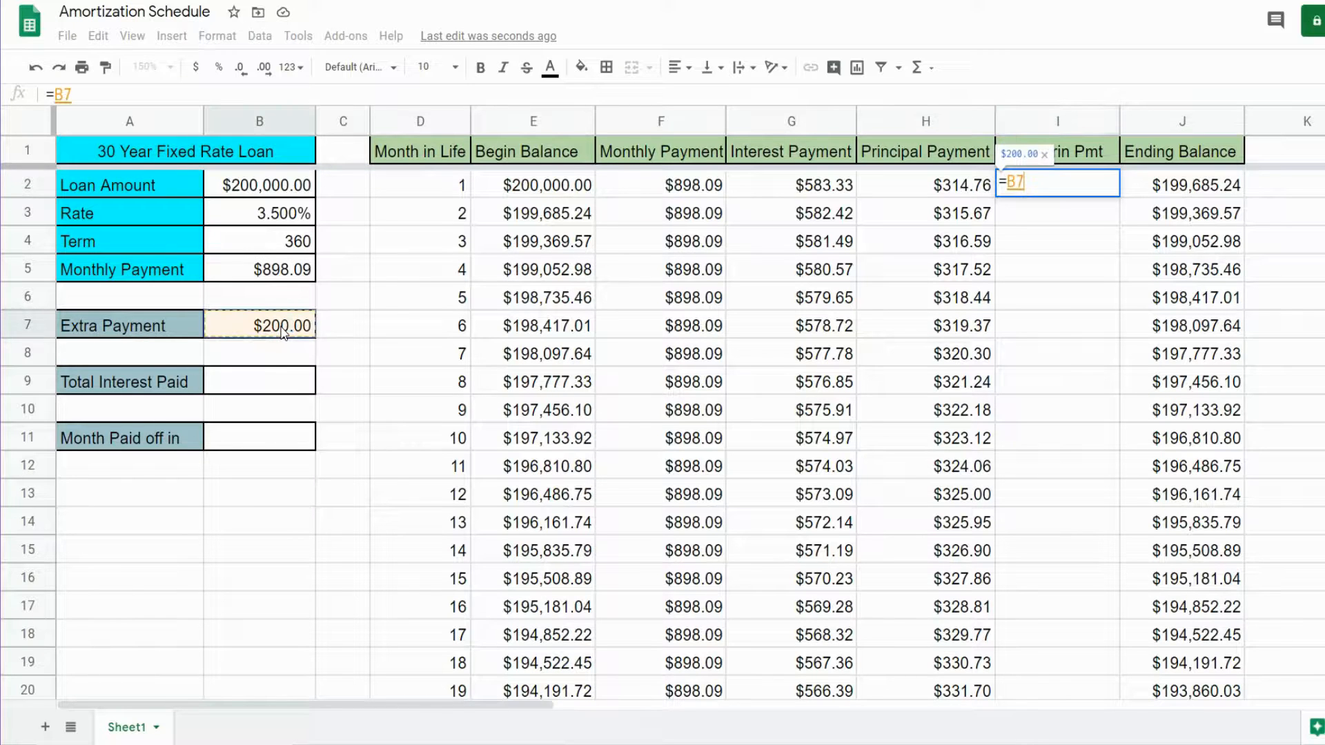
key(F4)
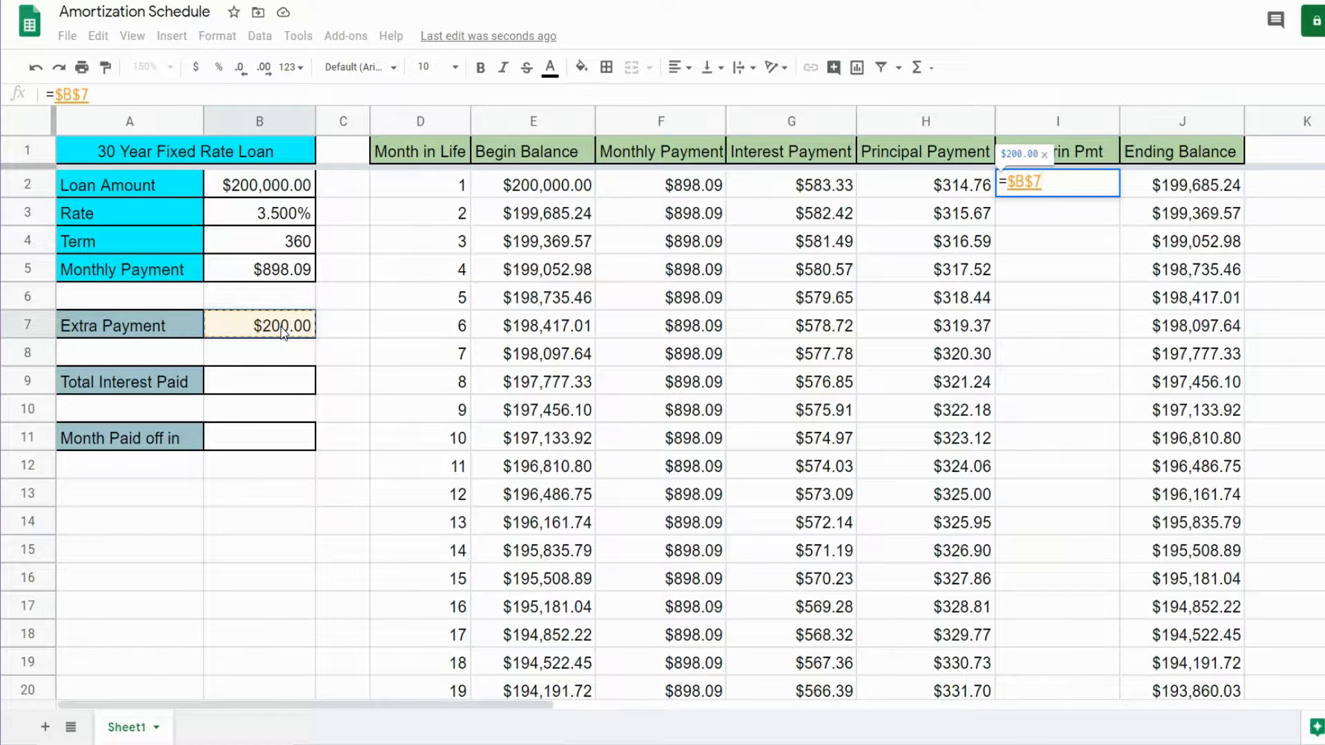
key(Enter)
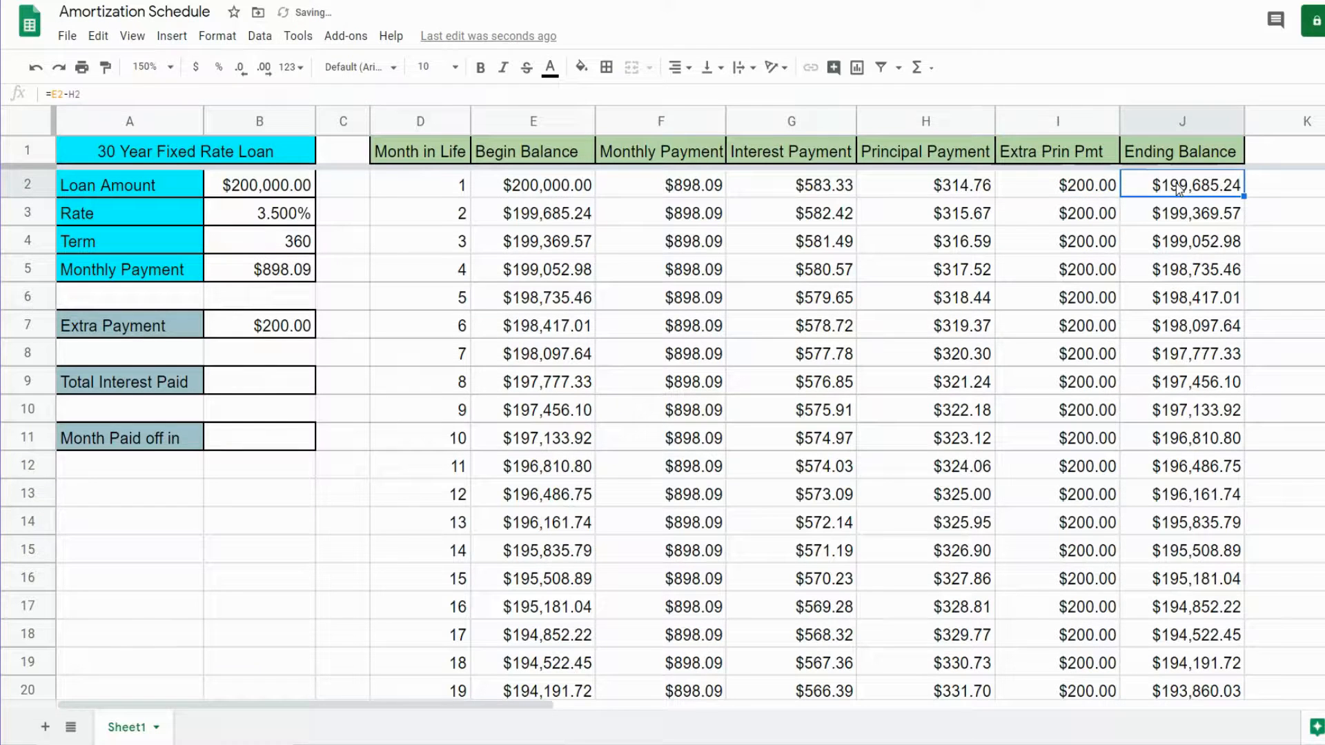
Change the first Ending Balance formula to =E2-H2-I2 so month 1 ends at $199,485.24
double_click(1182, 185)
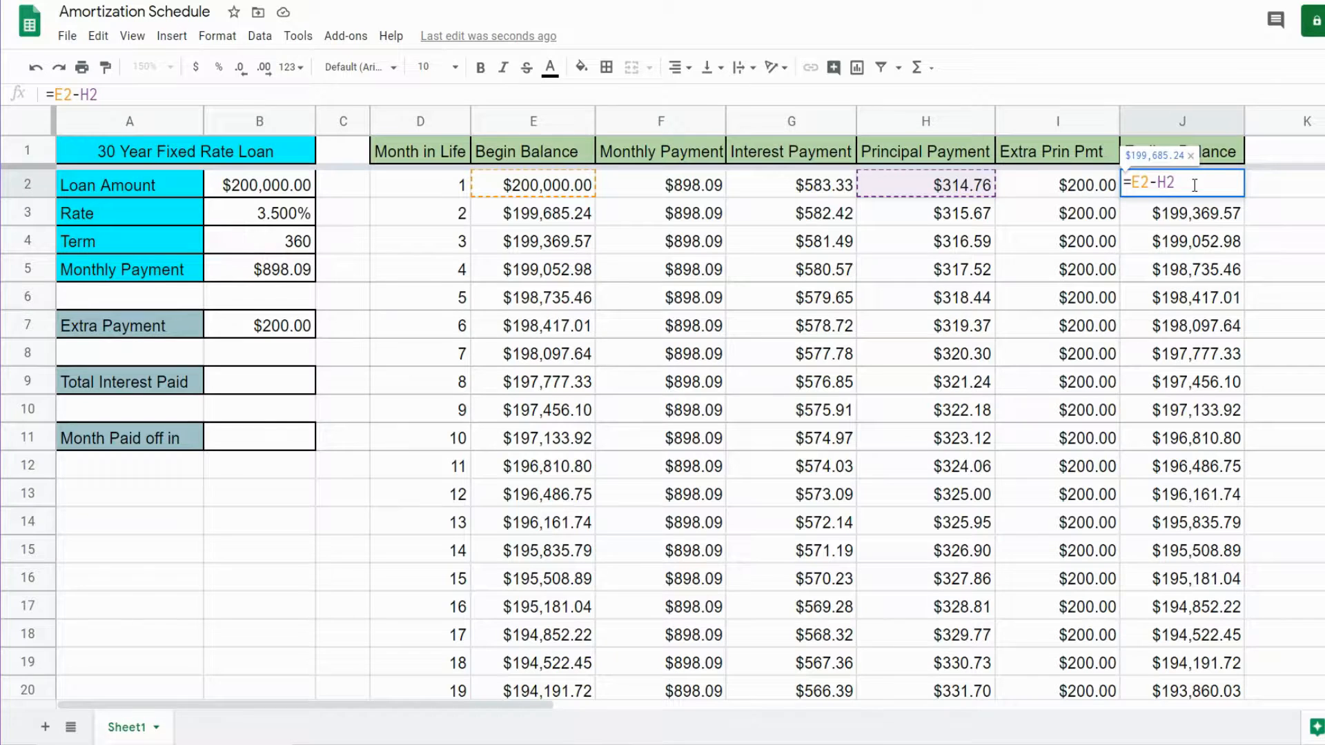
text(-I2)
key(Enter)
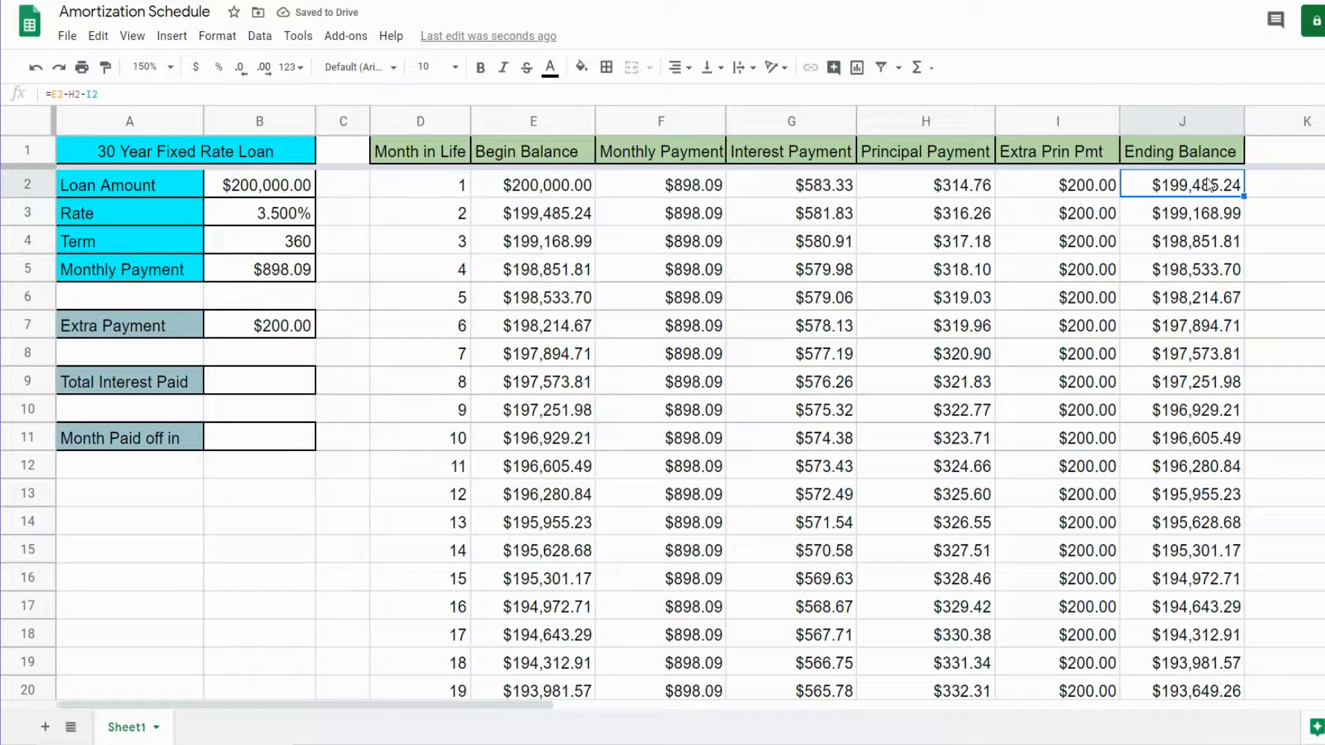
mouse_move(1216, 190)
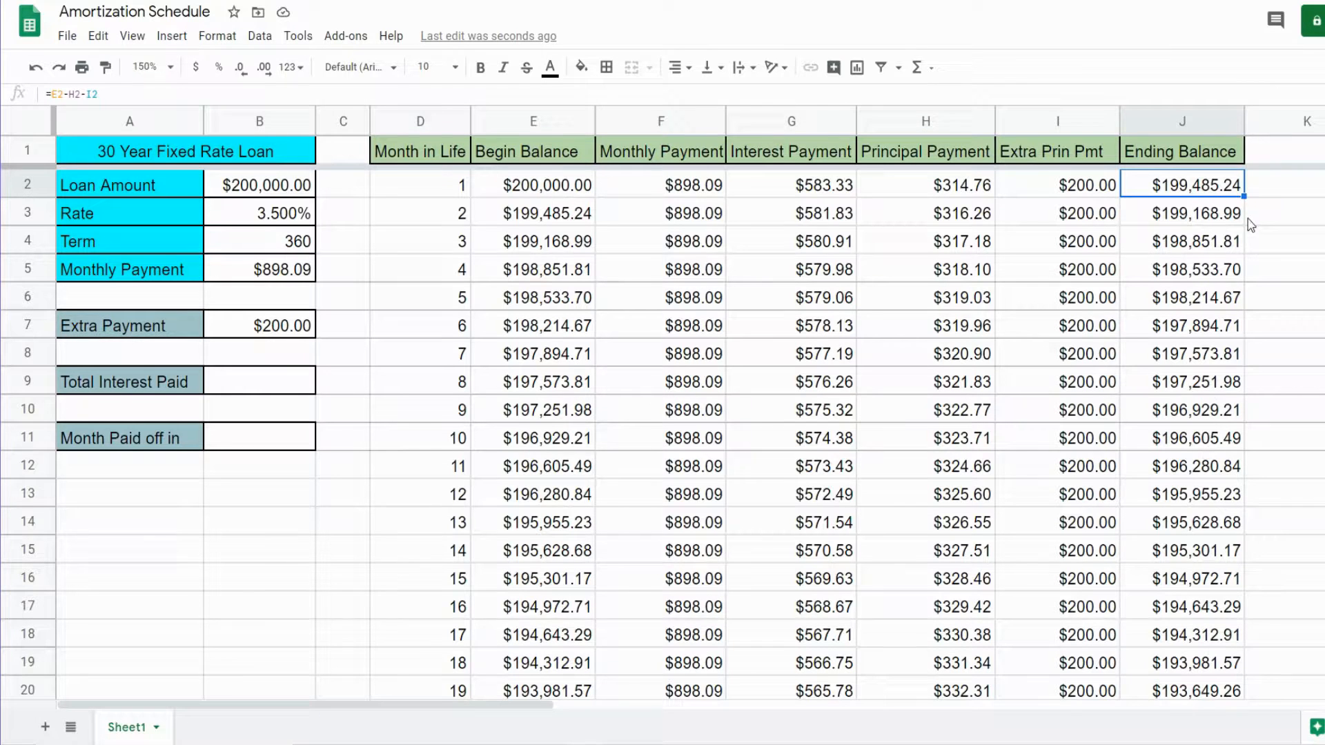
mouse_move(1275, 207)
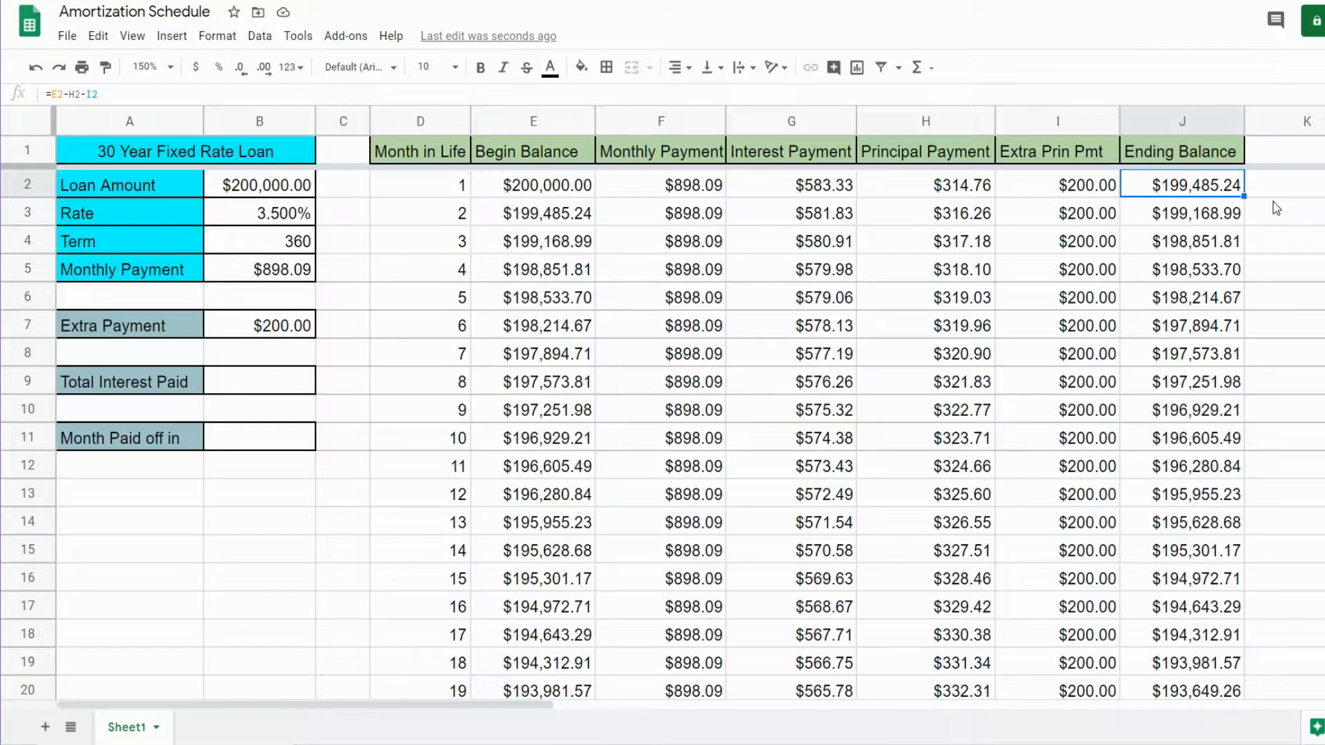
mouse_move(1260, 194)
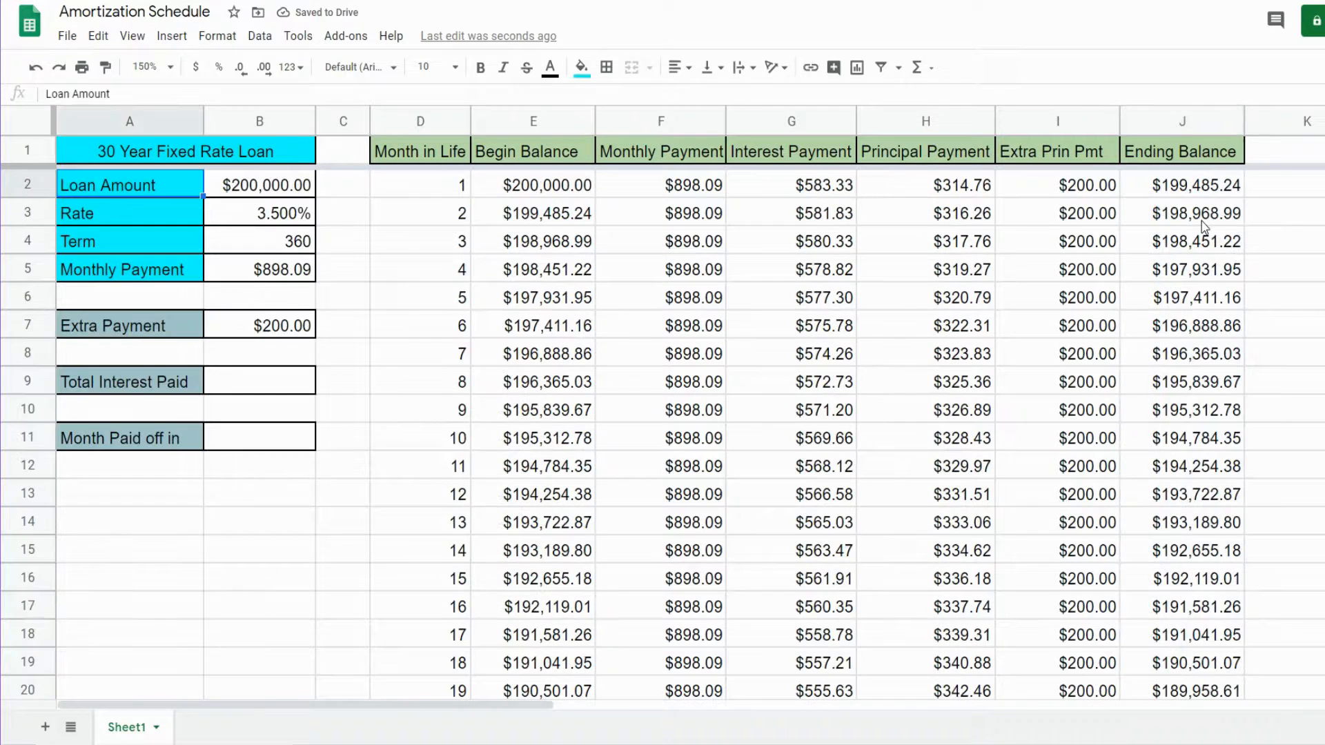
click(1182, 212)
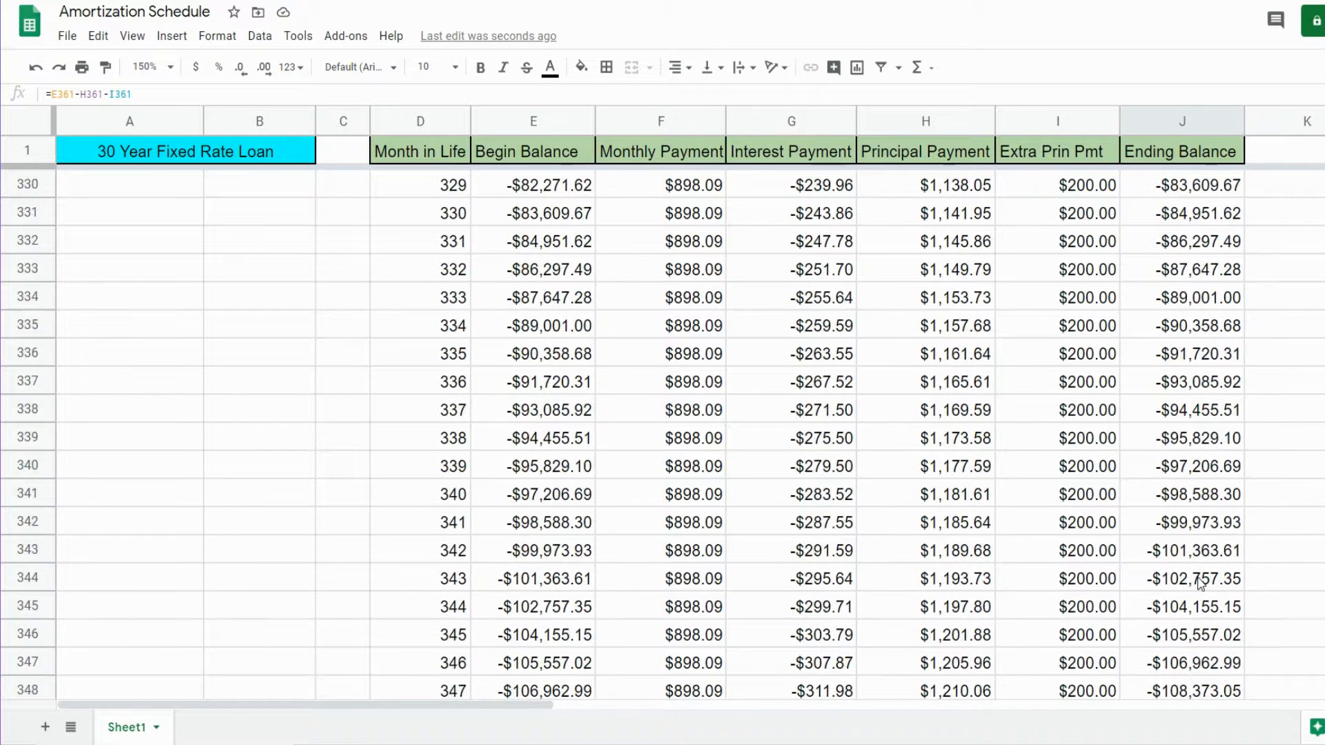
scroll(up, 3)
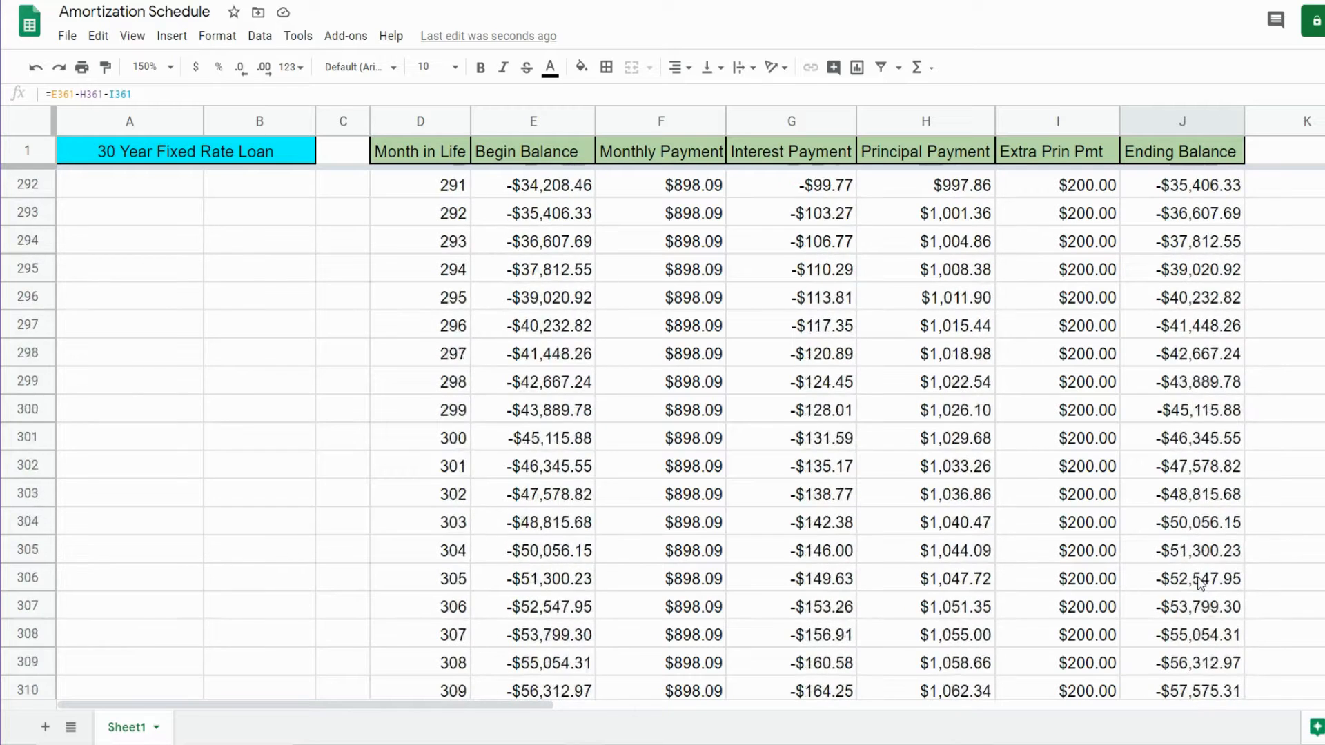
scroll(up, 3)
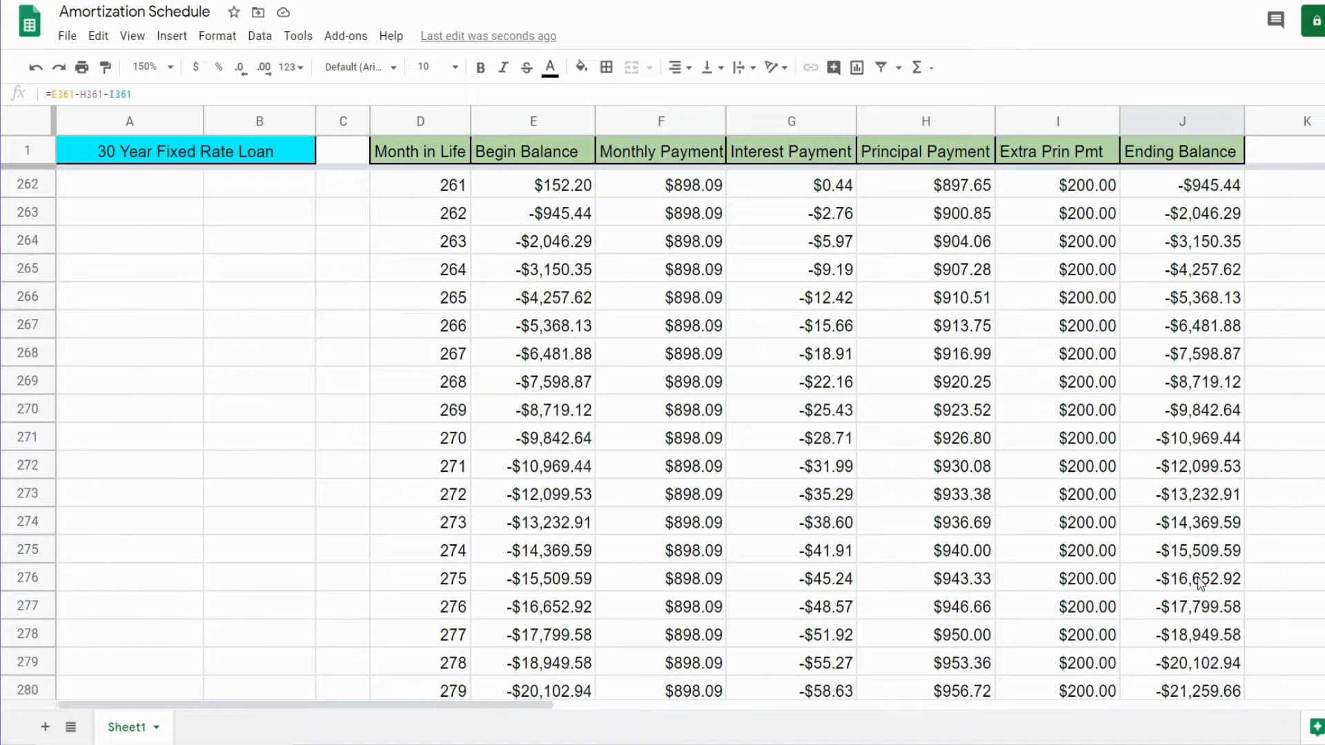
scroll(up, 3)
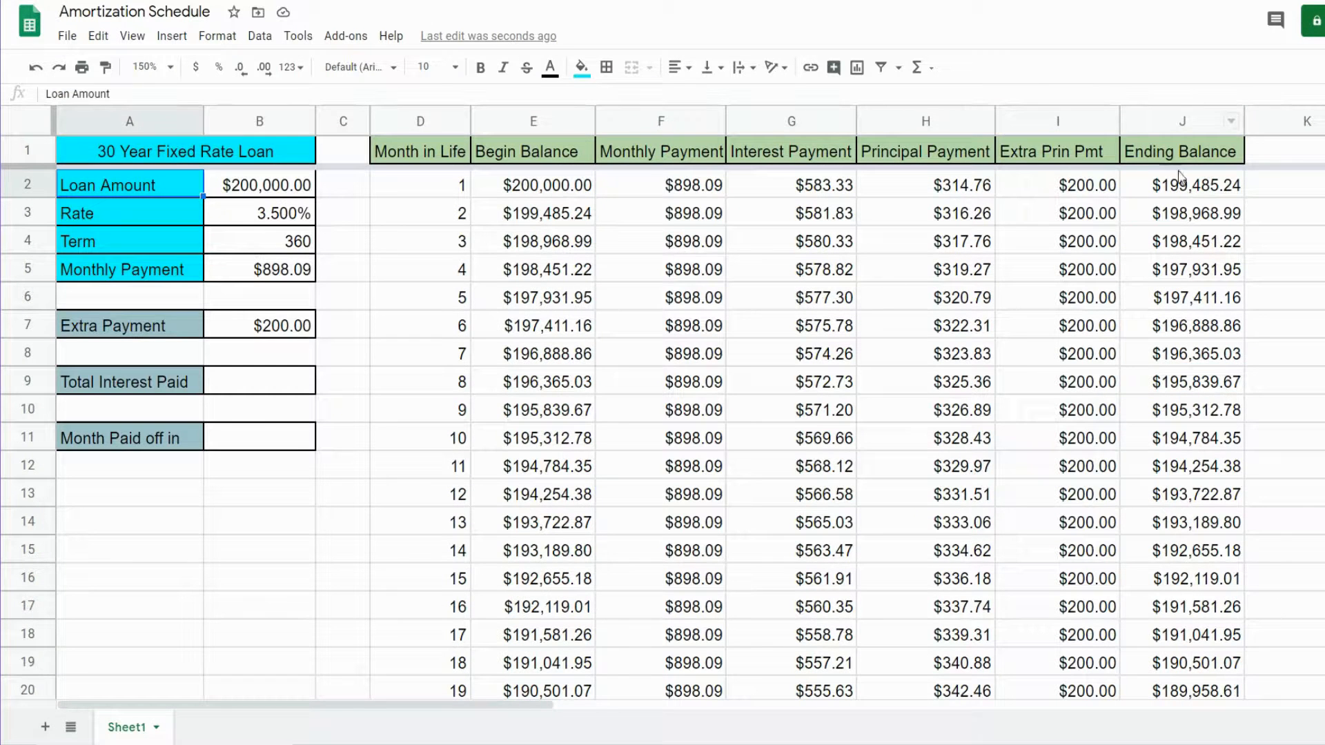
Cap the Ending Balance with =IF(E2-H2-I2>=0,E2-H2-I2,0) so it never goes negative
click(1182, 185)
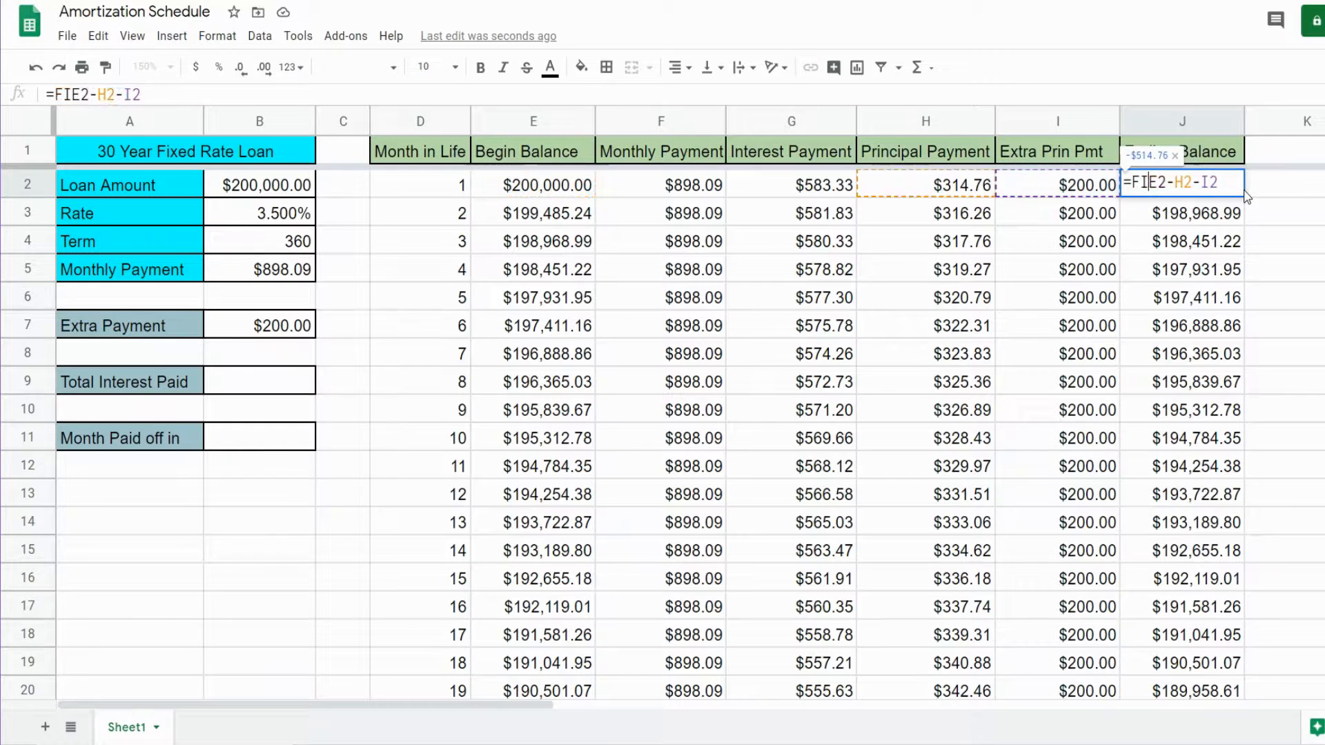
text(=if()
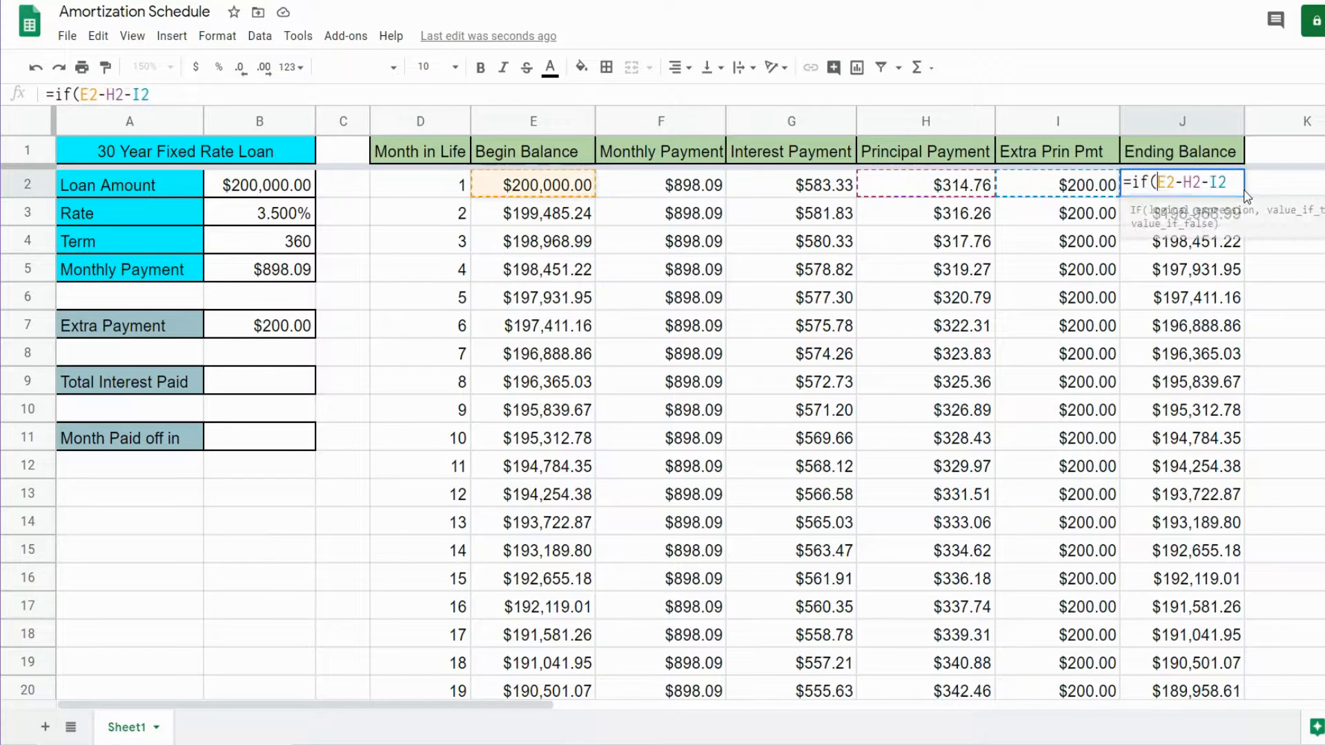
text(>=)
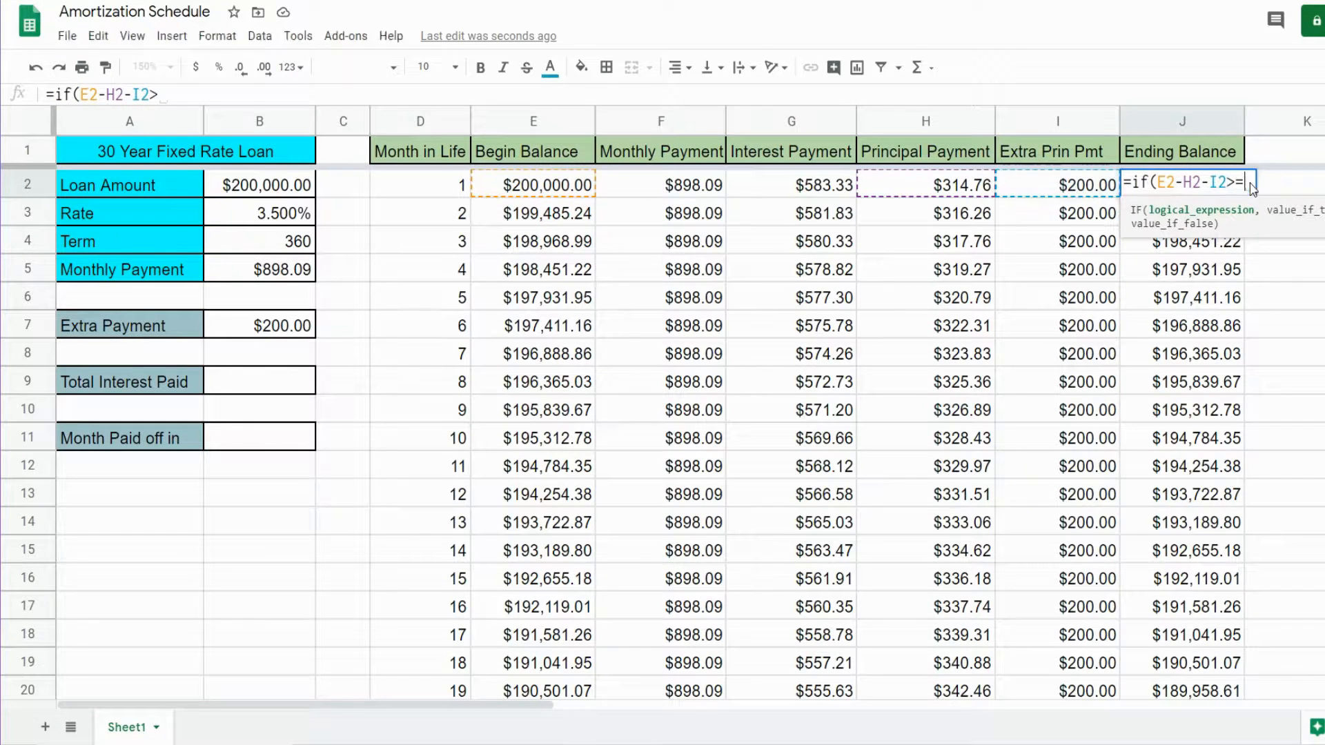
text(0,)
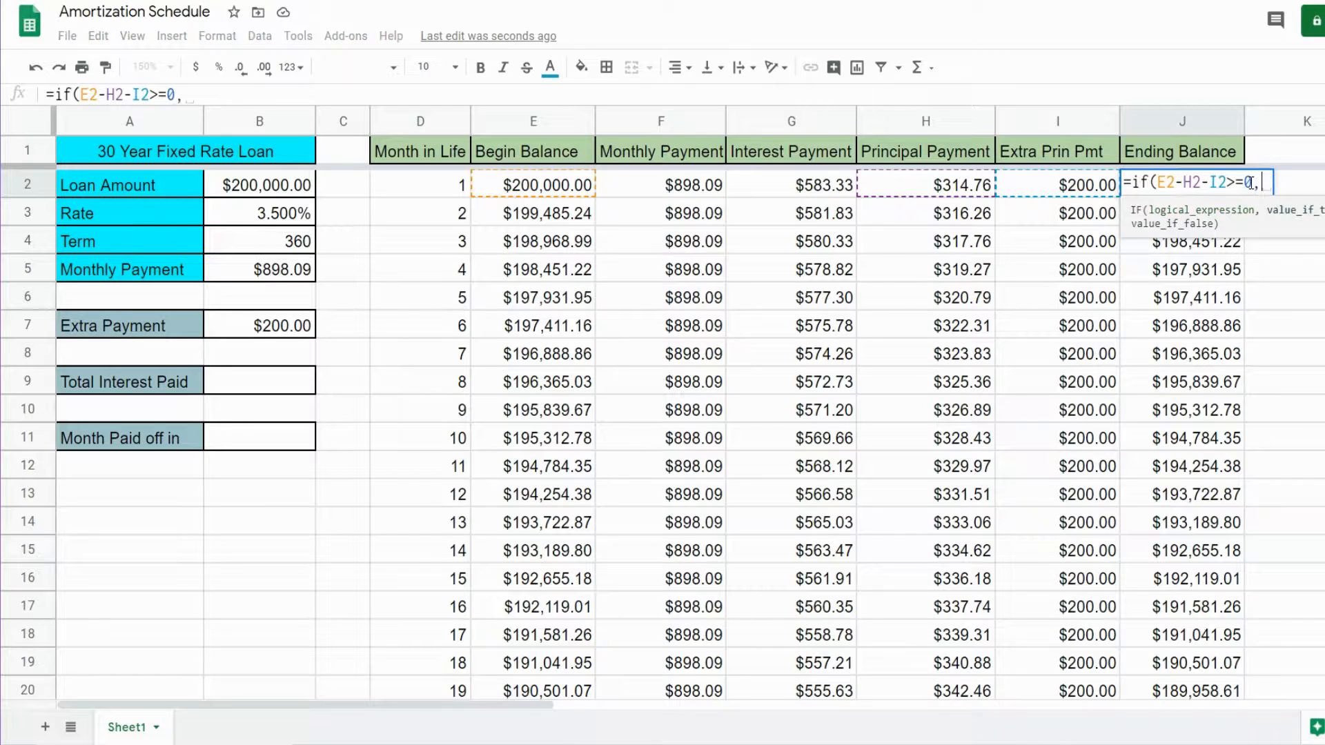
text(E2-H2-I2)
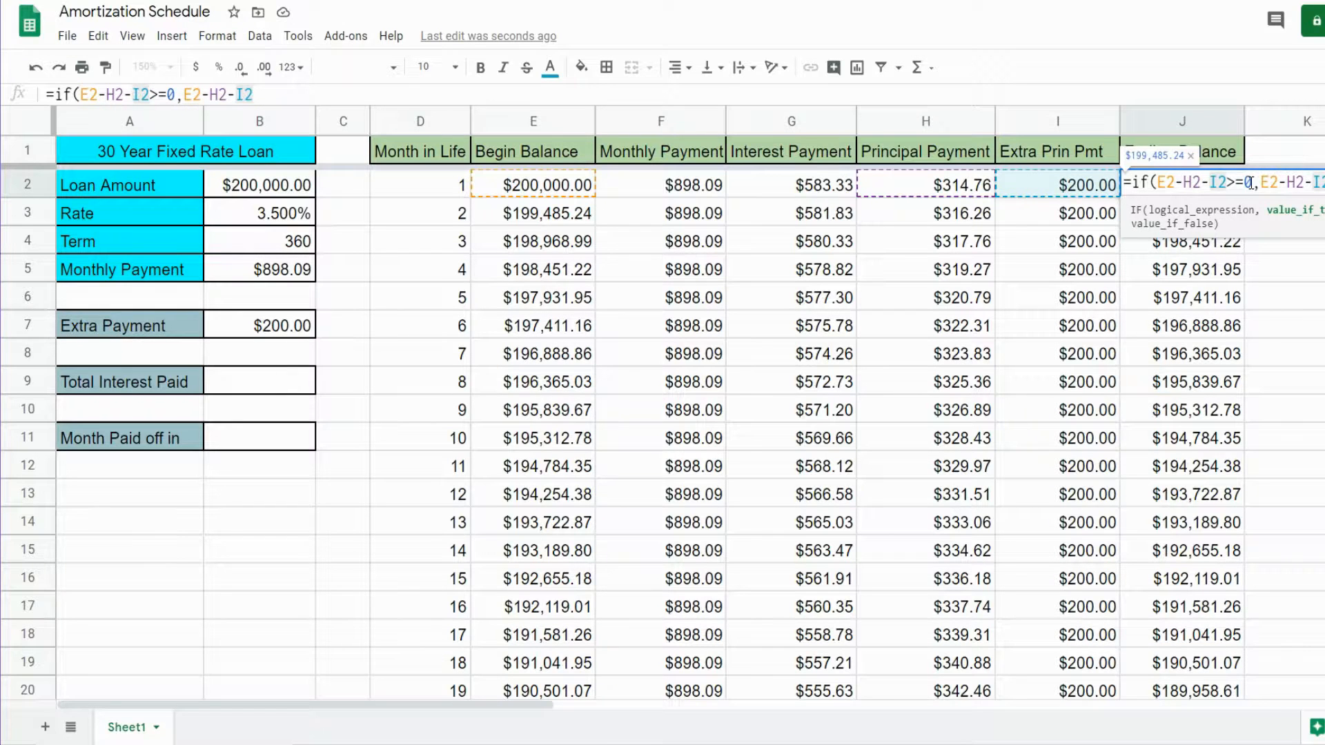
text(,0)
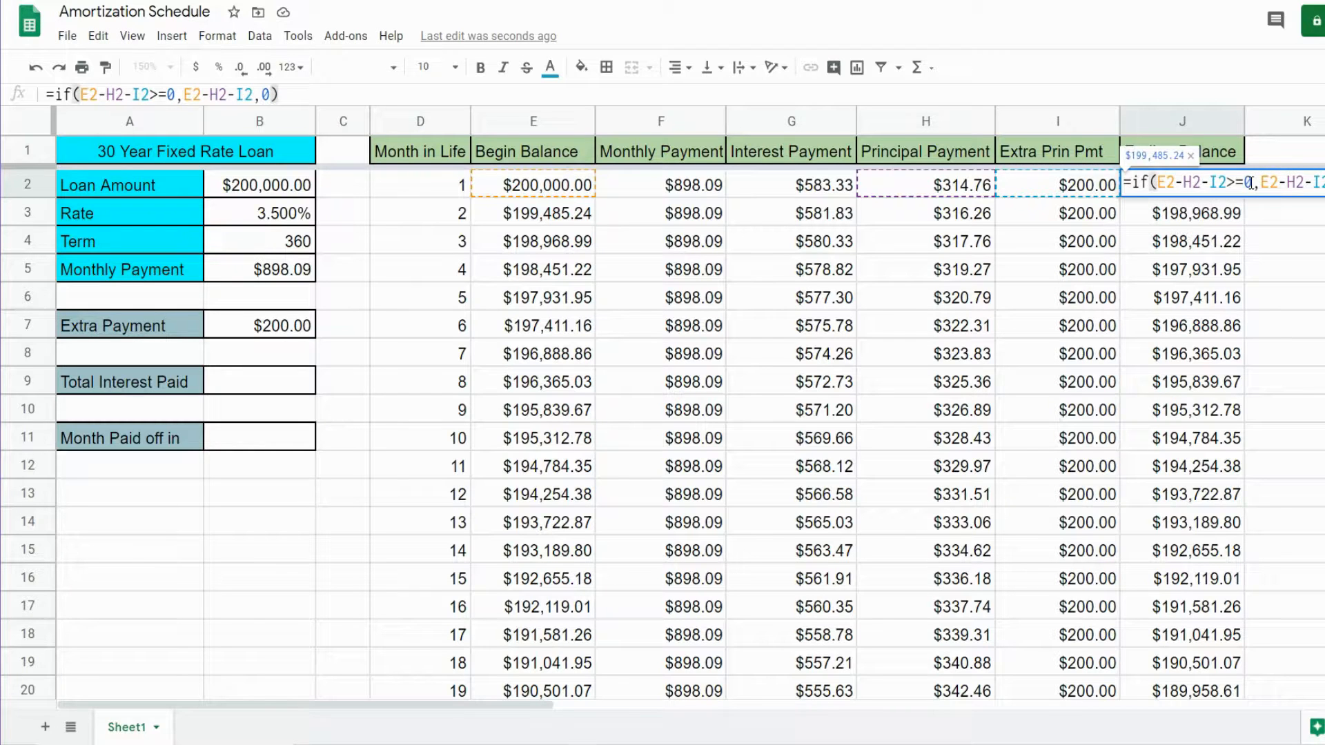
key(Enter)
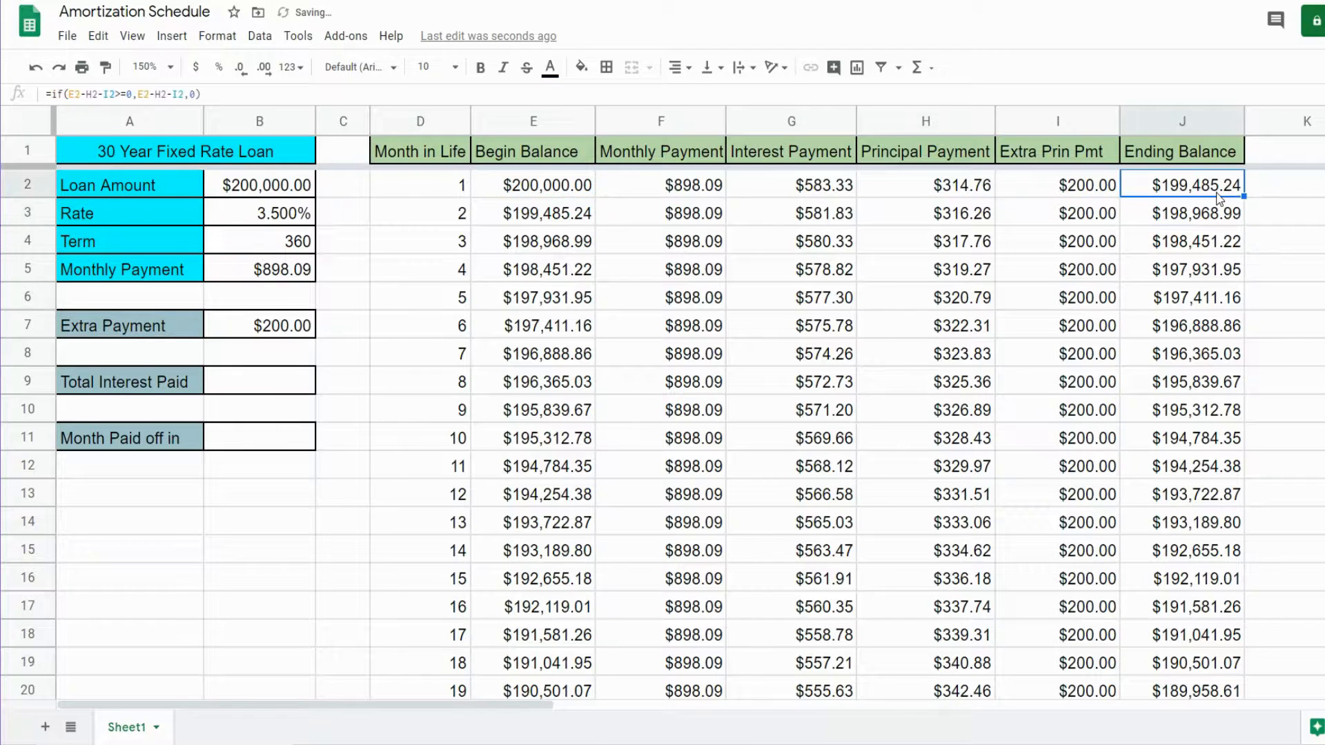
Check the rows after payoff stay at 0, then return to the loan summary
scroll(down, 3)
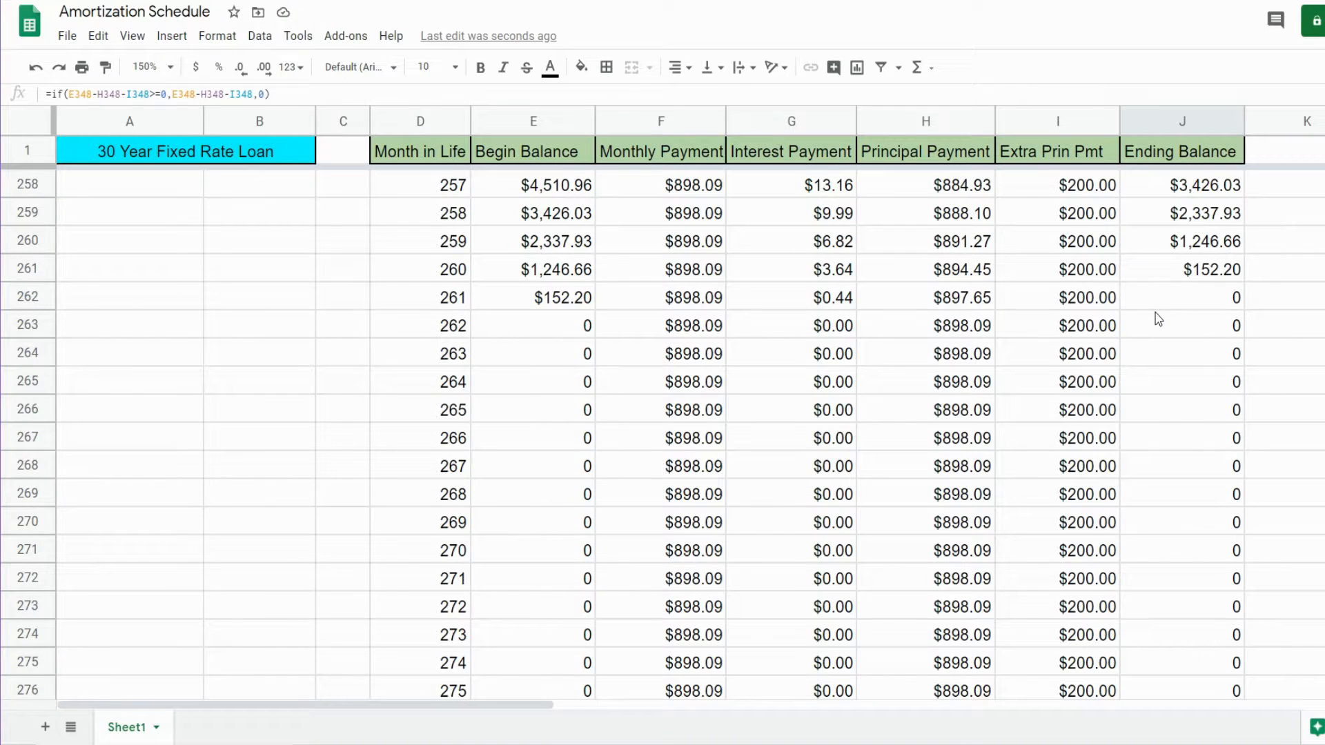
click(1181, 298)
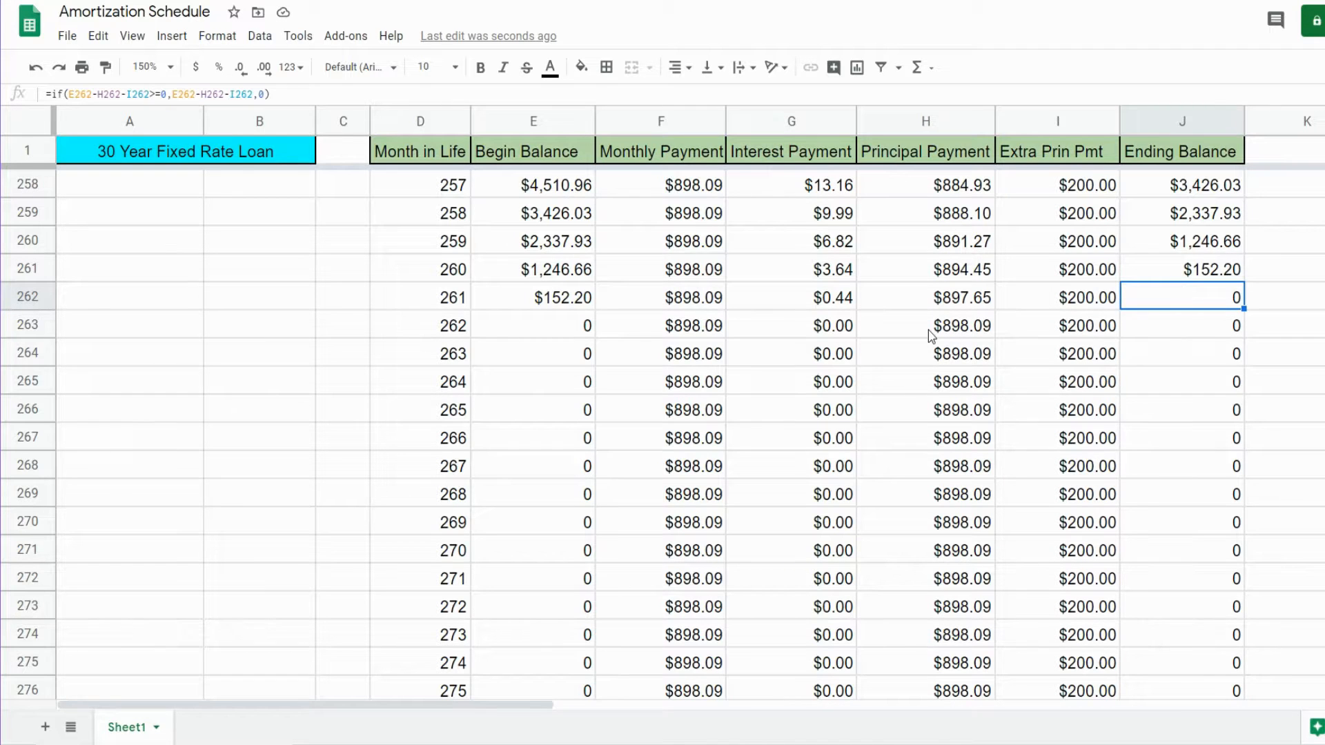
click(925, 410)
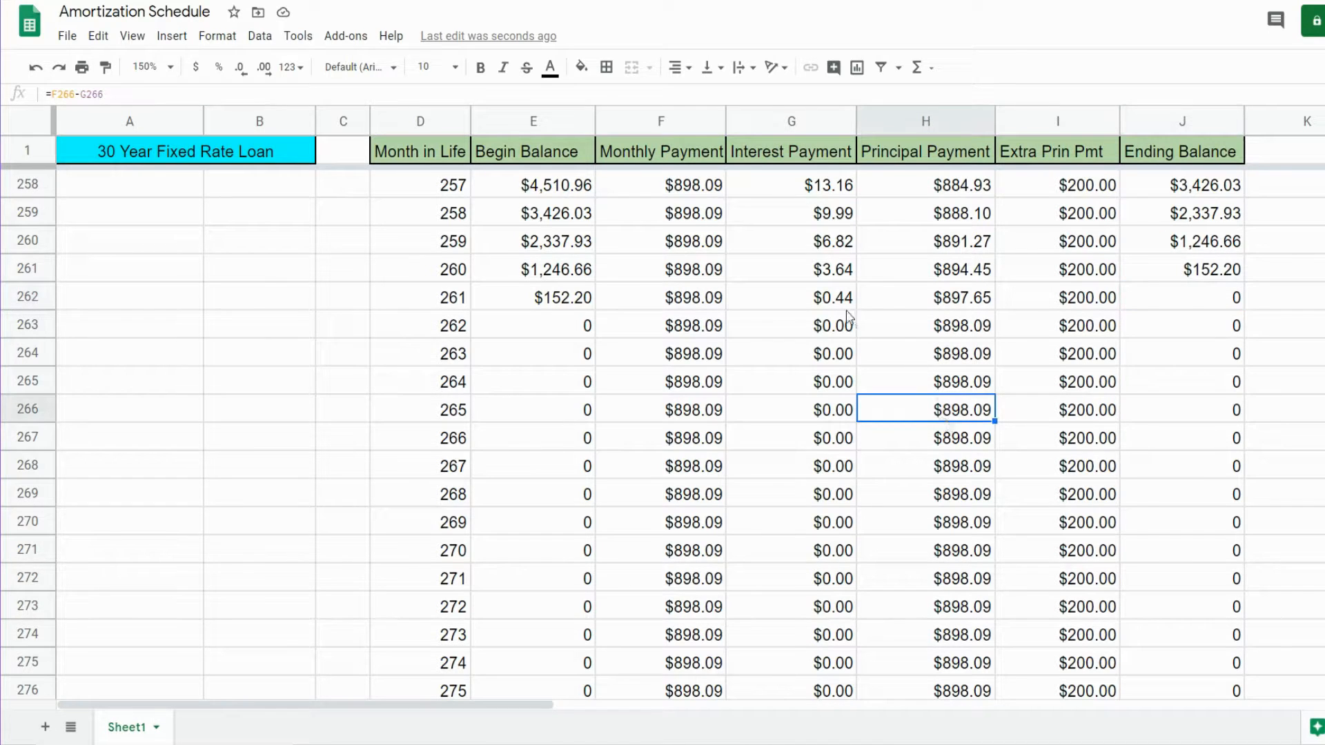
click(791, 296)
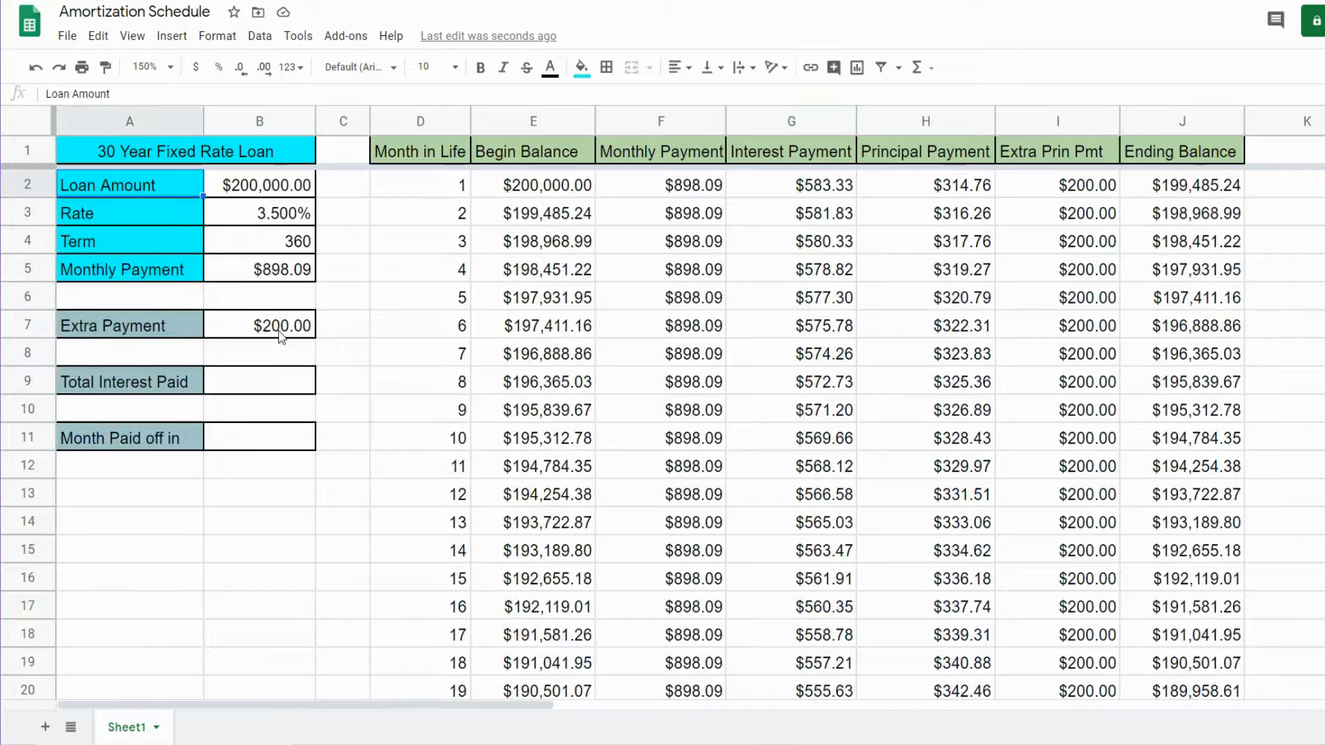
Make Total Interest Paid =SUM(G:G) over the Interest Payment column
click(259, 381)
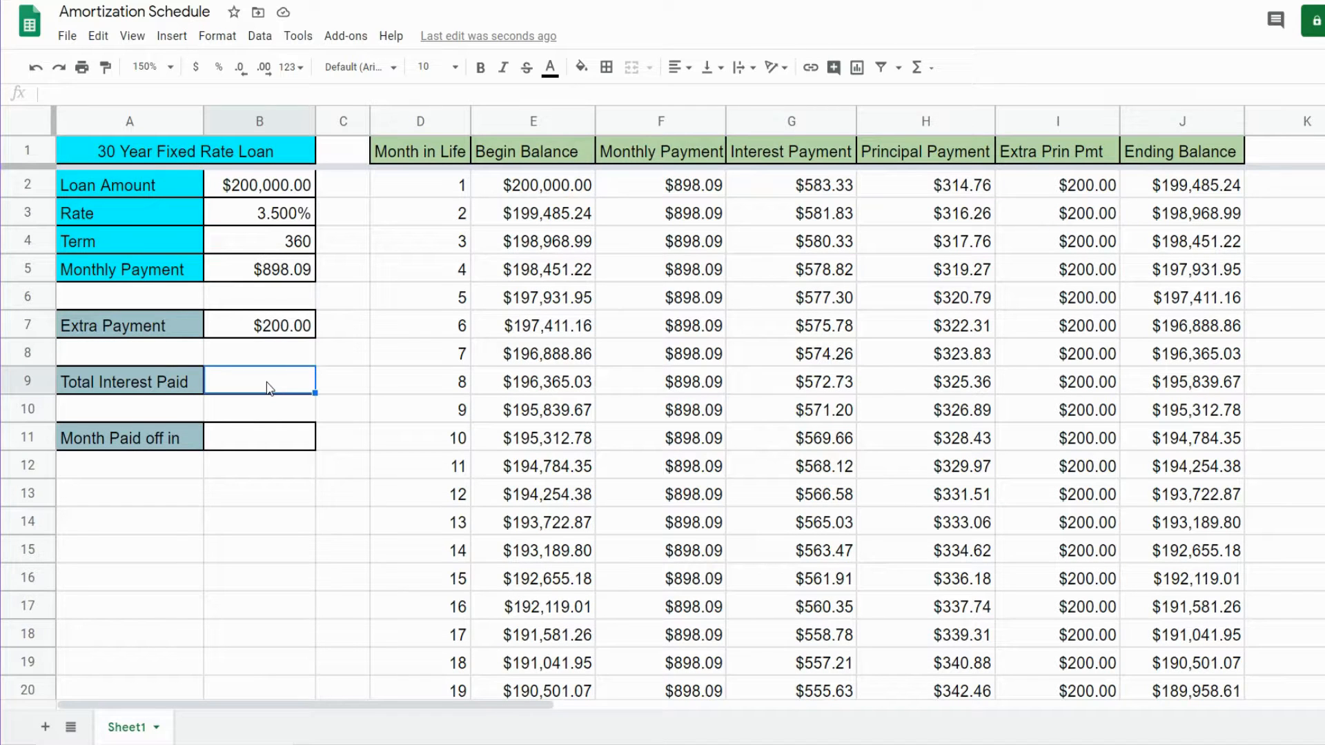
text(=SUM()
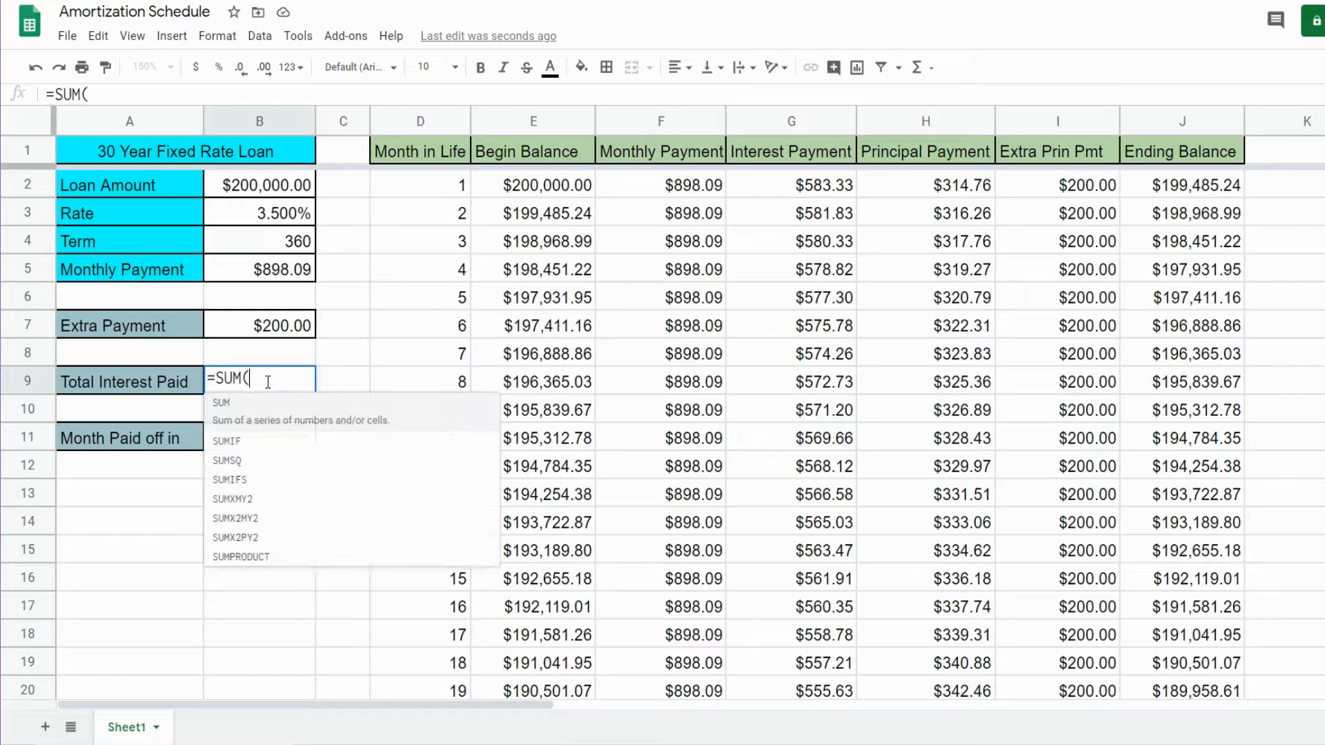
click(791, 121)
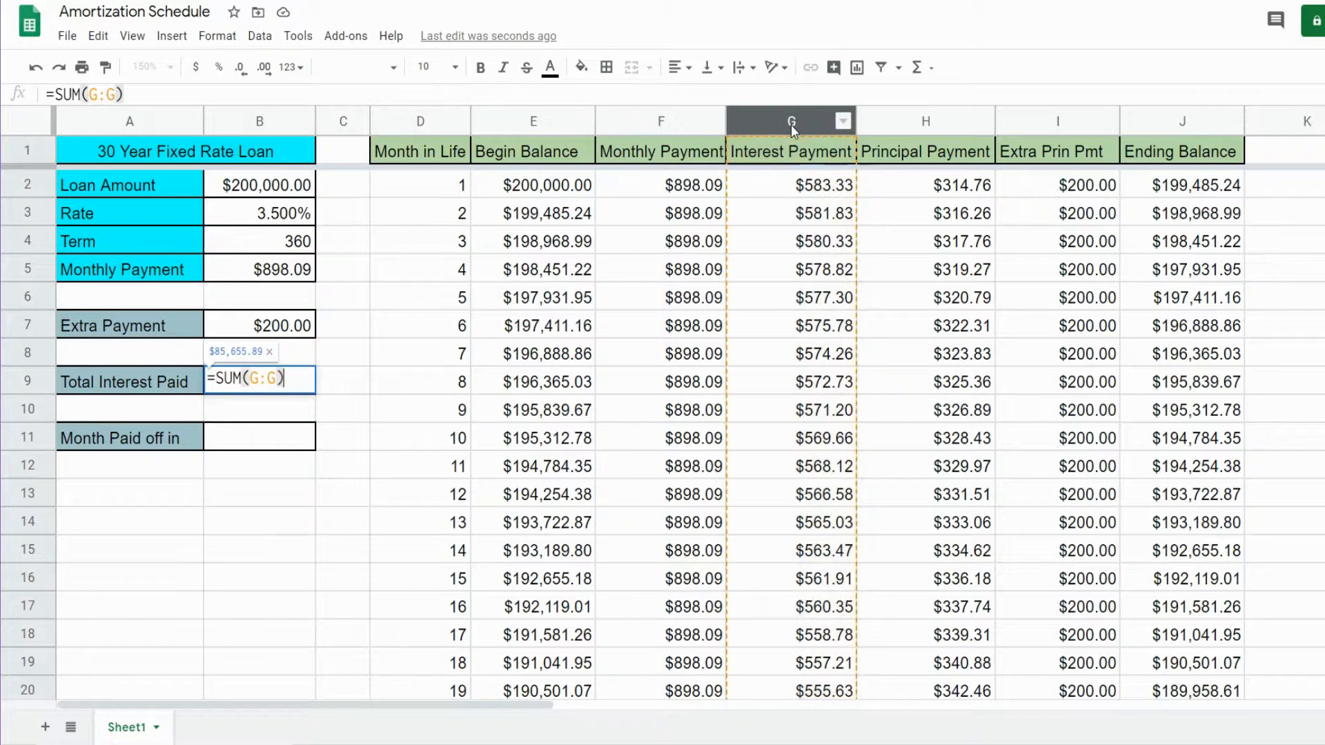
key(Enter)
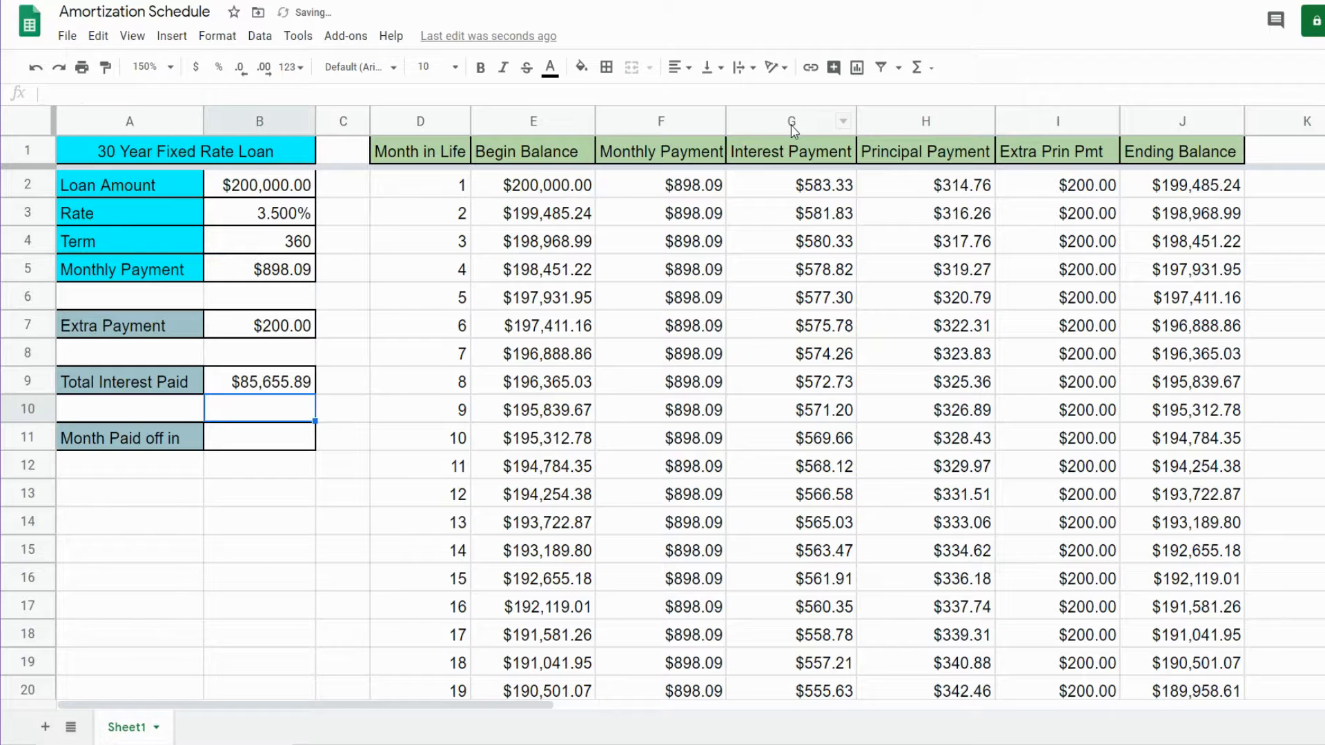
Raise the Extra Payment to 500, dropping total interest to $59,211.15
click(259, 438)
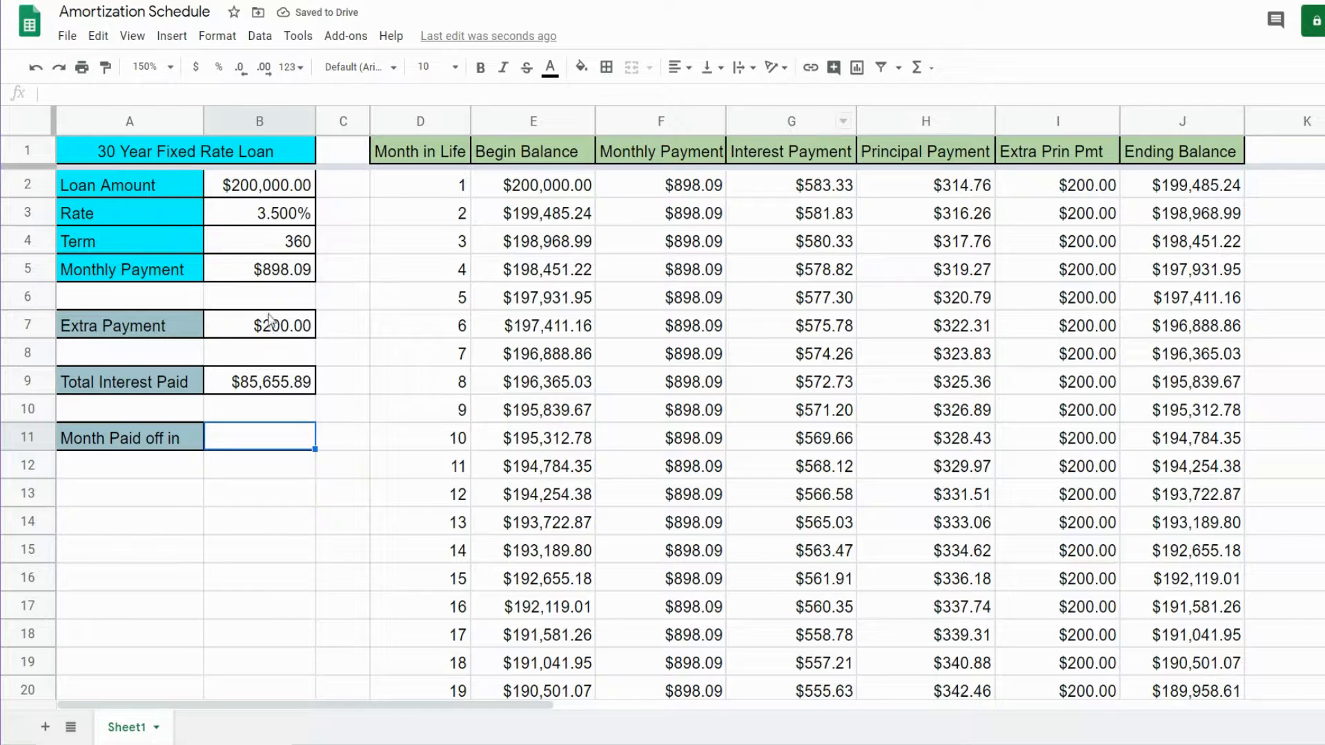
click(259, 324)
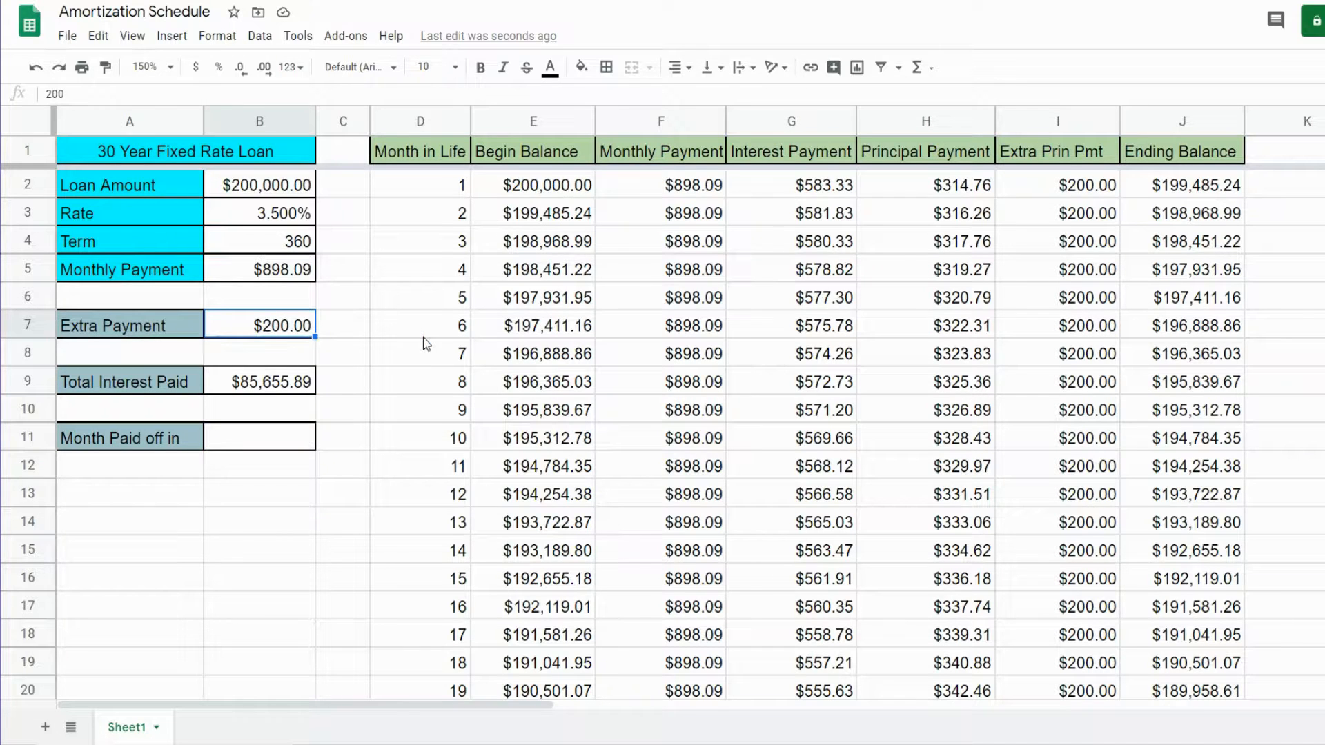
text(500)
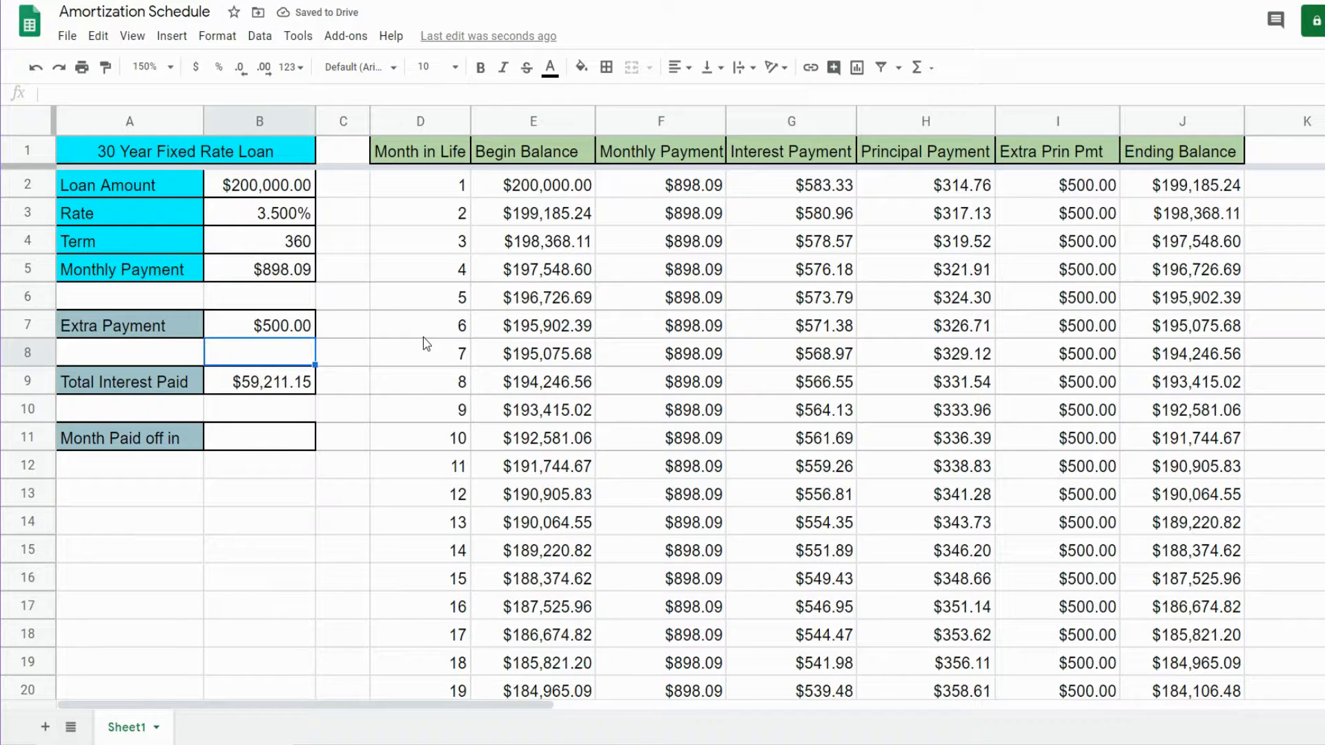
mouse_move(156, 452)
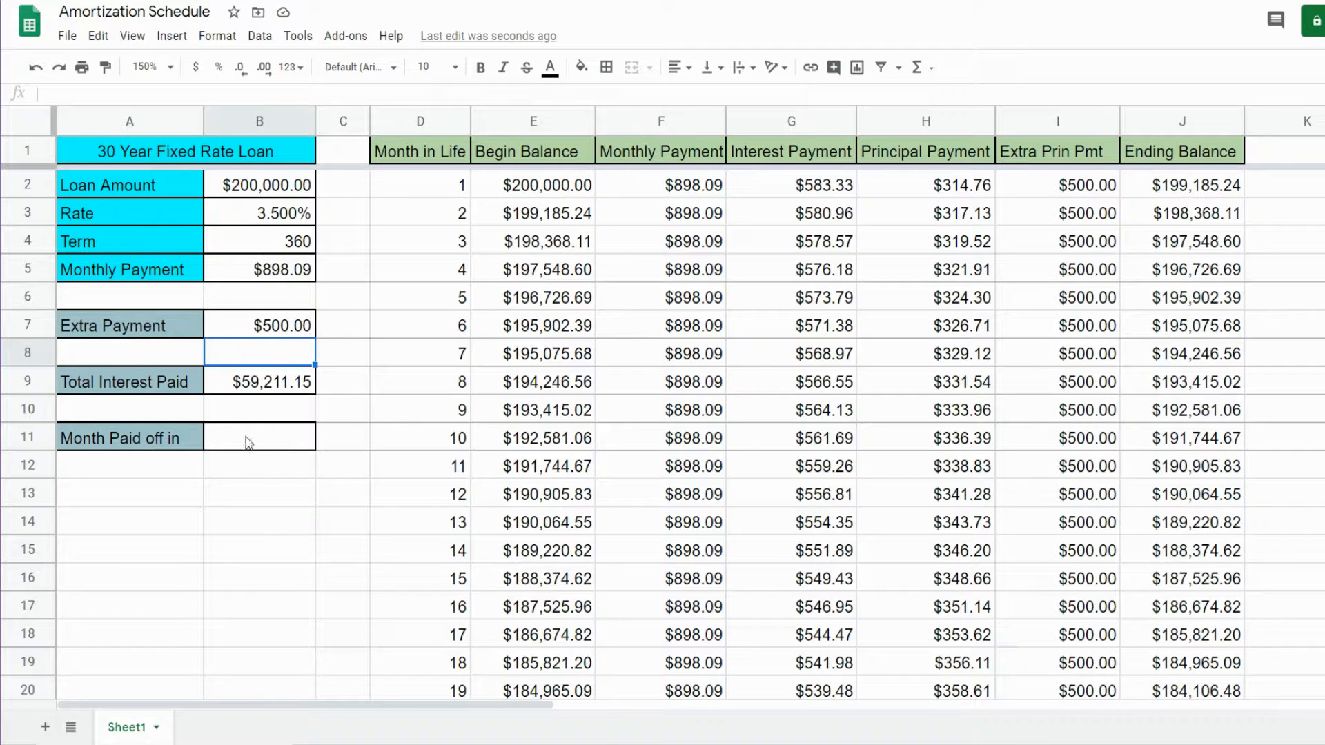
Enter =MATCH(0,$J$2:$J$361,0) in Month Paid off in, returning 186
click(259, 437)
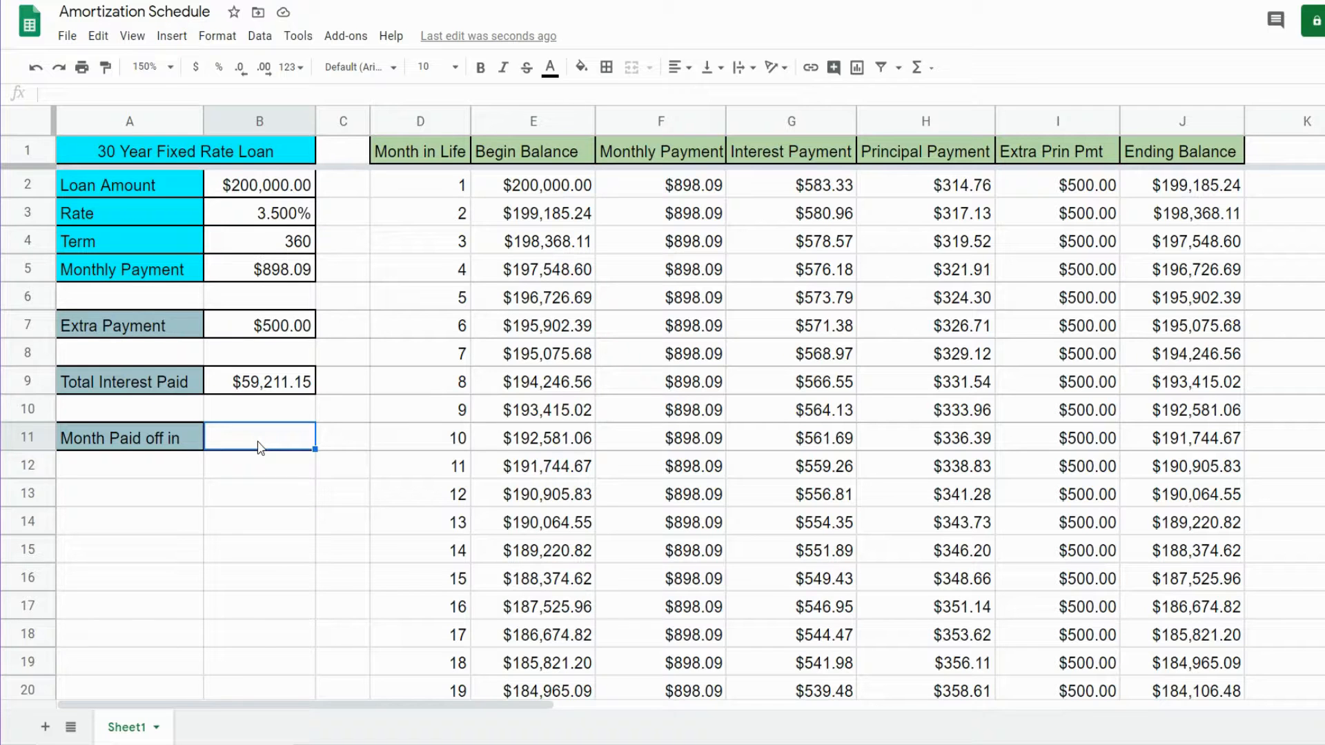
text(=M)
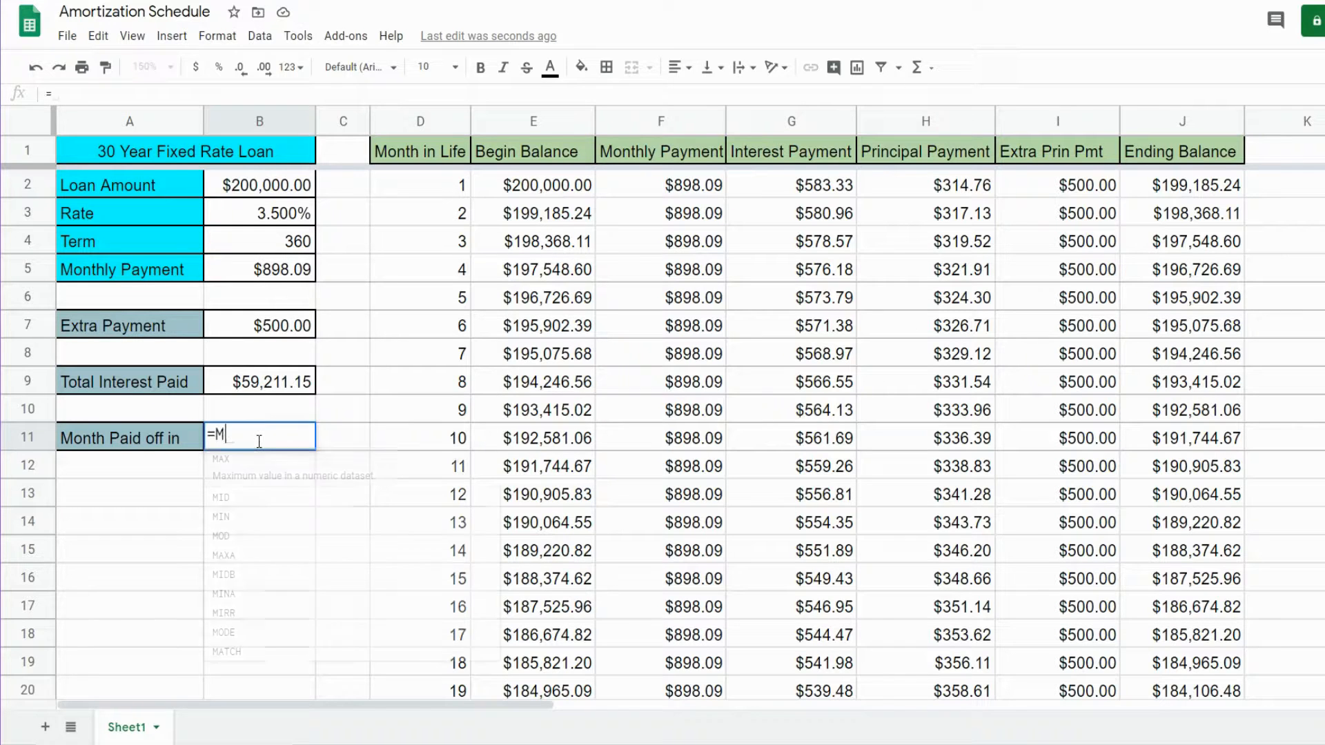
text(ATCH()
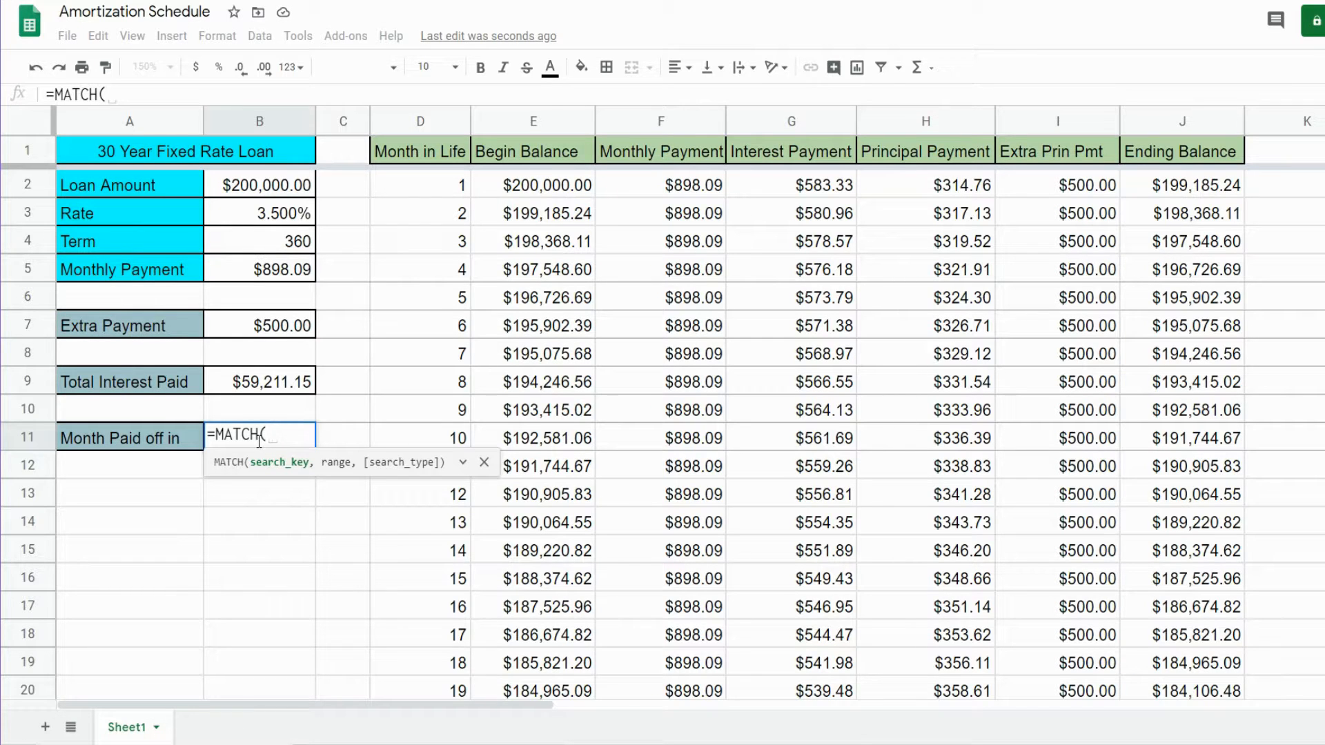
text(0)
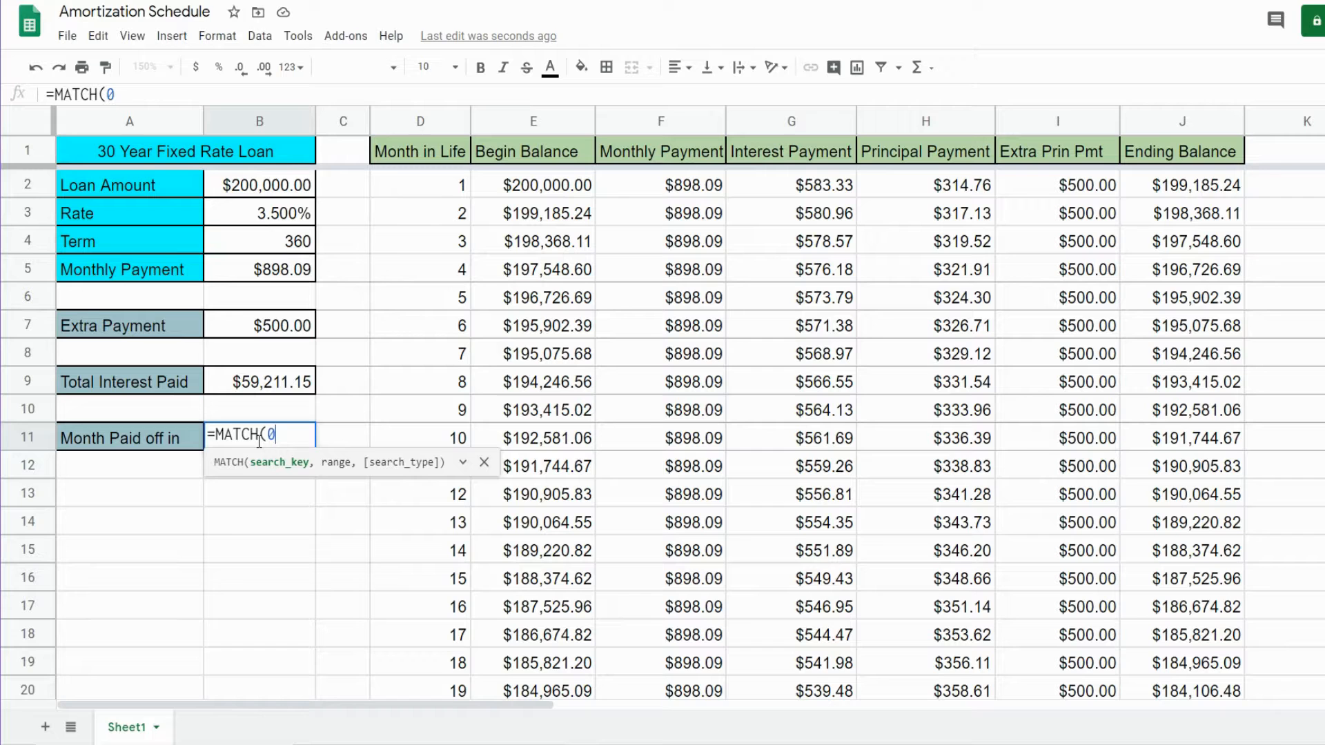
text(,)
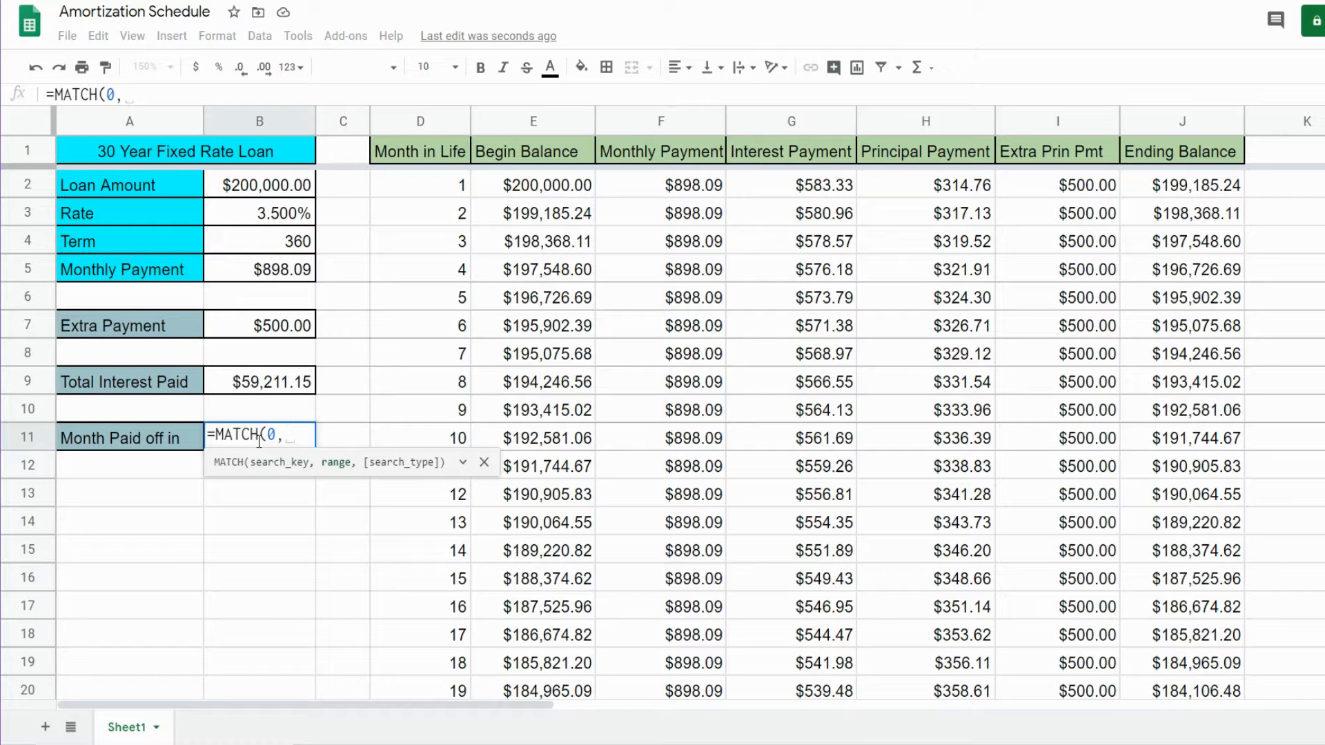
click(1181, 185)
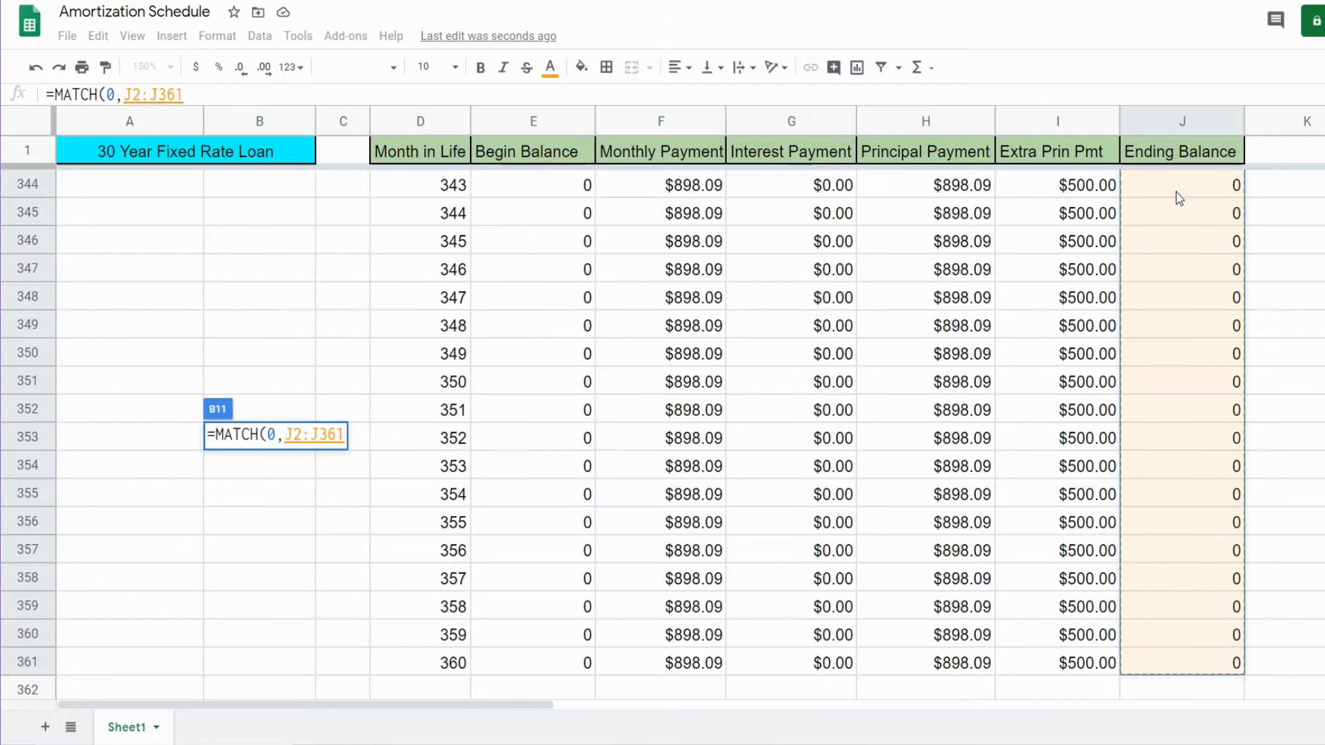
key(F4)
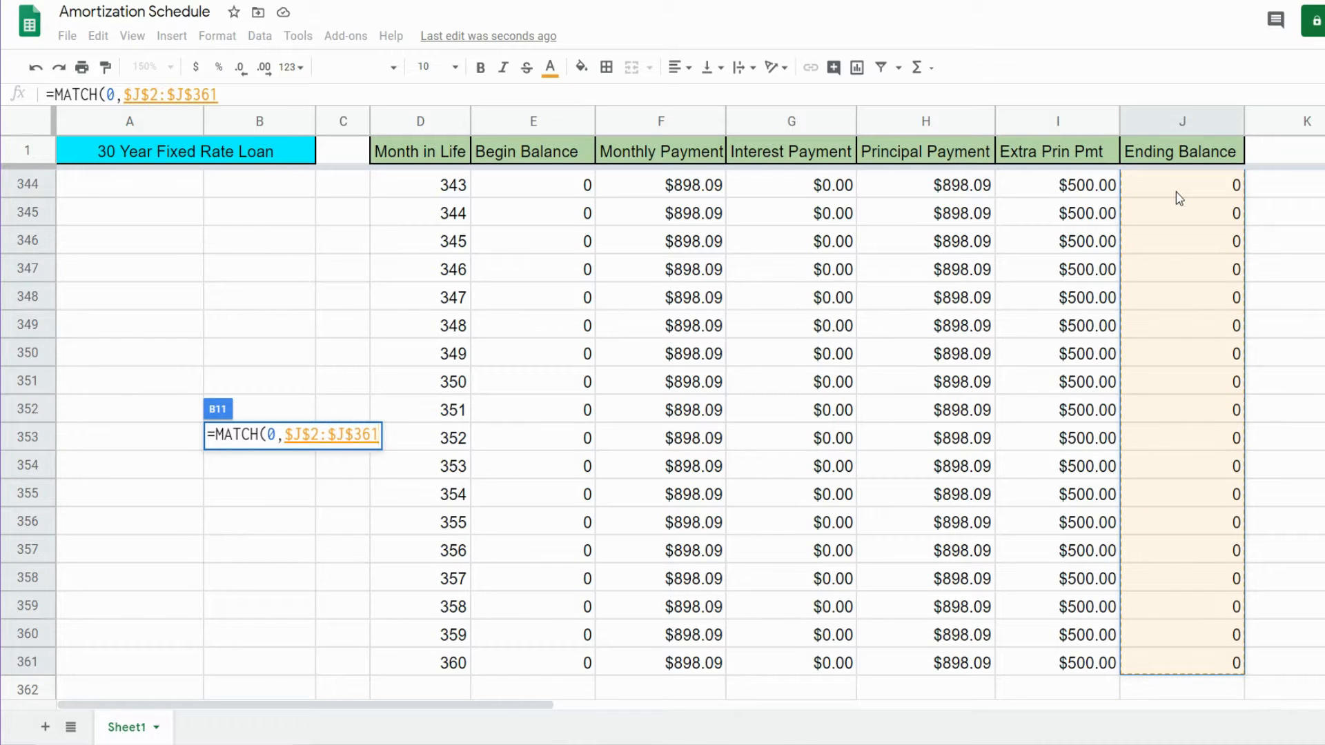
text(,)
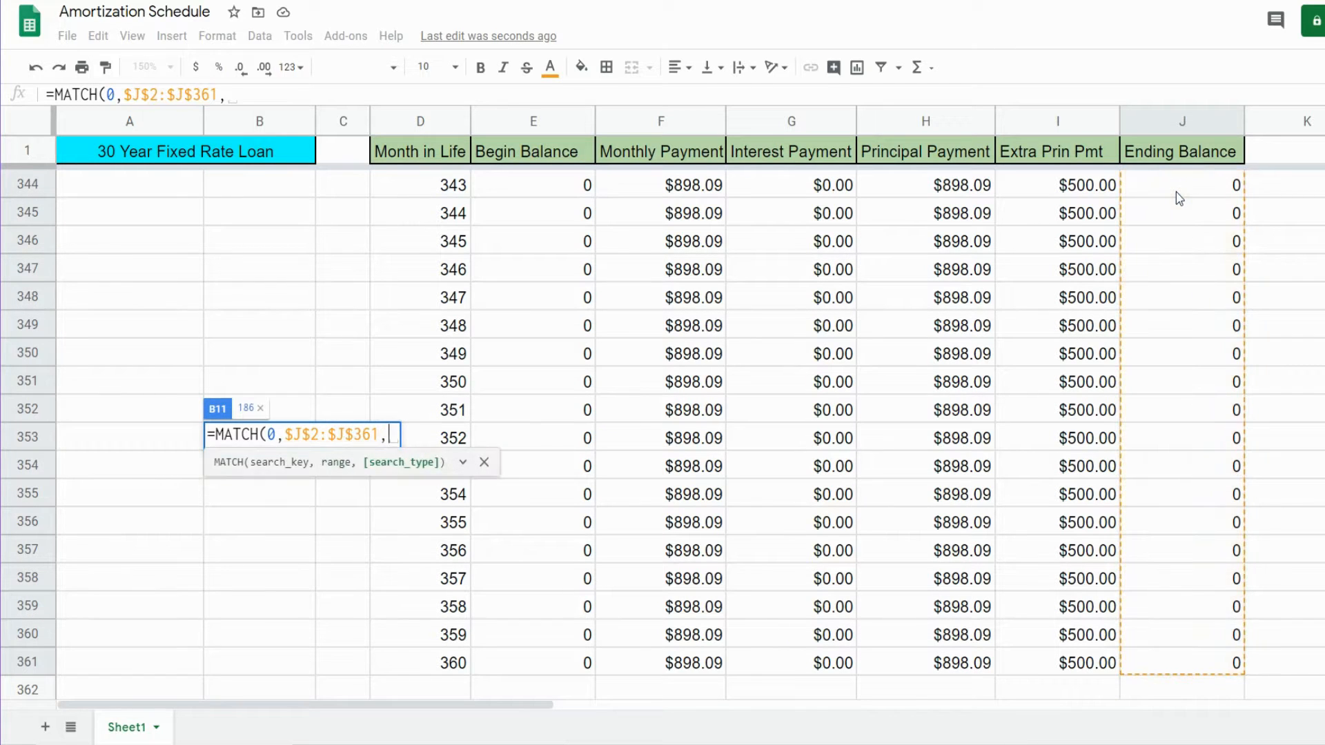
text(0)
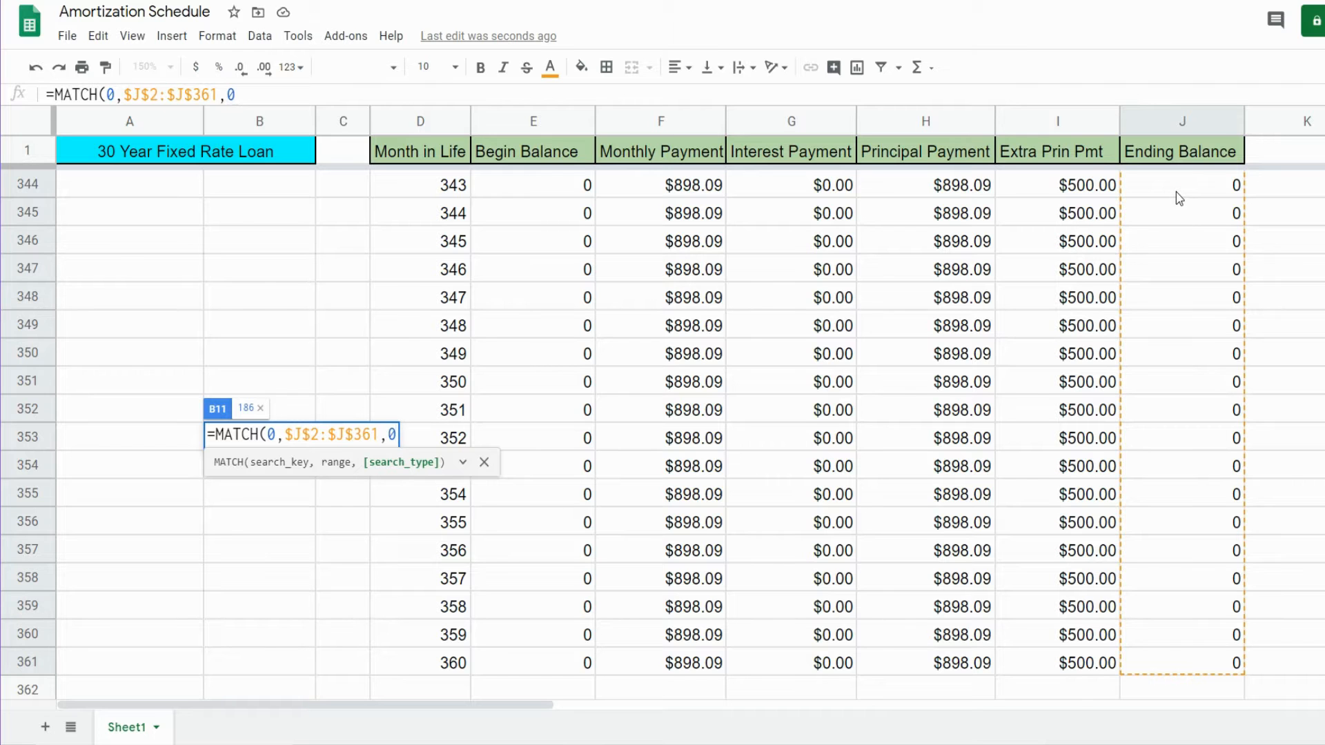
text())
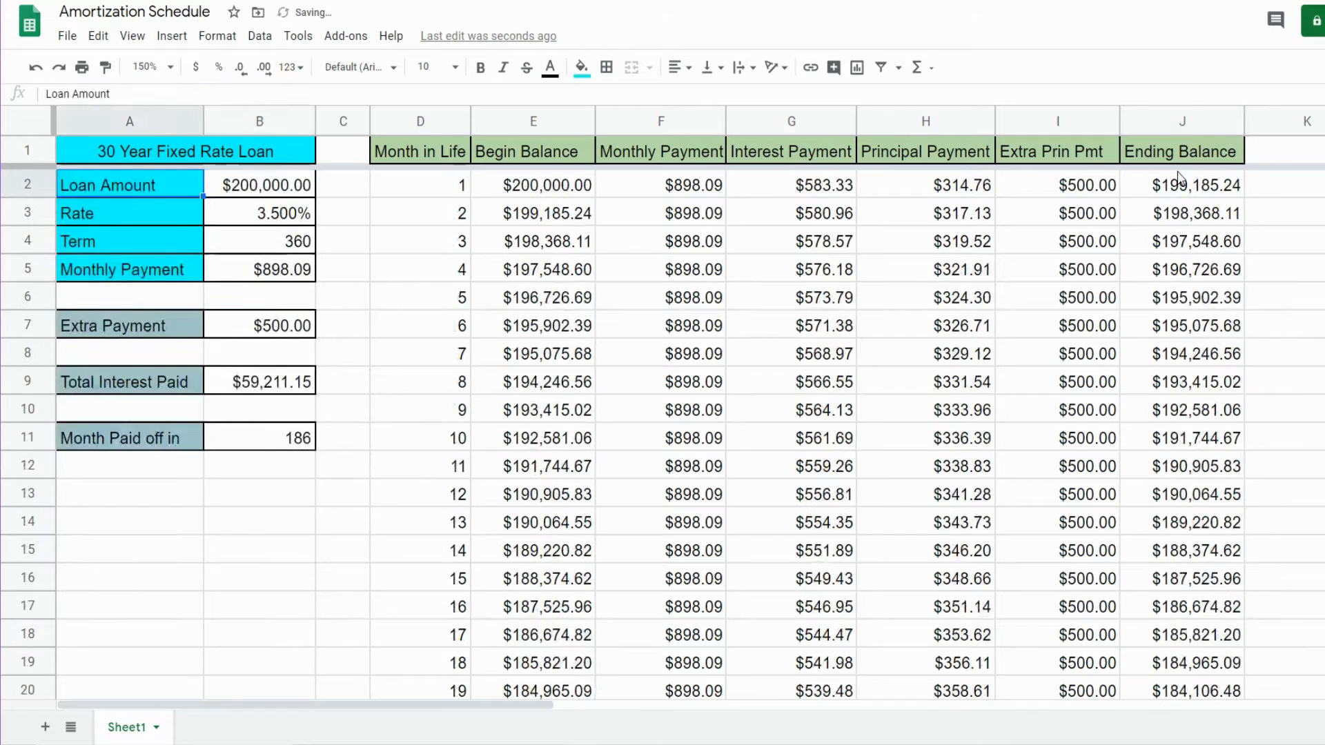
click(260, 438)
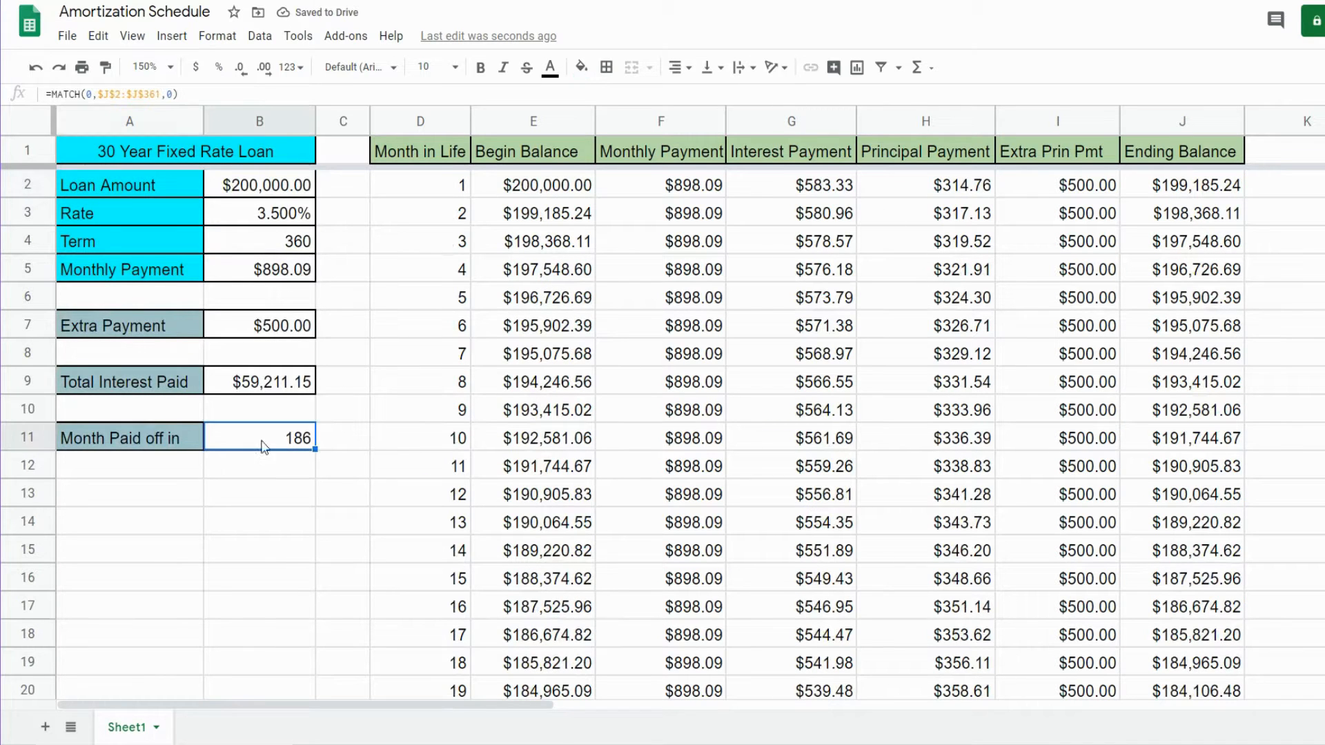
click(419, 353)
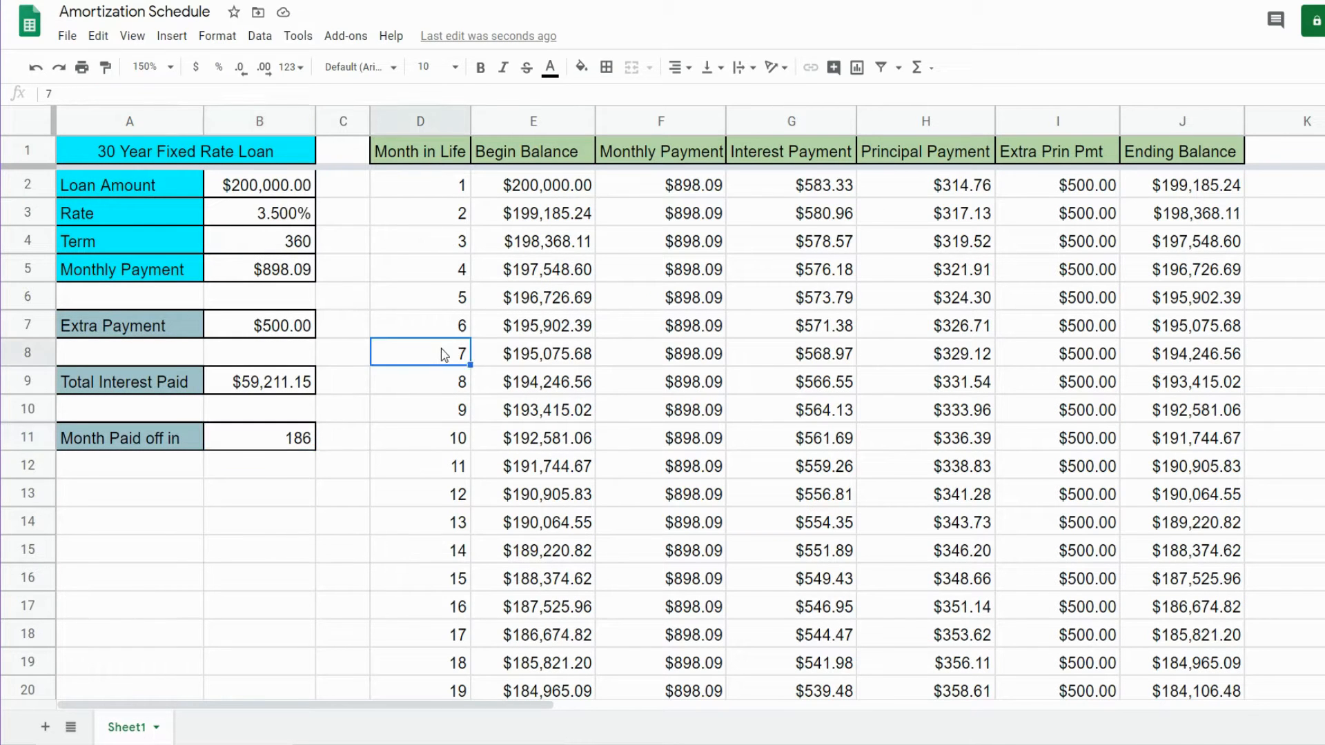
scroll(down, 3)
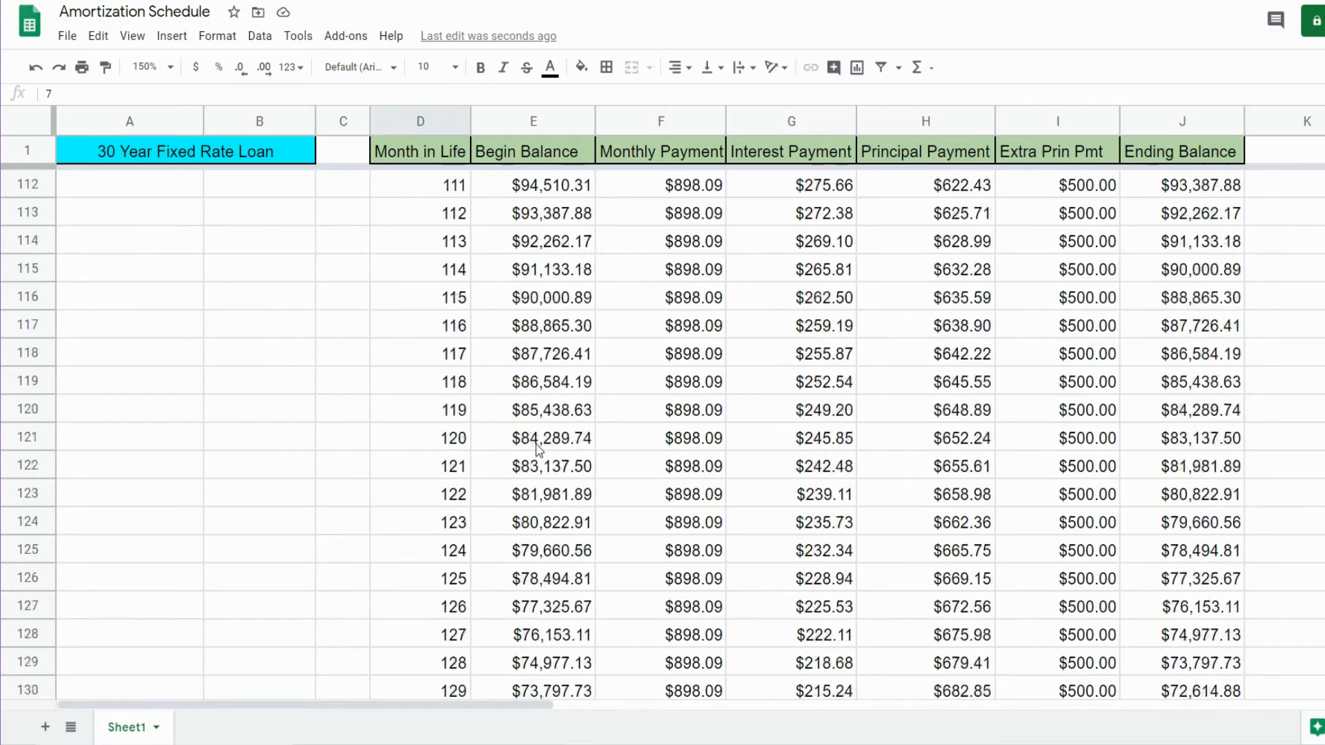
scroll(down, 3)
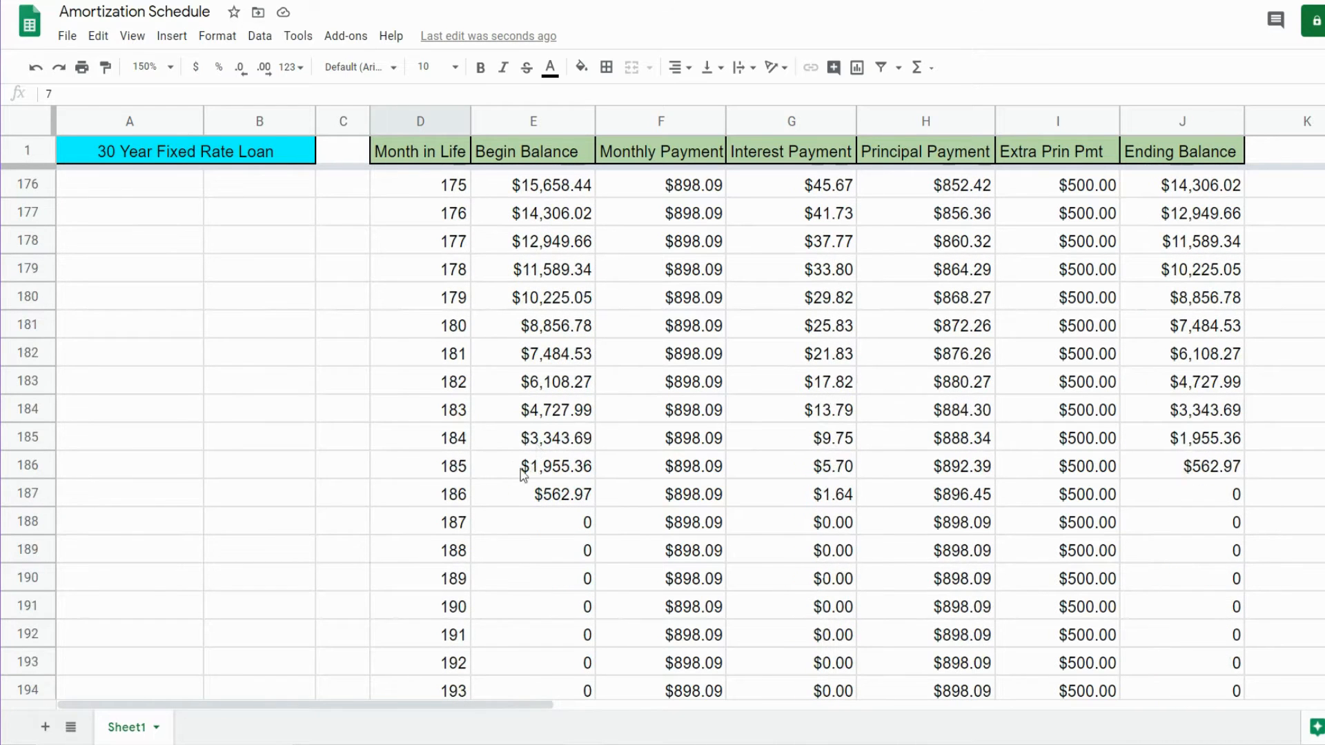
click(434, 494)
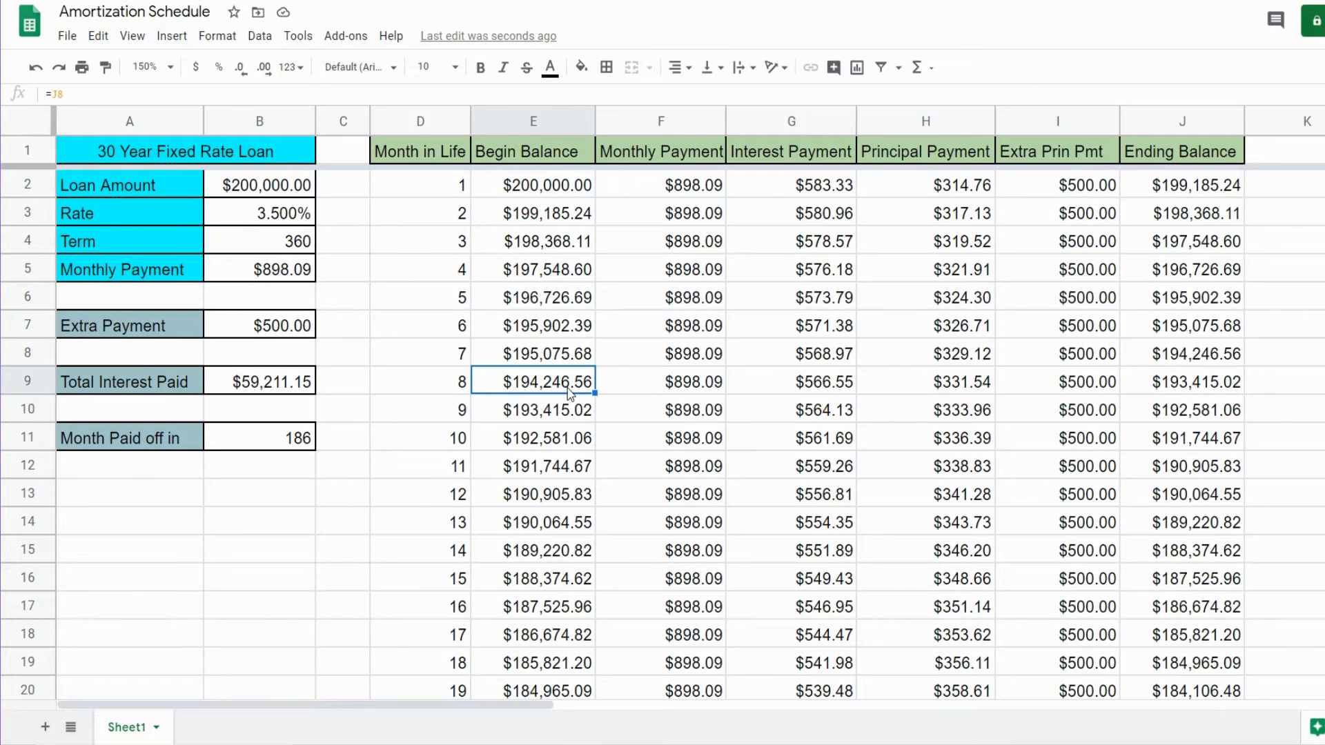
click(925, 353)
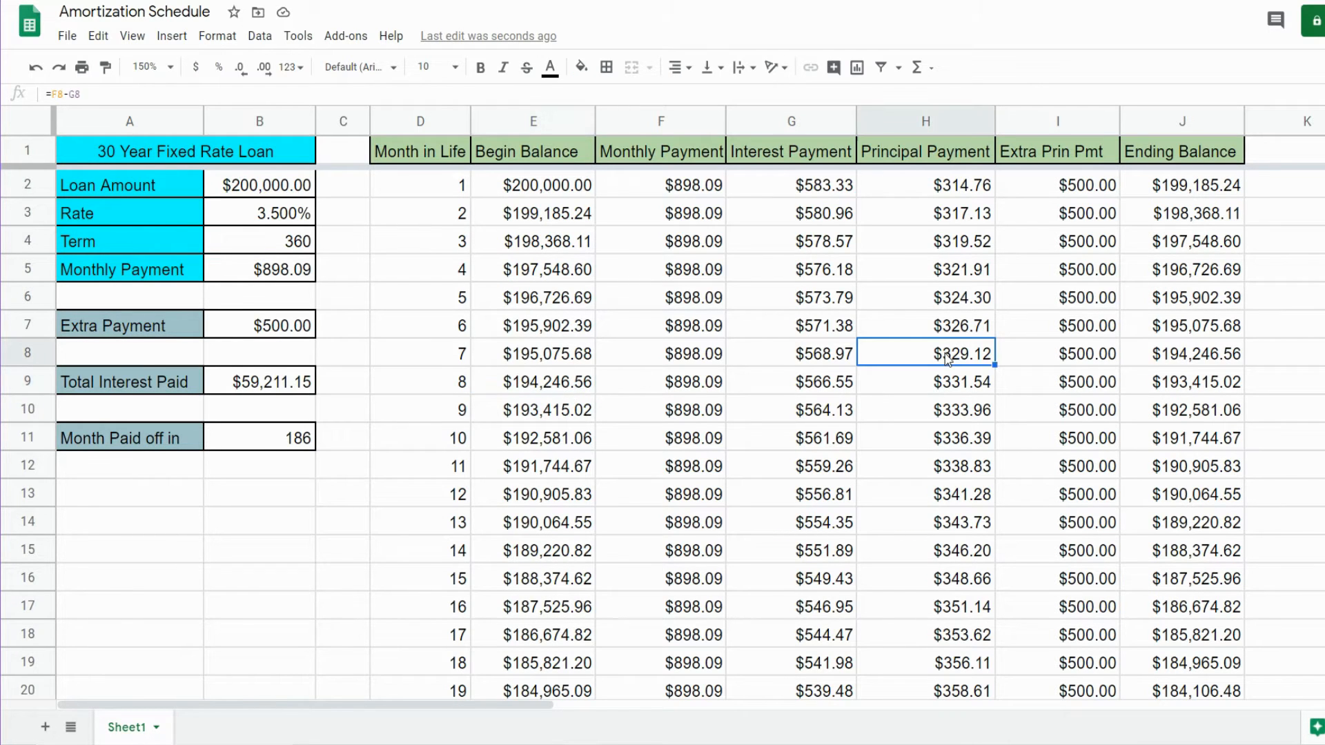